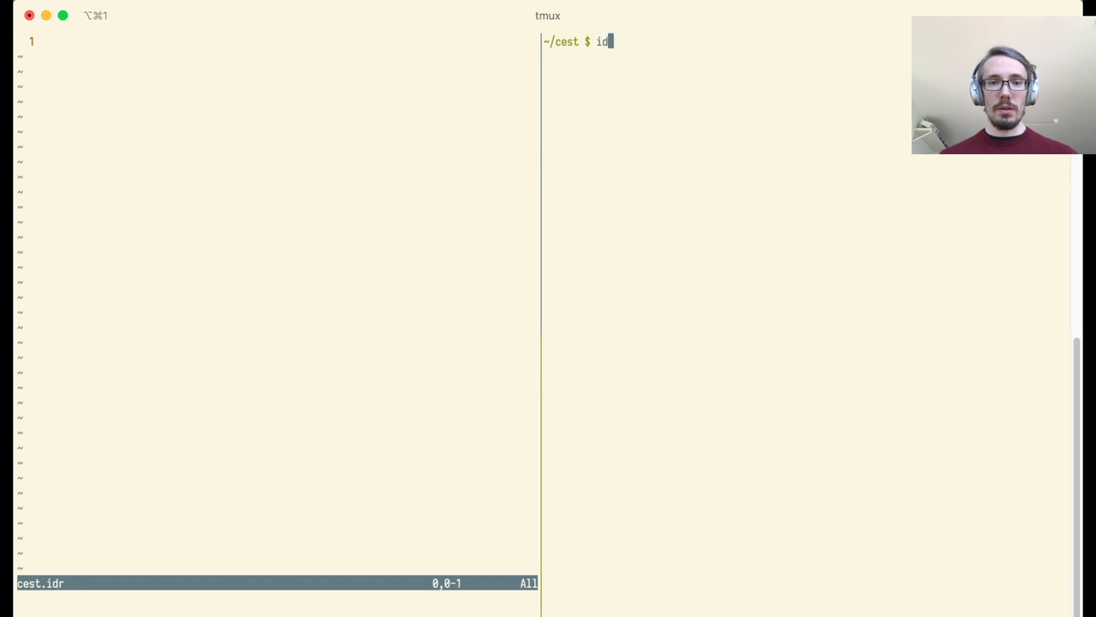
Step: Start the Idris REPL, declare module cest in cest.idr, and load it with :l
text(ris)
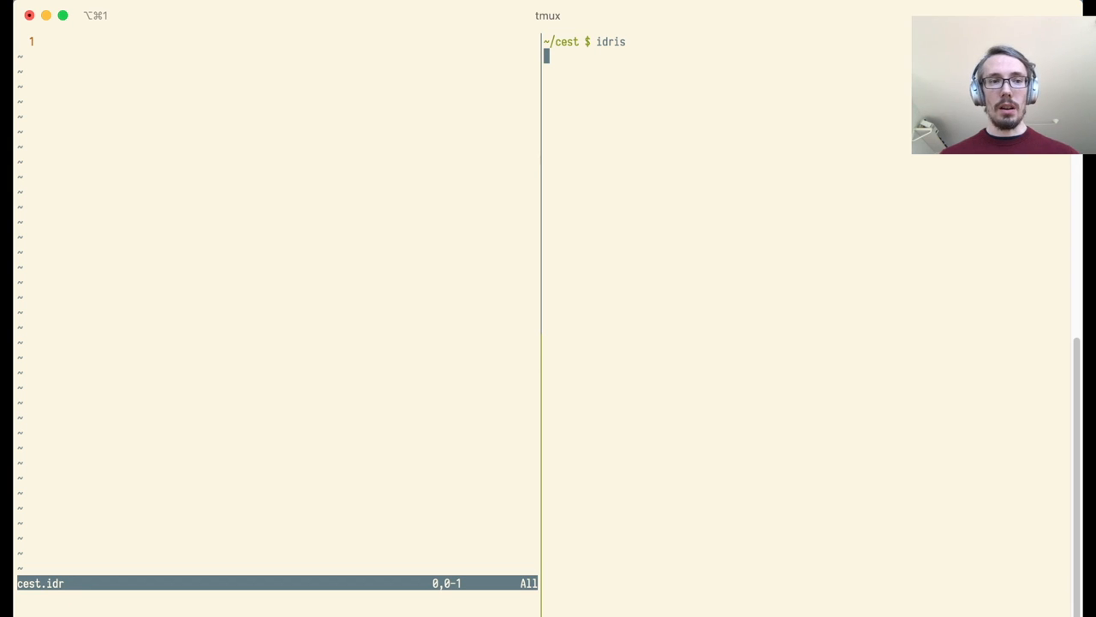
key(Return)
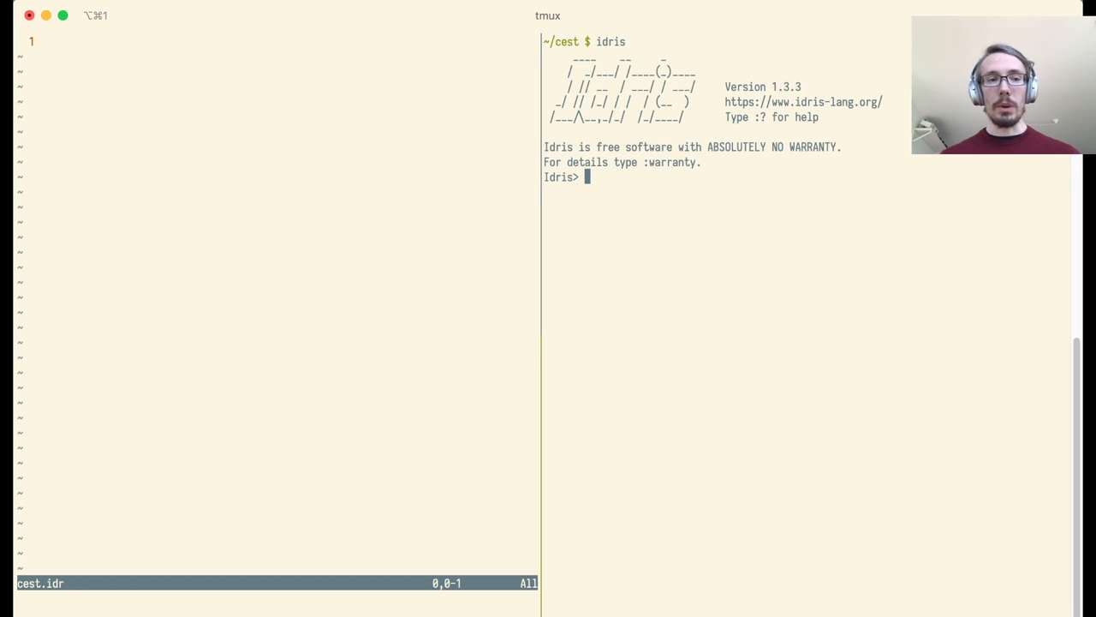
text(module)
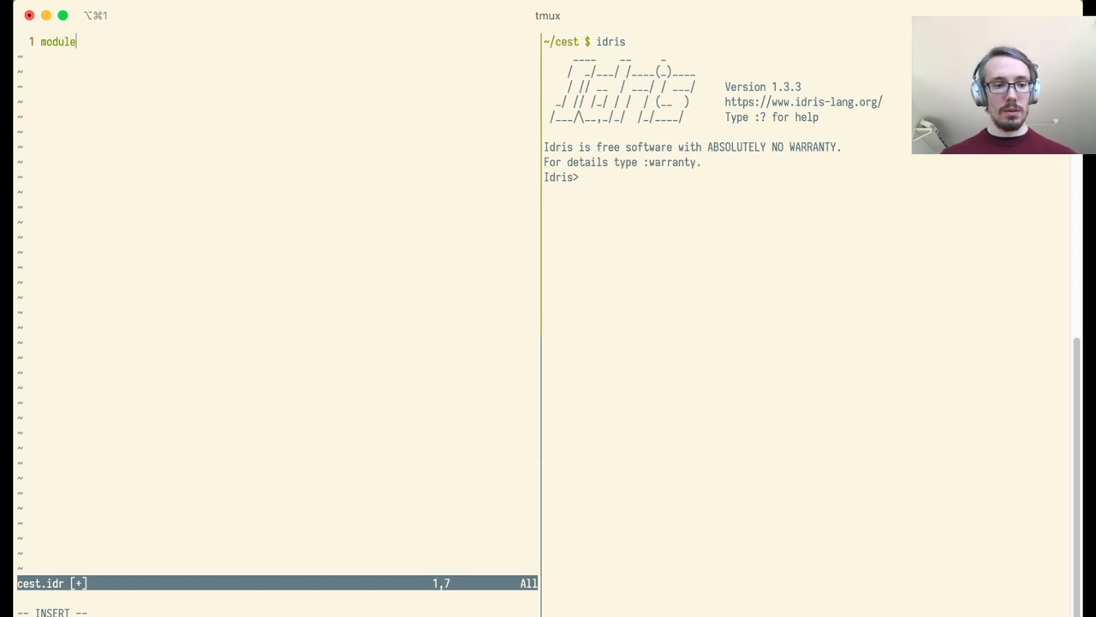
text(cest)
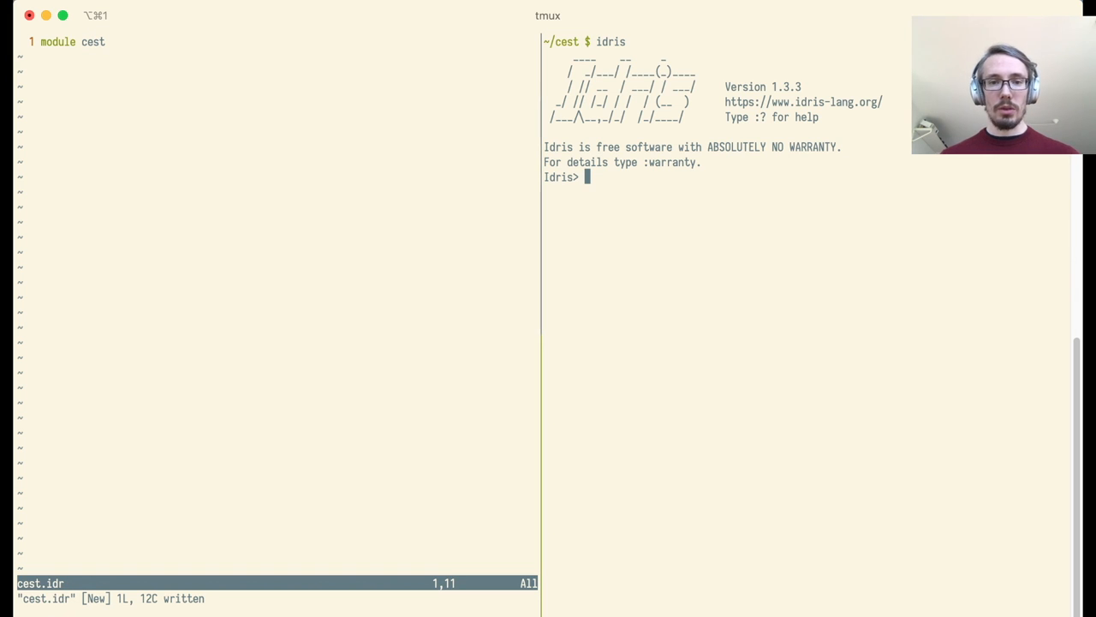
text(:l cest)
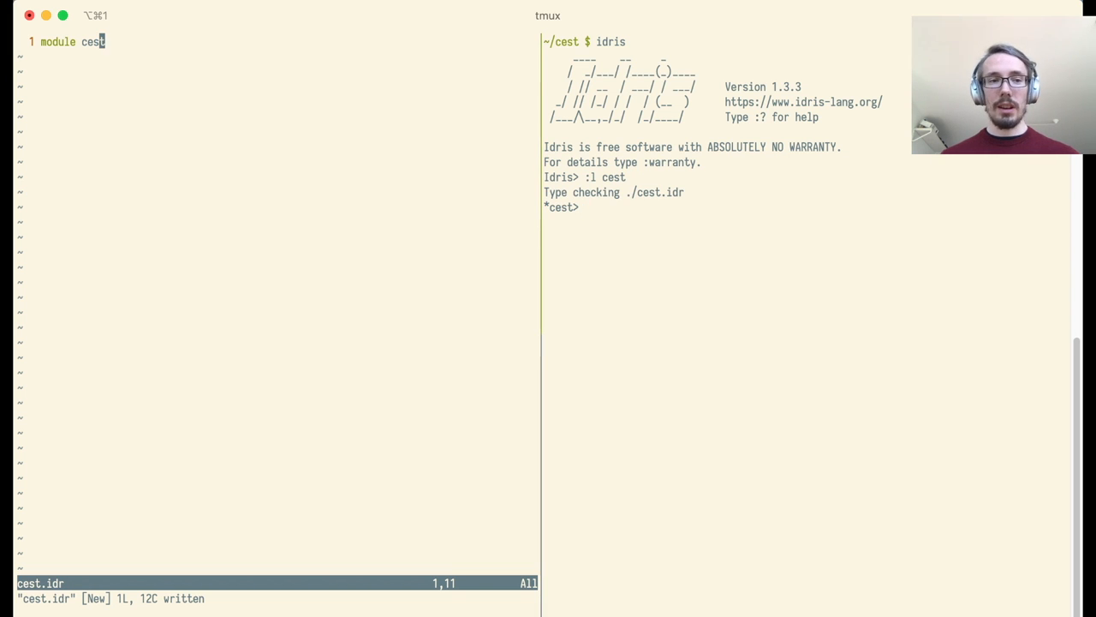
Step: Evaluate 0.1, 0.1 + 0.2 and "asdf", checking the type of "asdf"
text(0.1 + 0.2)
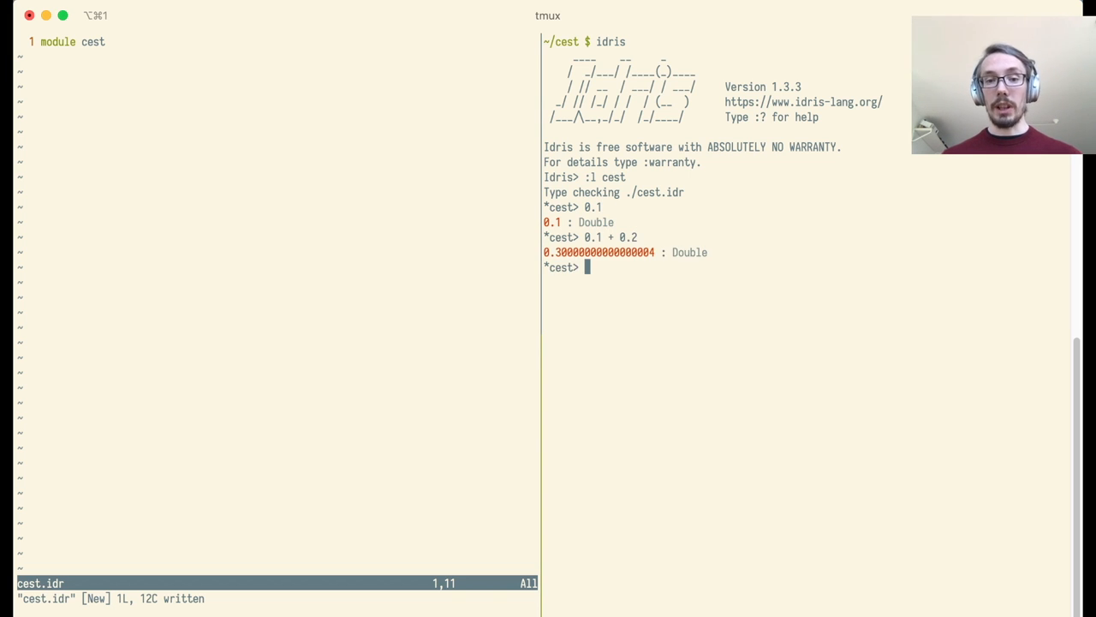
text("asdf")
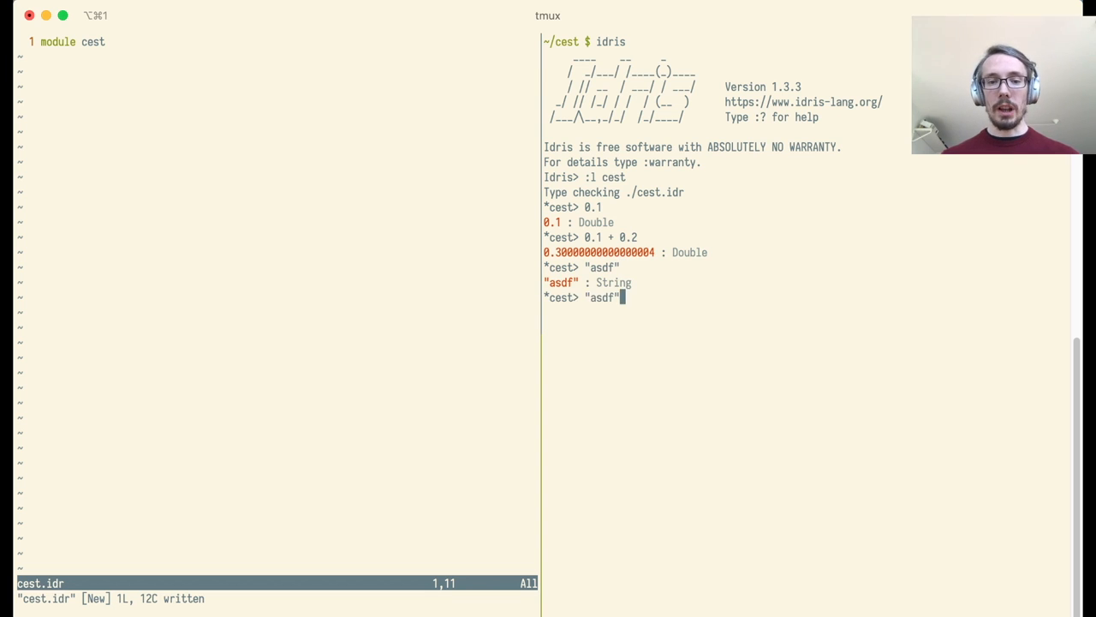
key(Return)
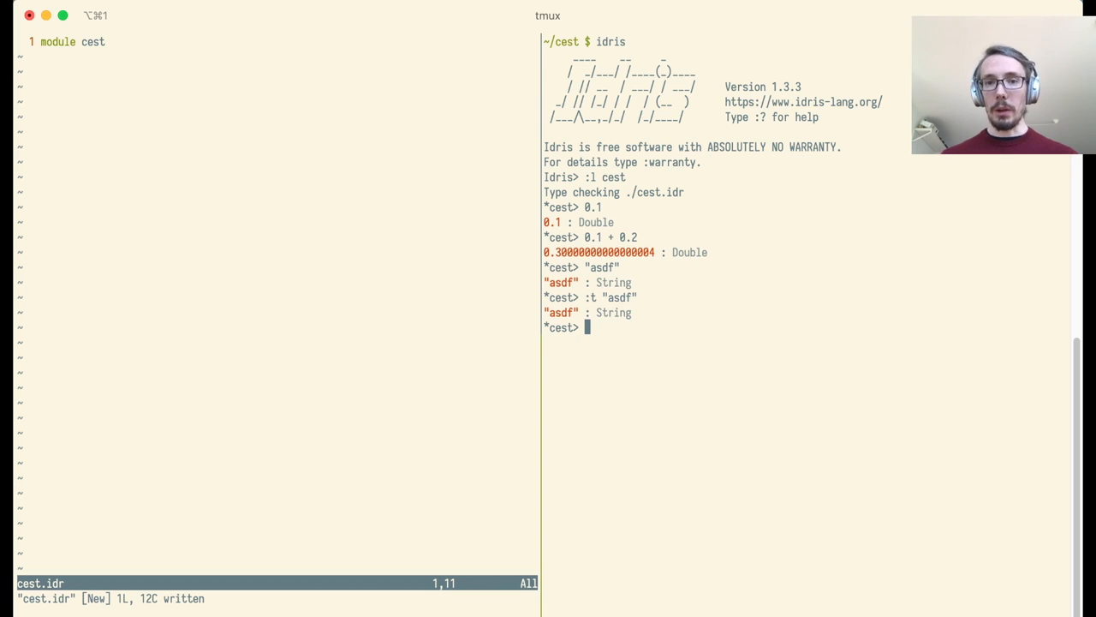
text(:0.1 + 0.2)
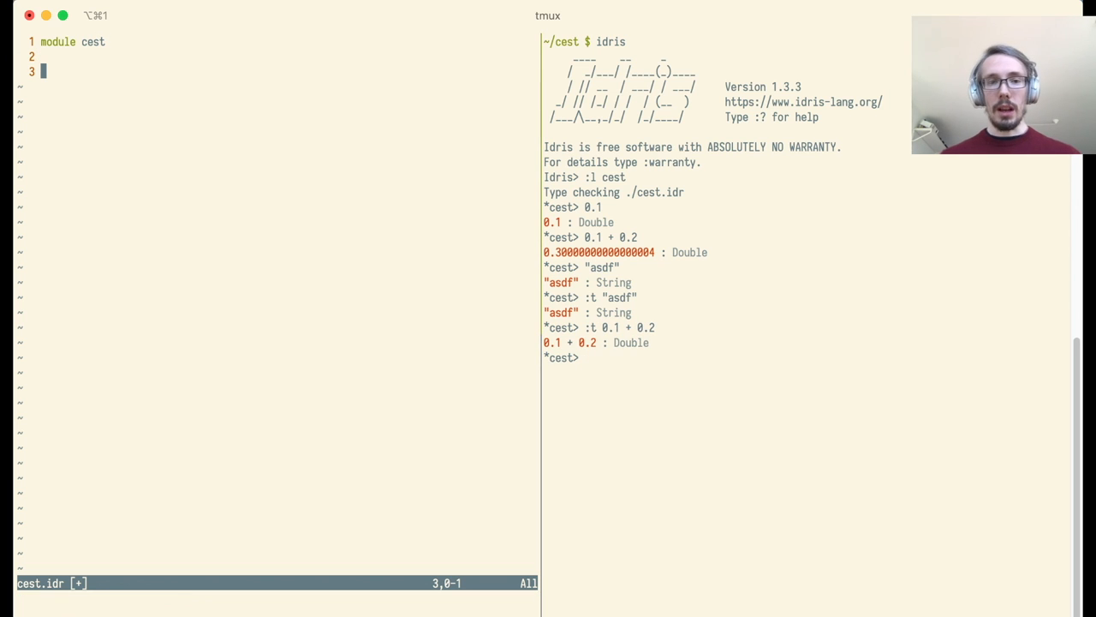
Step: Define number : Int = 2, evaluate it, then change its body to ?number_rhs
key(i)
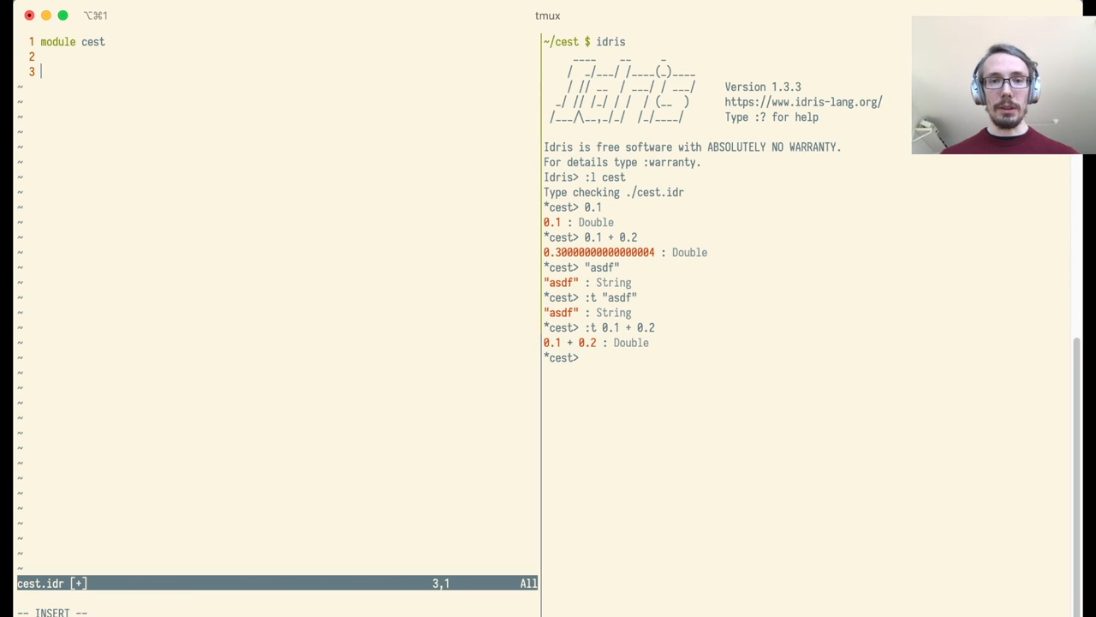
text(number : Int)
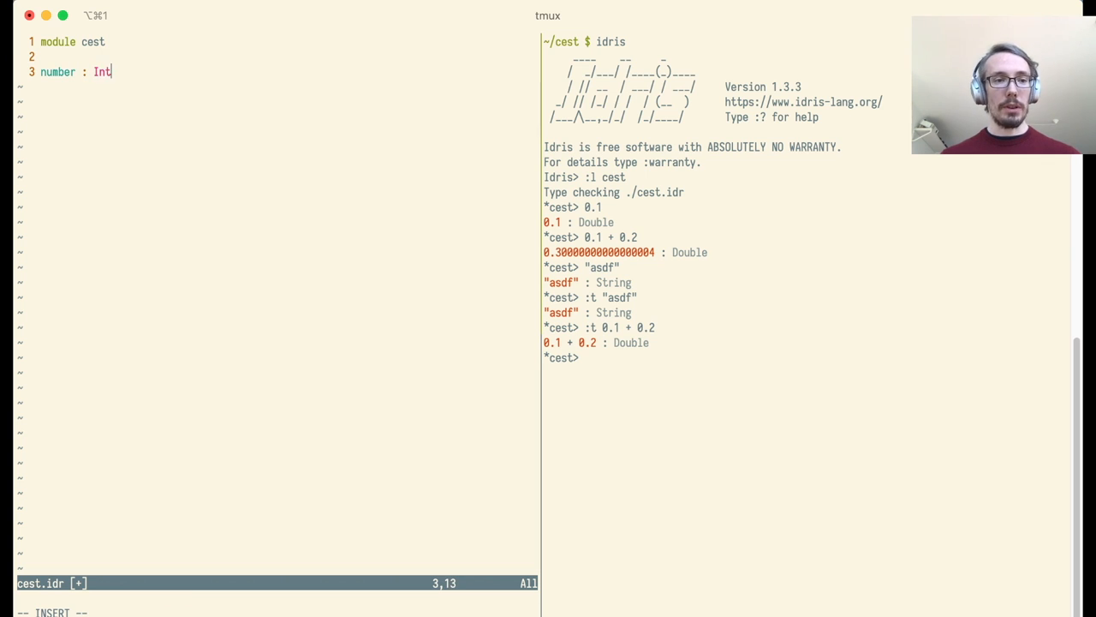
key(Return)
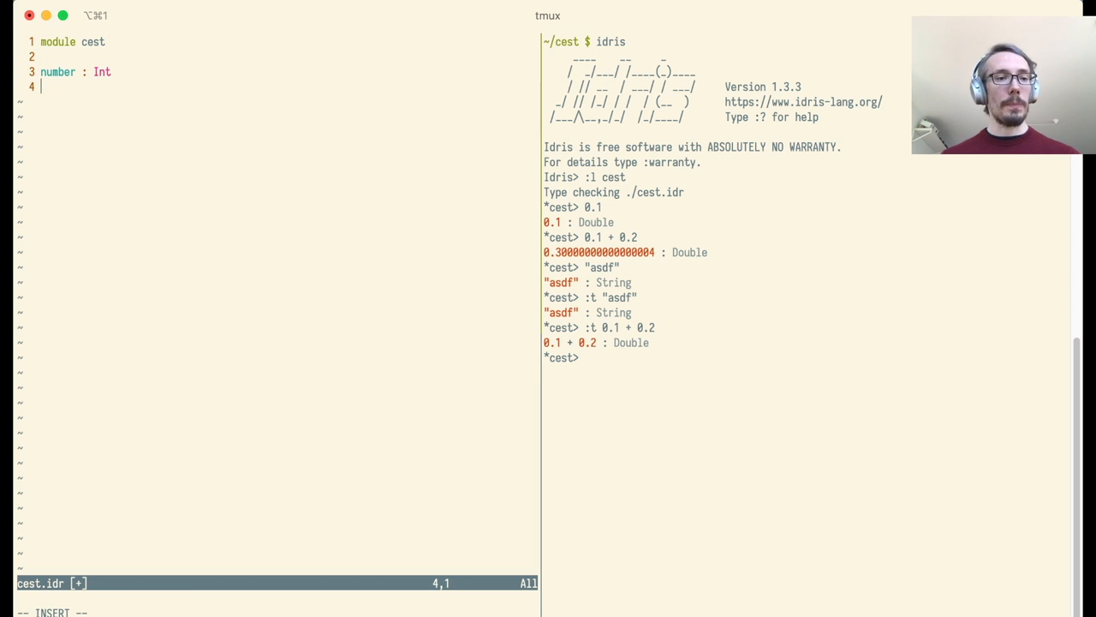
text(number = 2)
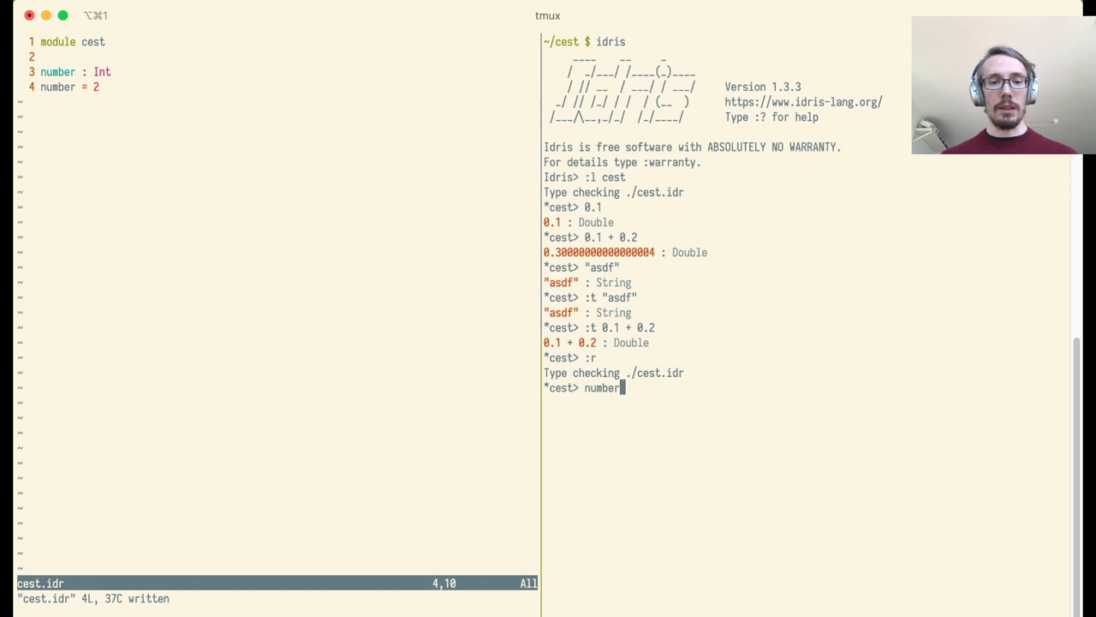
key(Return)
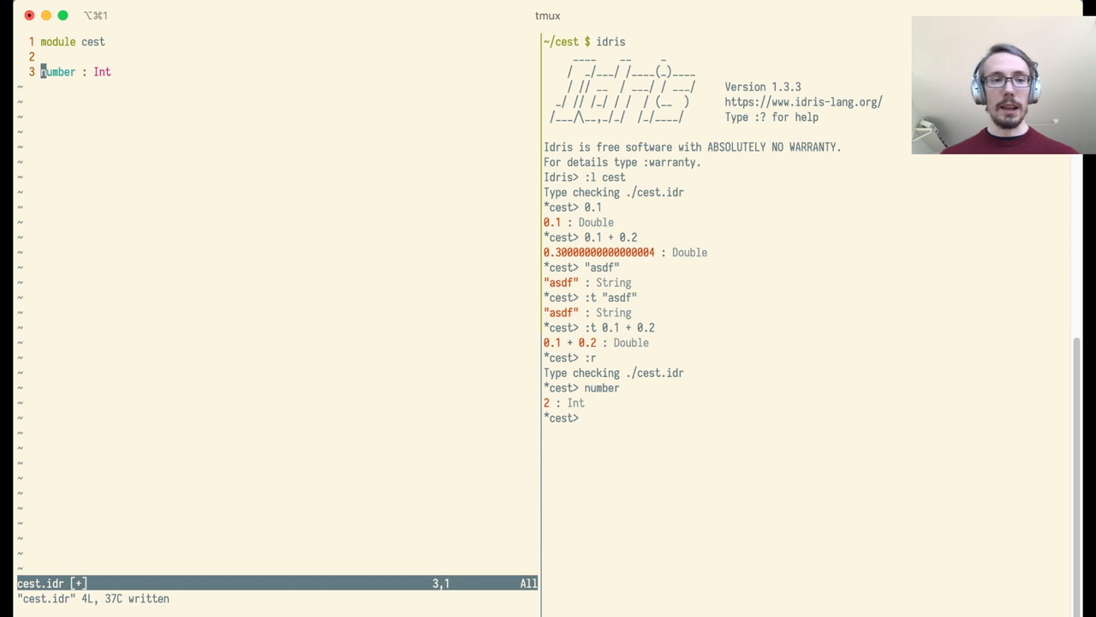
text(number = ?number_rhs)
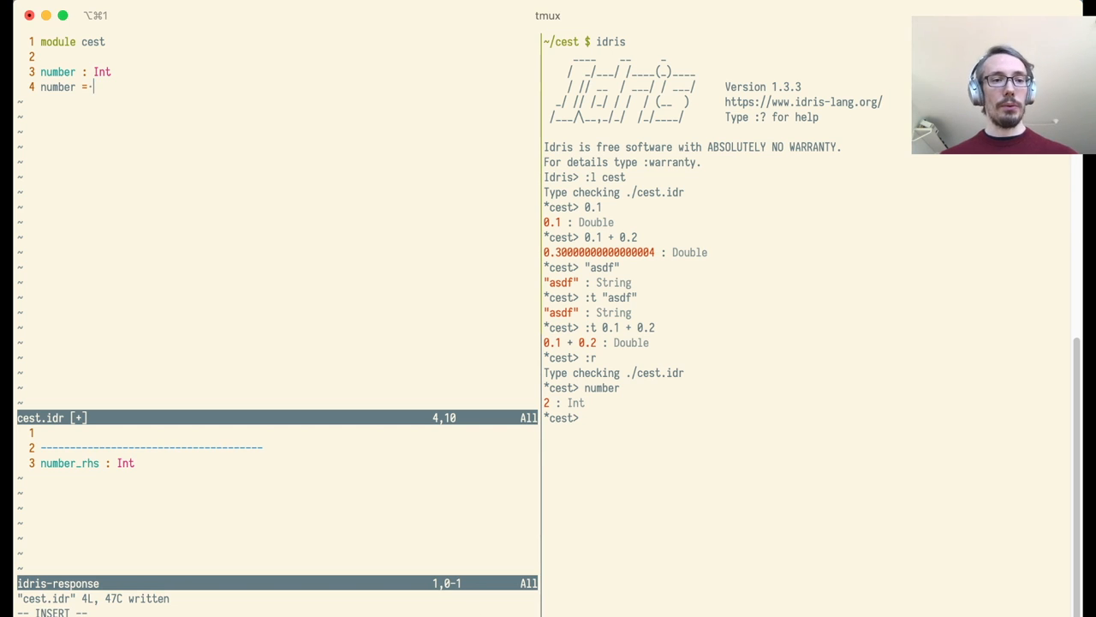
Step: Rename the hole to ?asdfasdf, reload, and evaluate number as ?asdfasdf : Int
text(4545)
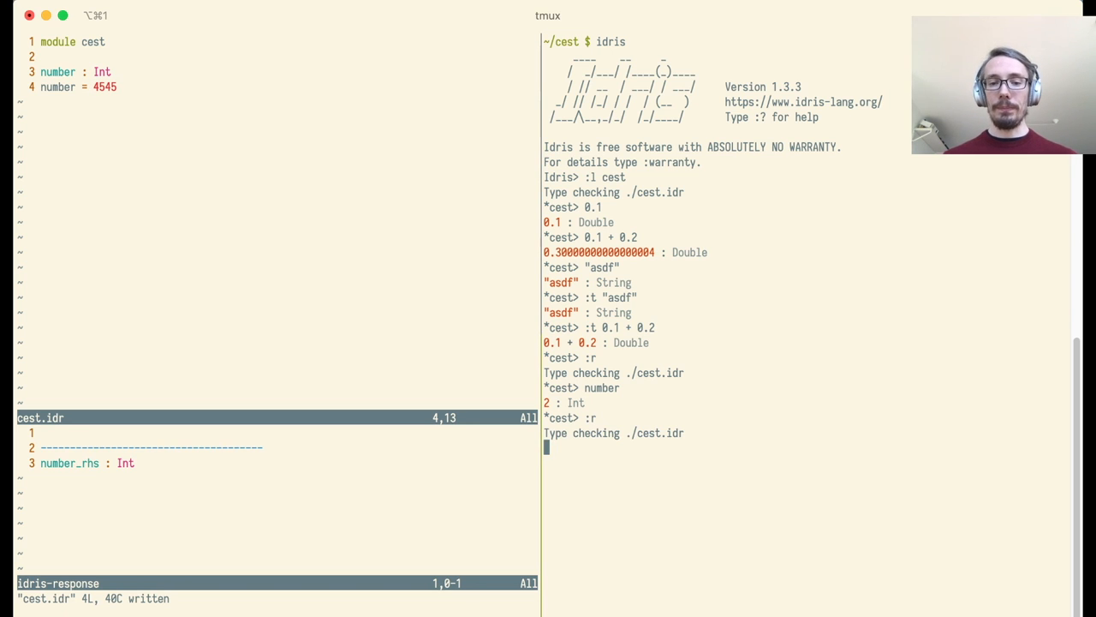
text(?a)
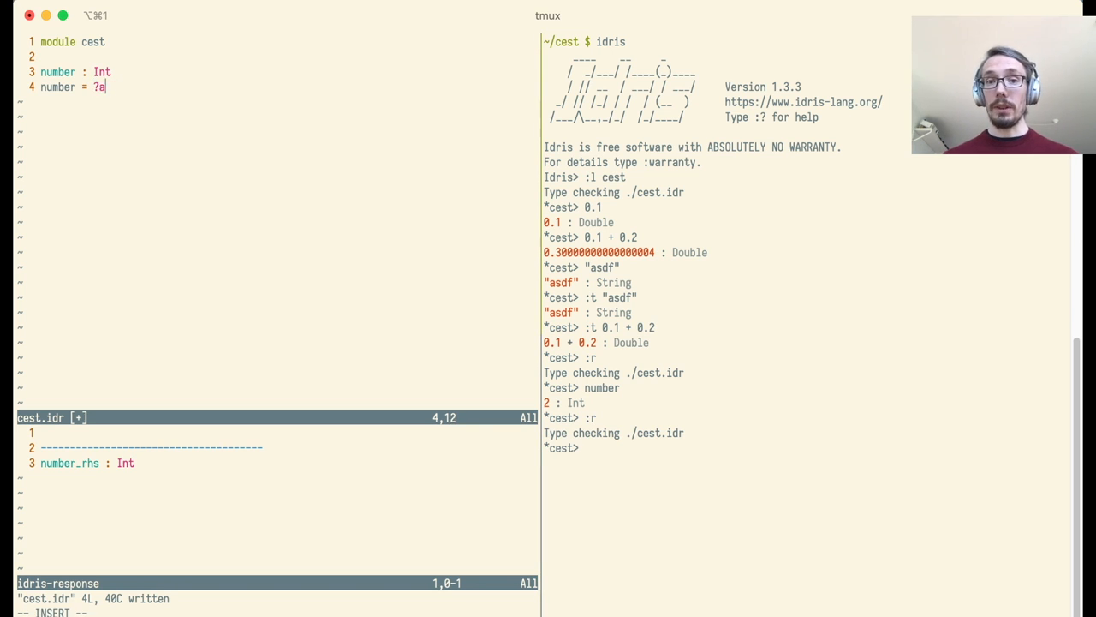
text(sdfasdf)
click(807, 448)
text(:r)
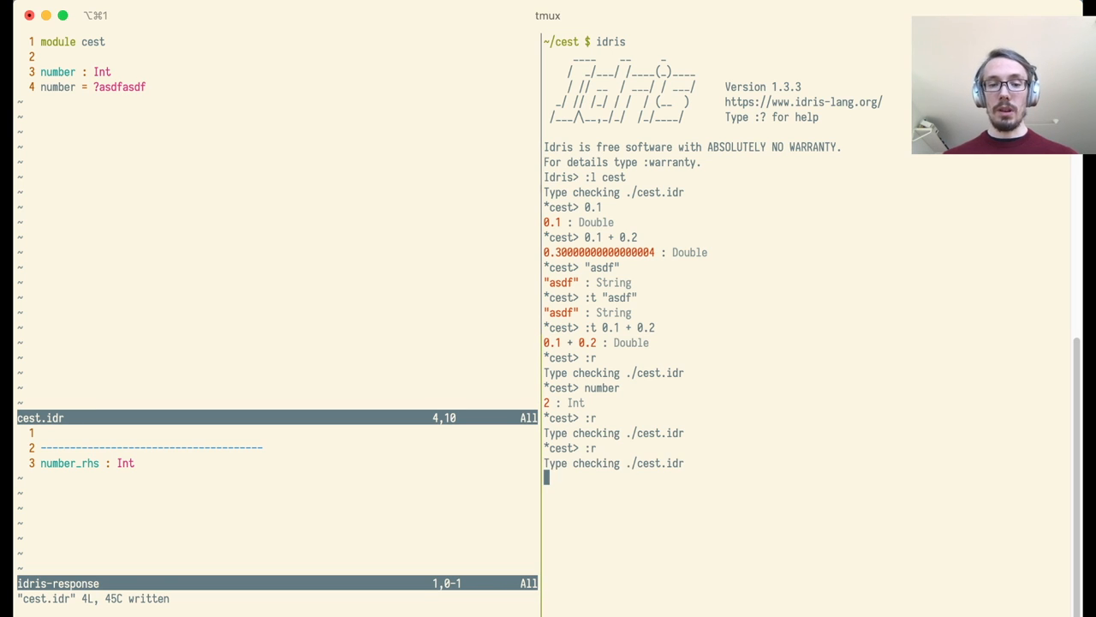
key(Return)
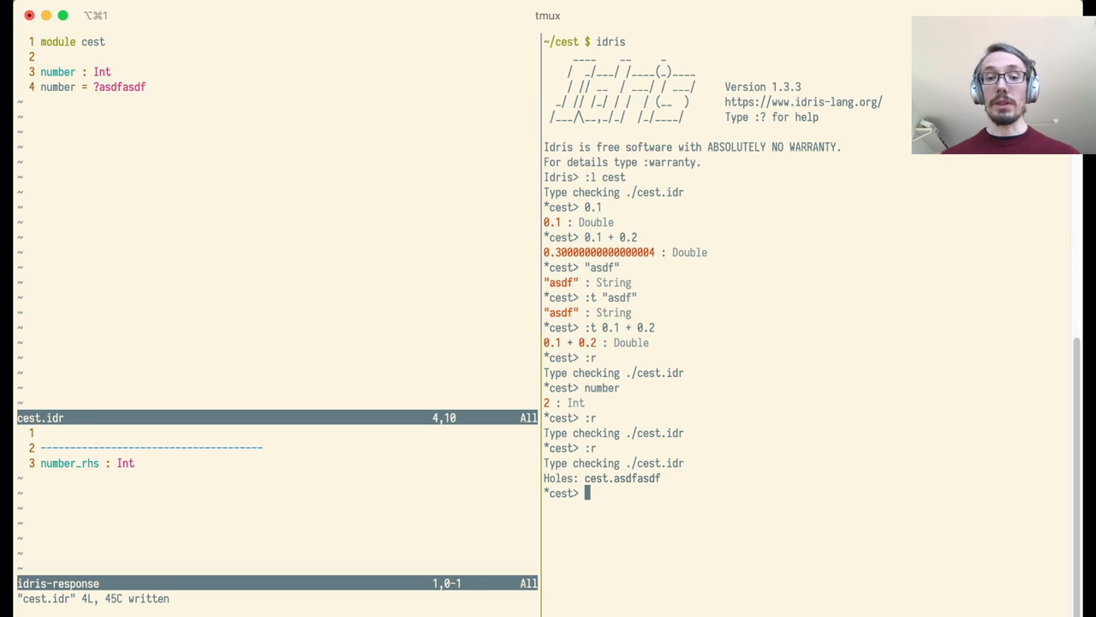
text(number)
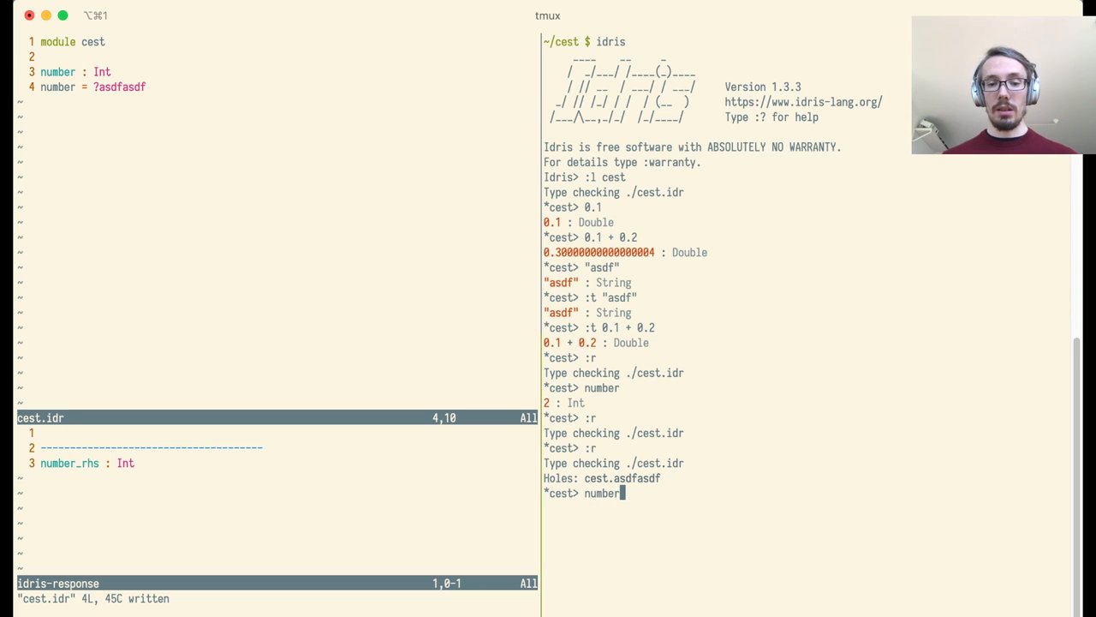
key(Return)
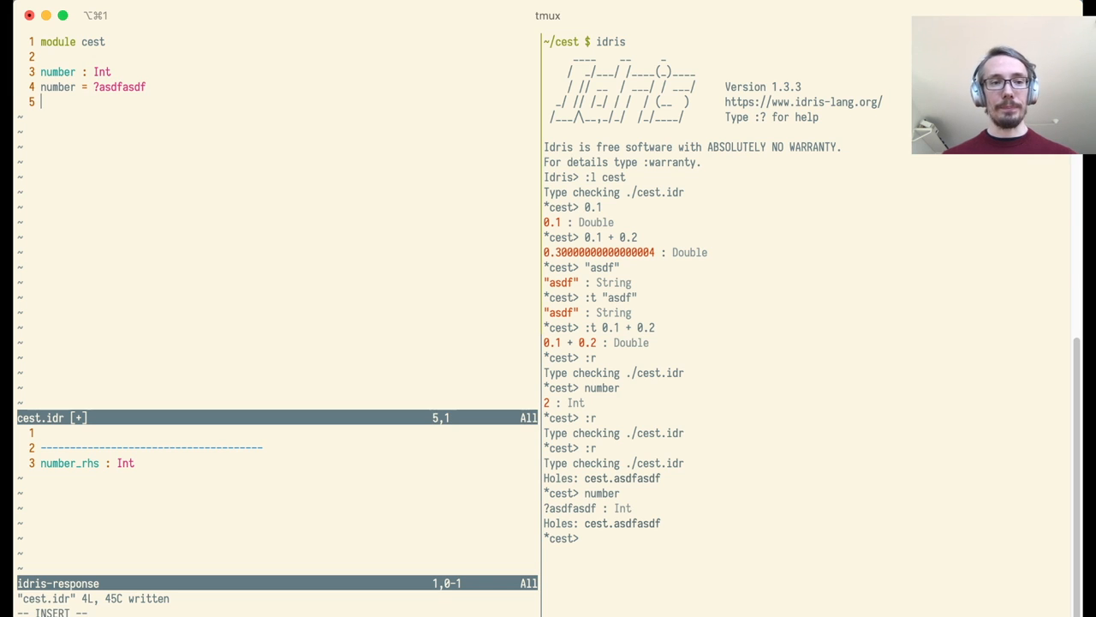
Step: Redefine it as numbers : List Int = [1, 2, 3], evaluate it, and check map's type
text(number)
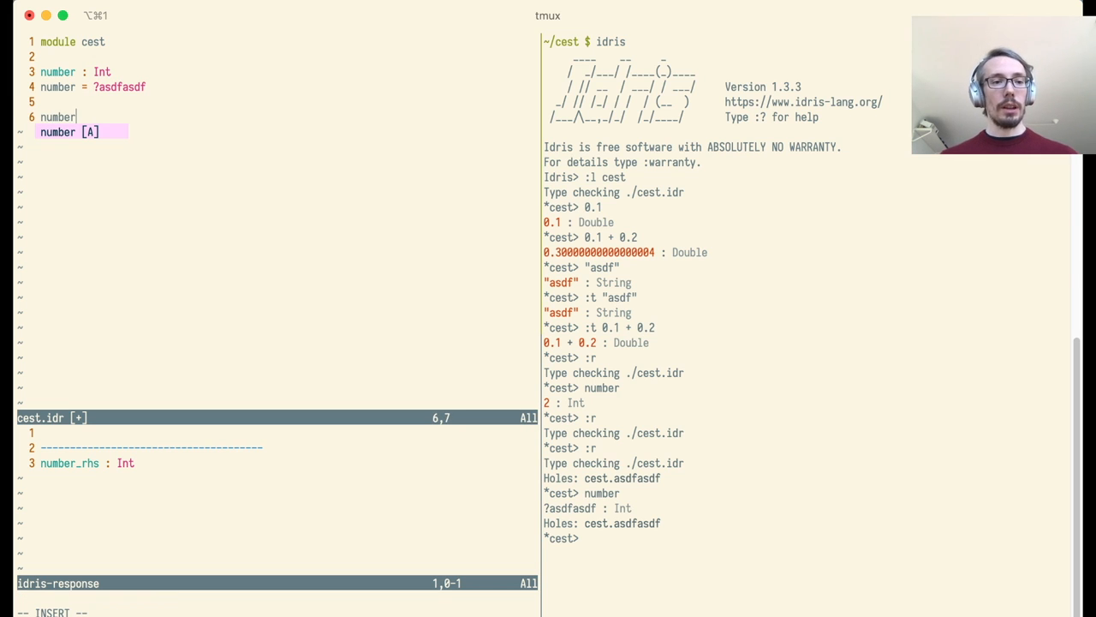
text(s : List Int)
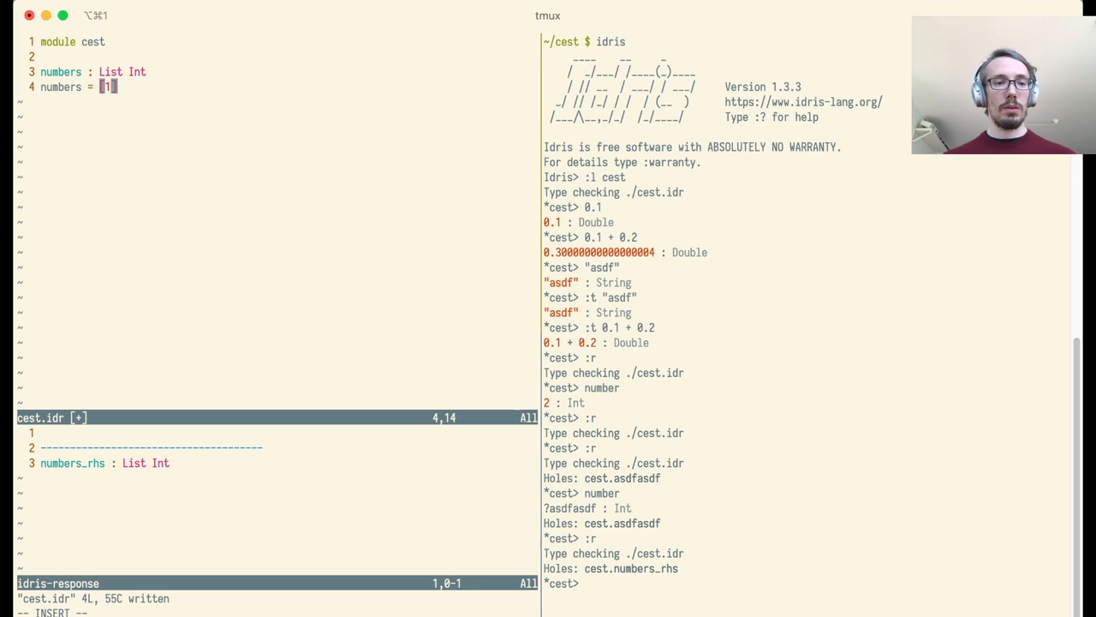
key(Escape)
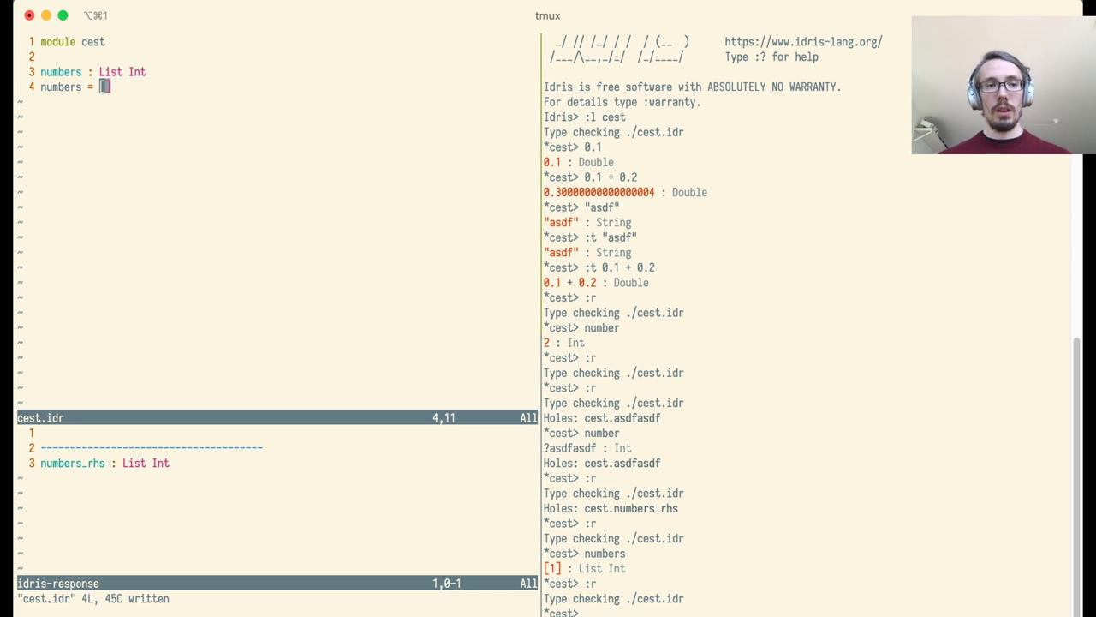
text(1, 2, 3)
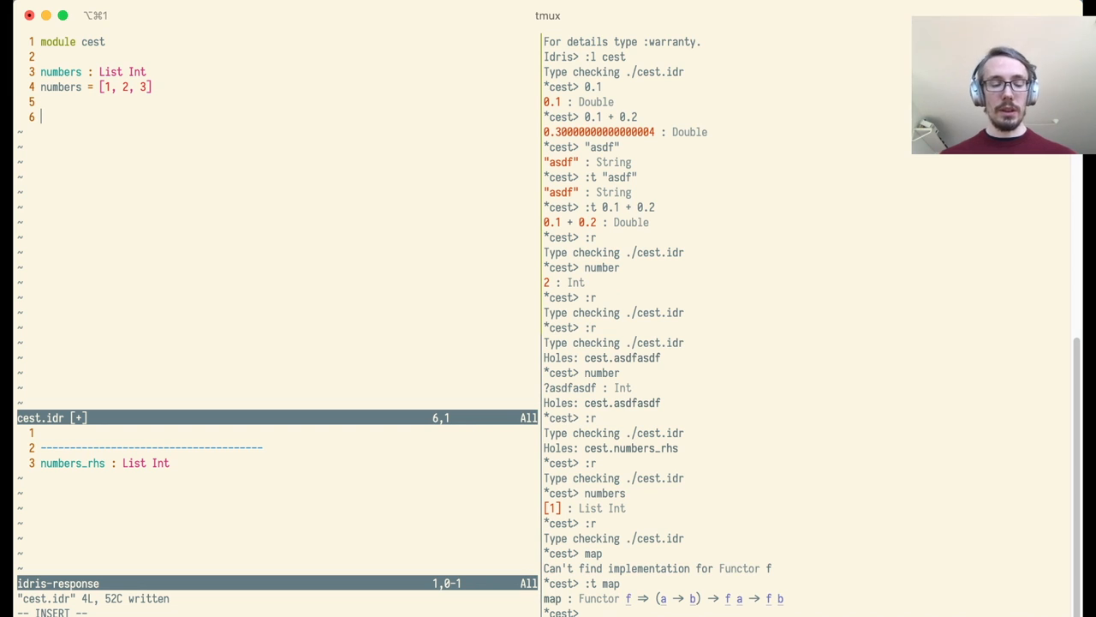
Step: Type the ourmap signature (a -> b) -> List a -> List b with its two clauses
text(ourmap)
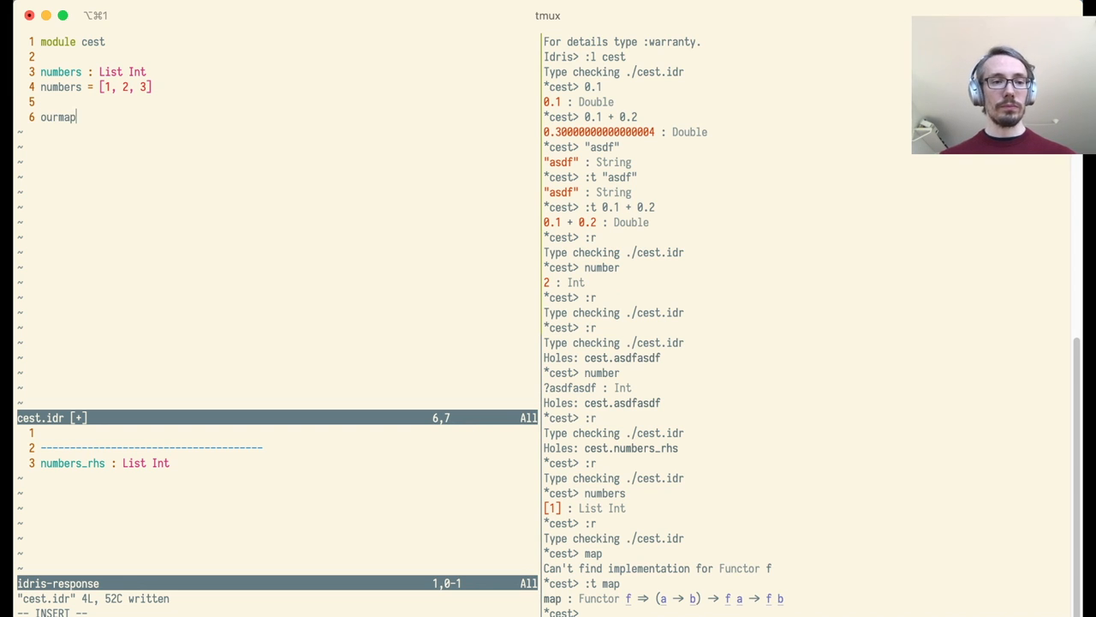
text(: (a -> b) -> List a -> List b)
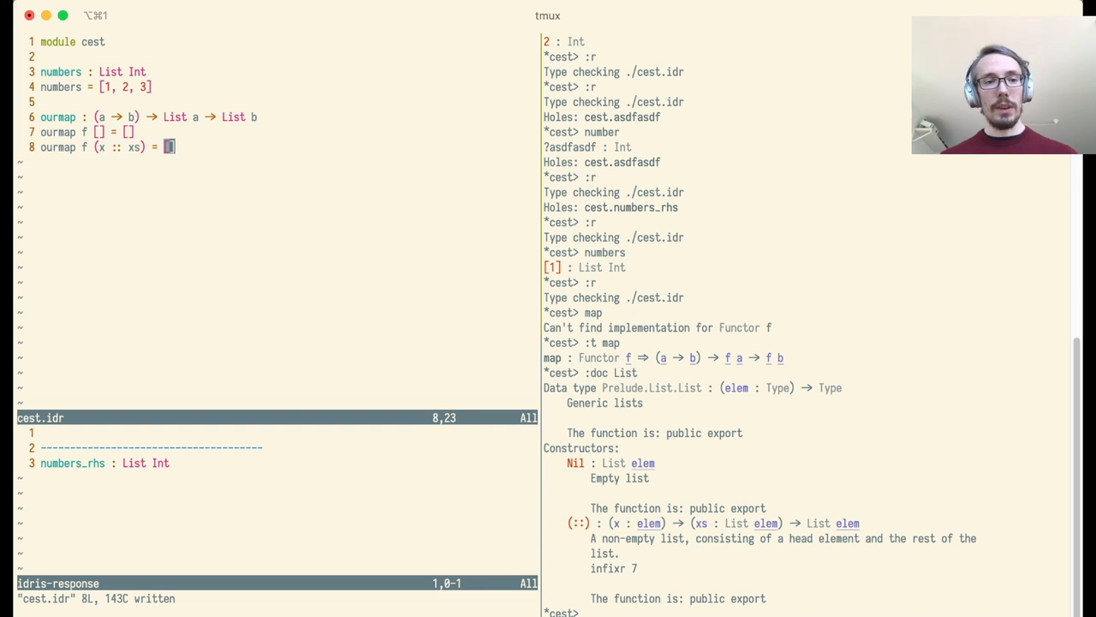
mouse_move(845, 376)
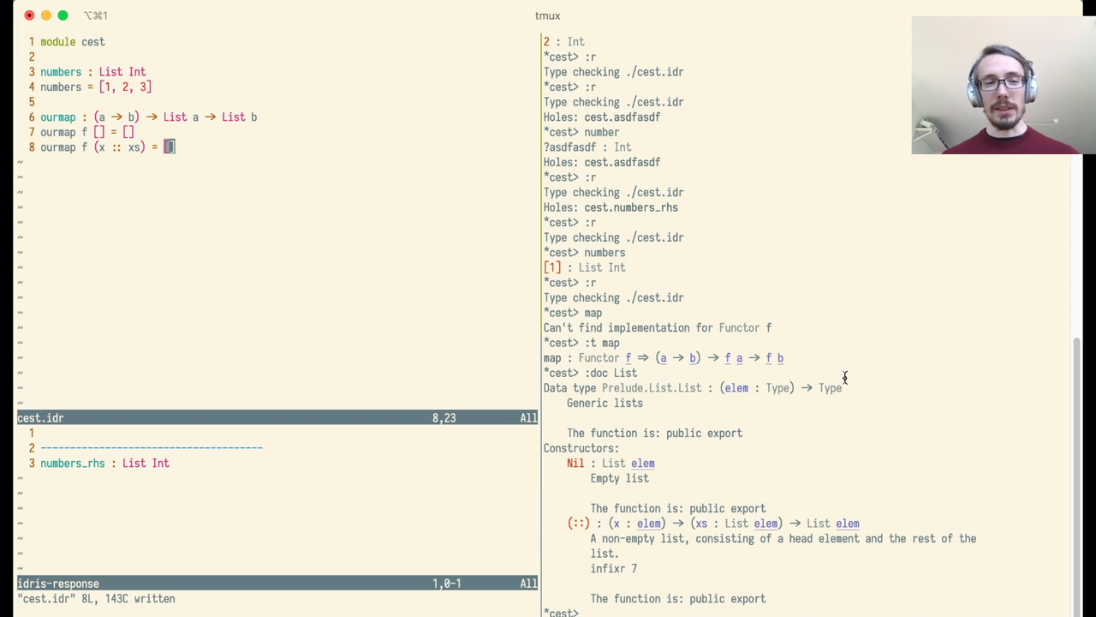
Step: Set ourmap's cons clause to ?something :: ourmap f xs and inspect the hole's type b
text(?)
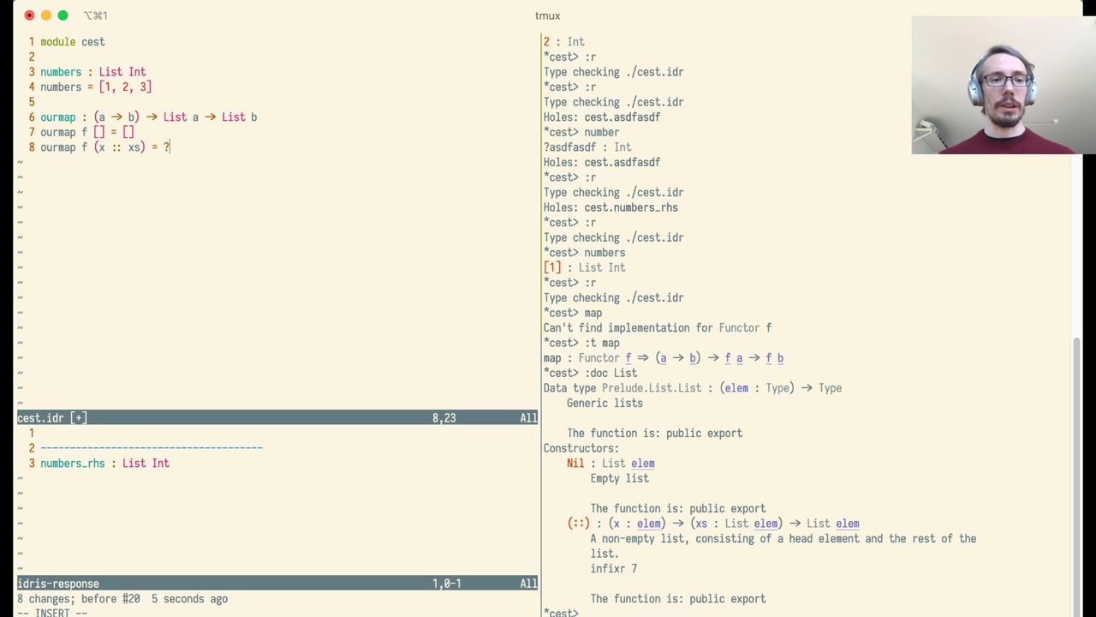
text(something)
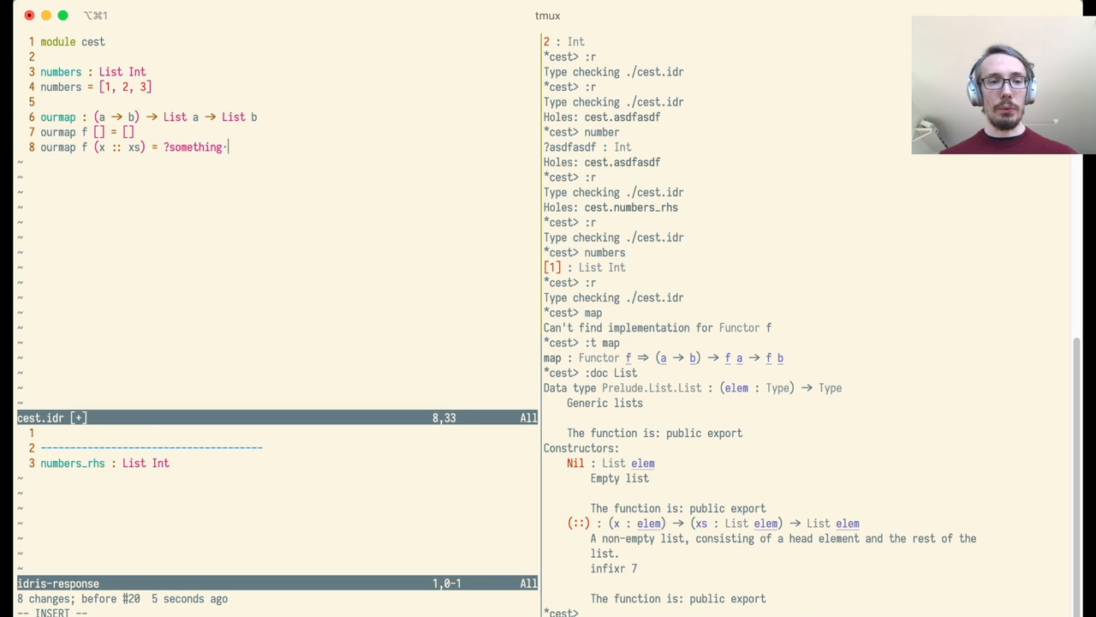
text(::)
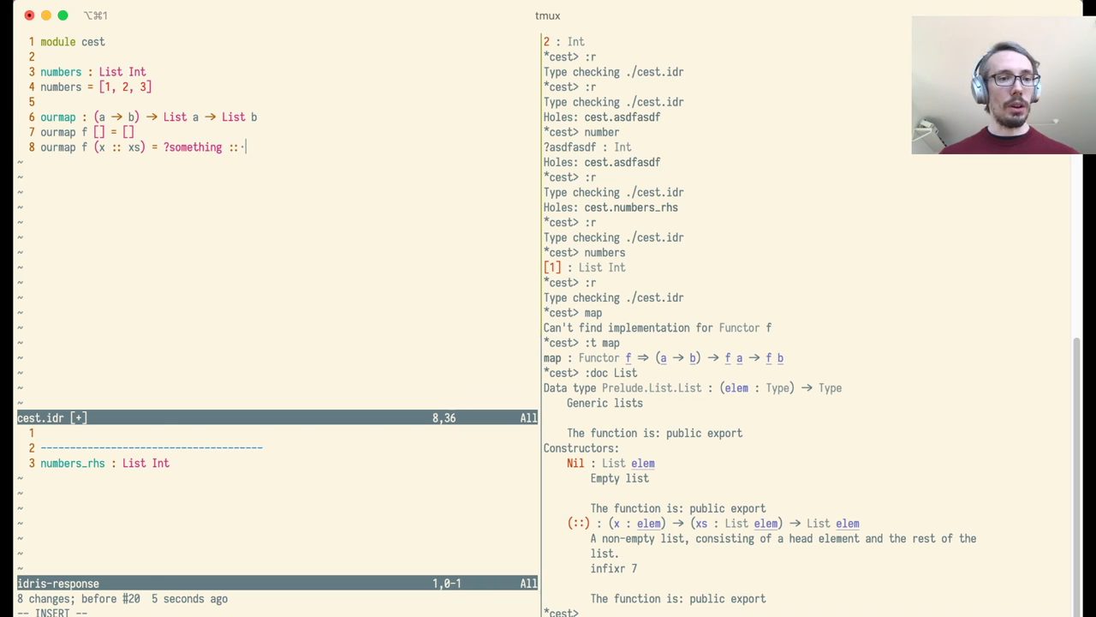
text(ourmap)
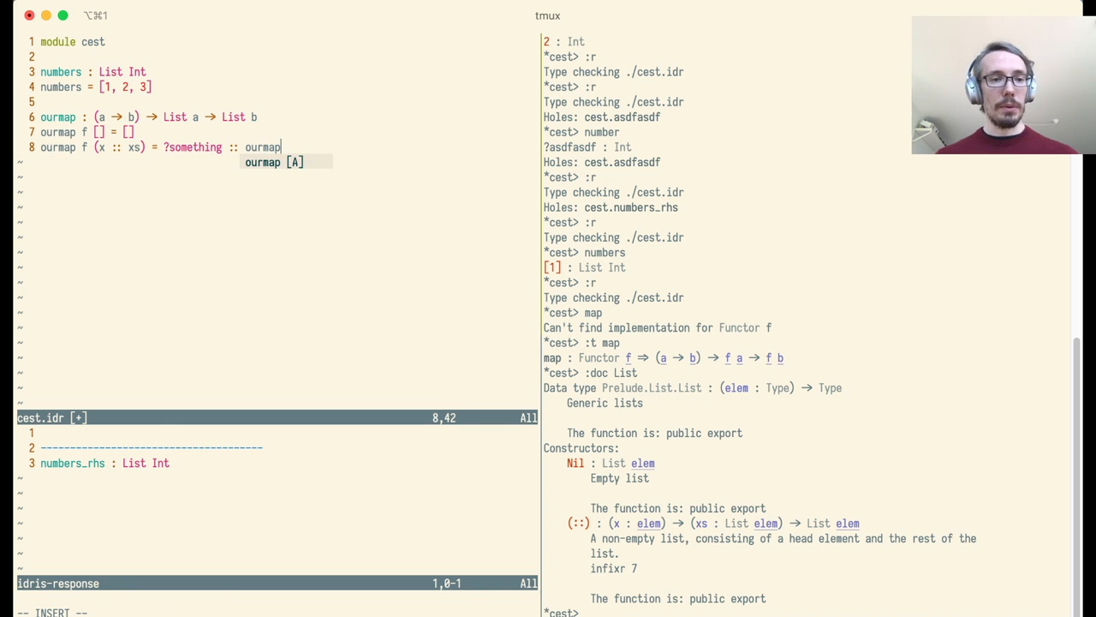
text(f xs)
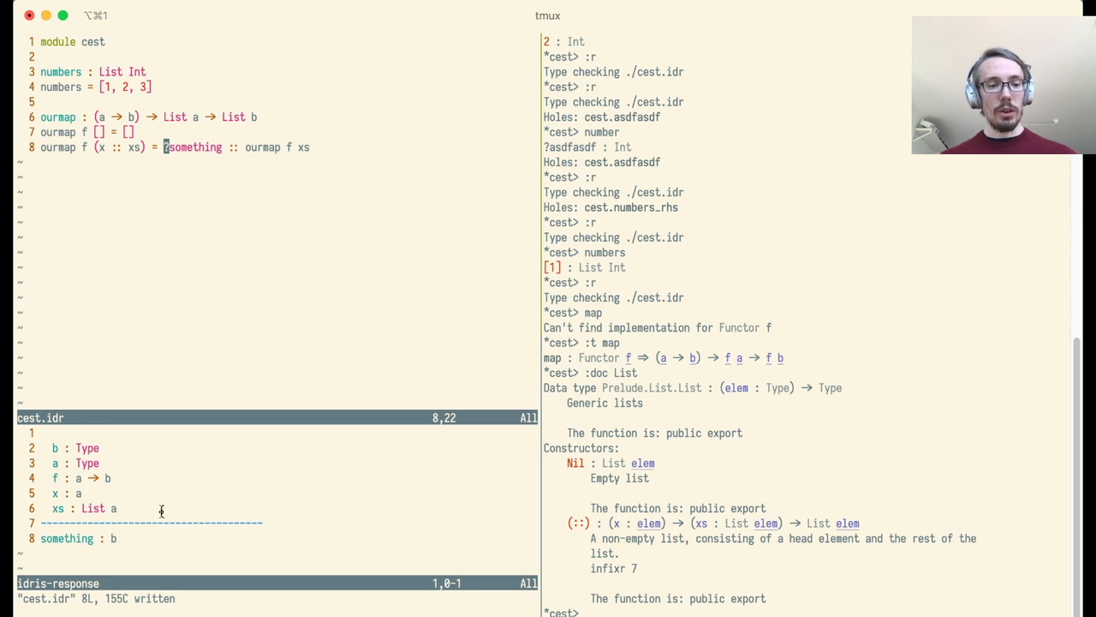
mouse_move(176, 454)
text(f x)
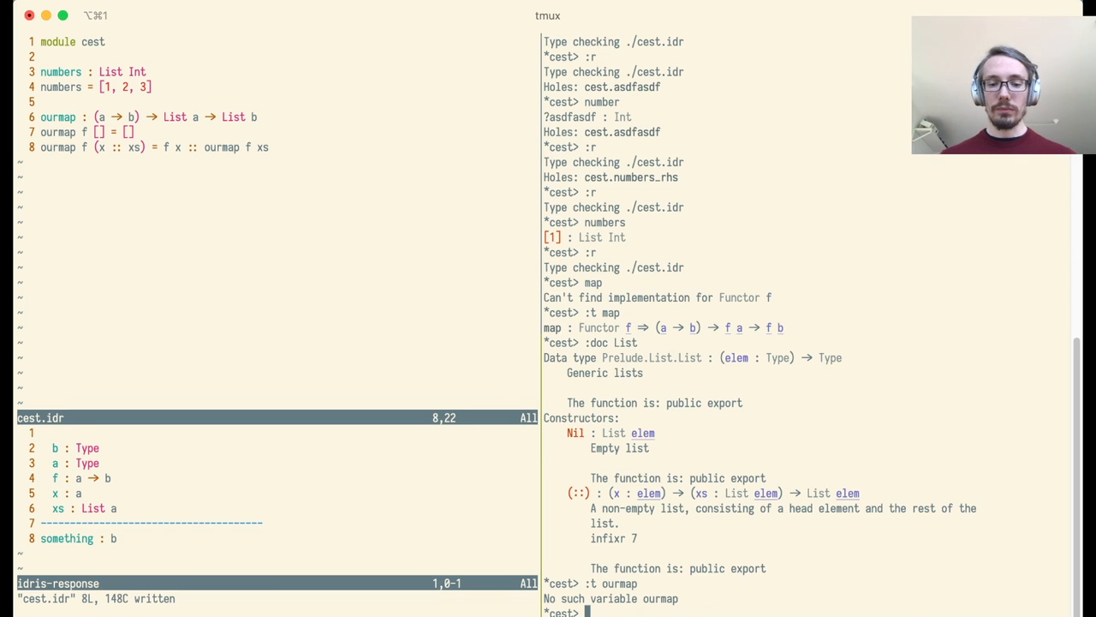
Step: Reload, then check ourmap, 5, Integer, List Int, List, List Bool and Either, seeing List : Type -> Type
text(:r)
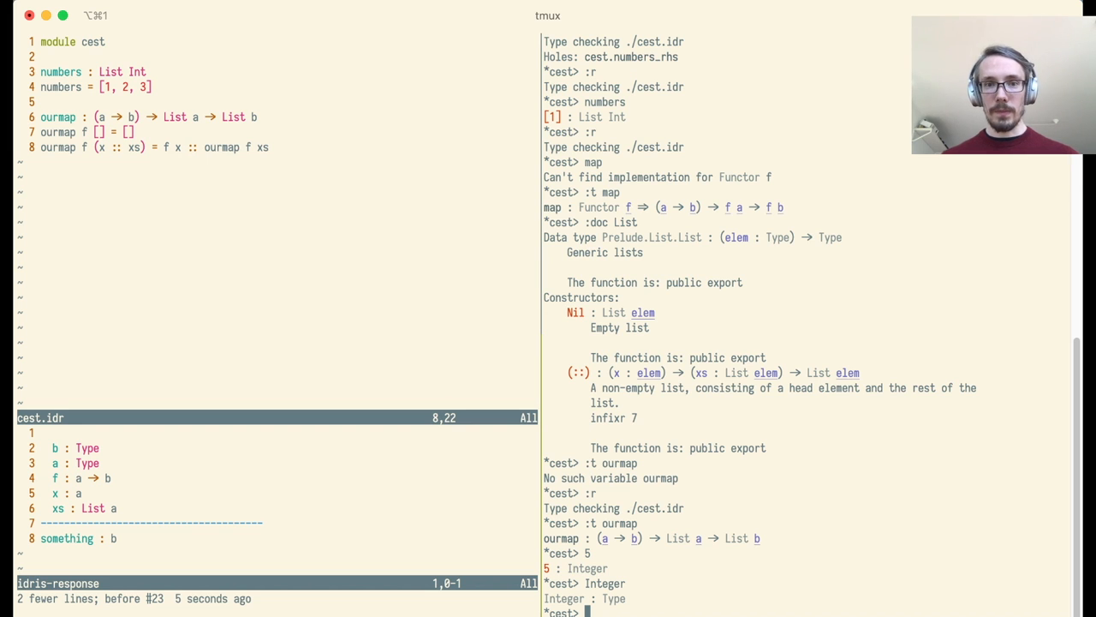
text(List Int)
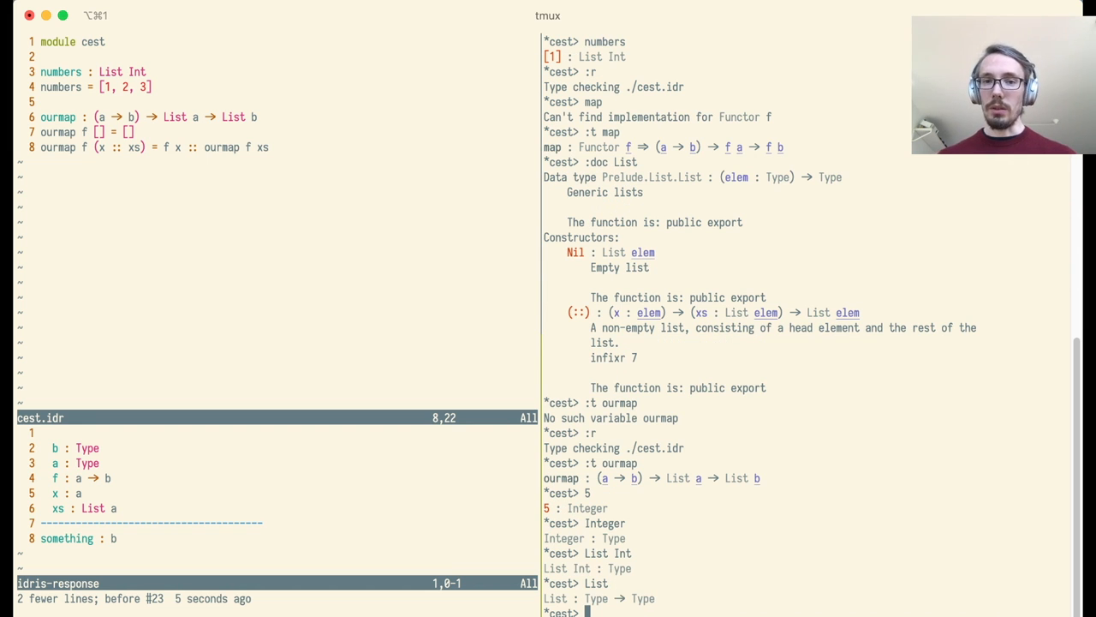
text(List Bool)
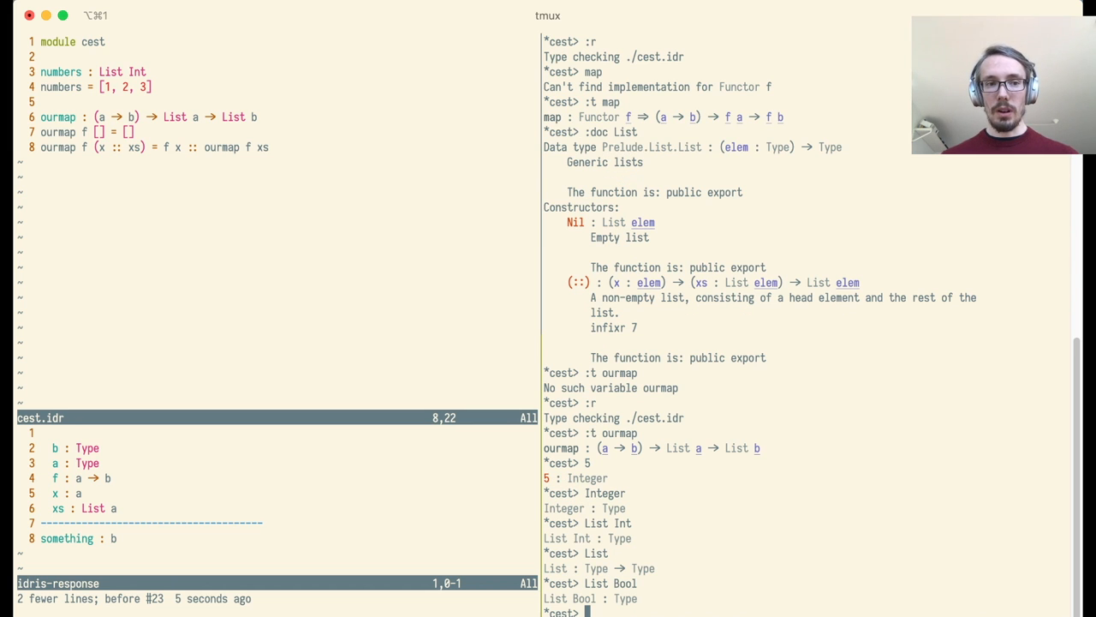
text(Either)
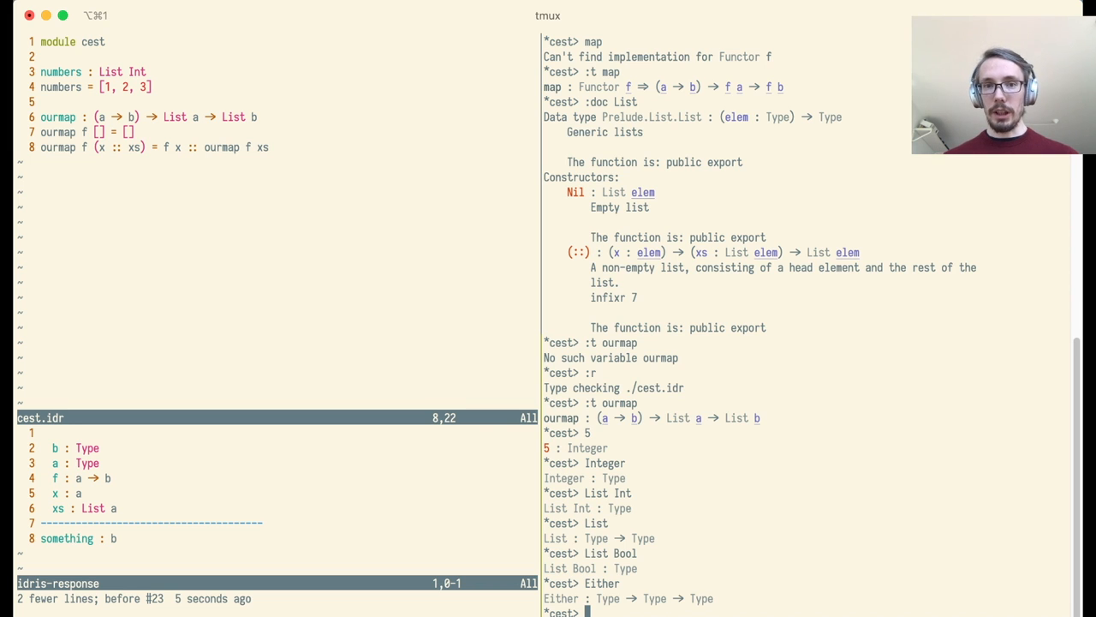
text(Either String Bool)
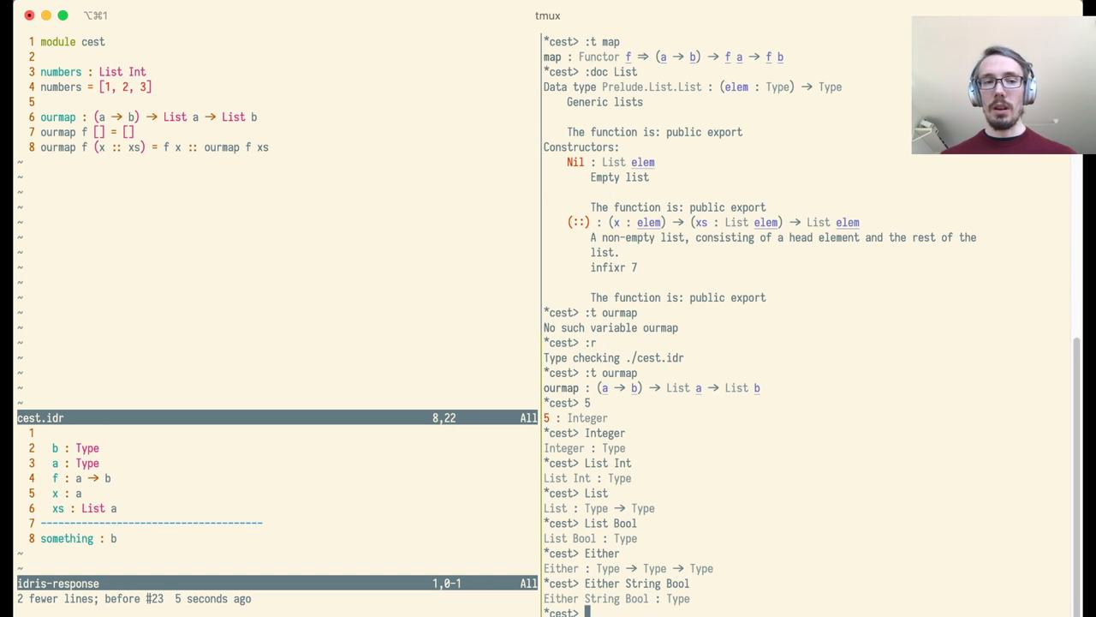
Step: Add import Data.Vect, reload, read :doc Vect, and evaluate List and Vect
text(import)
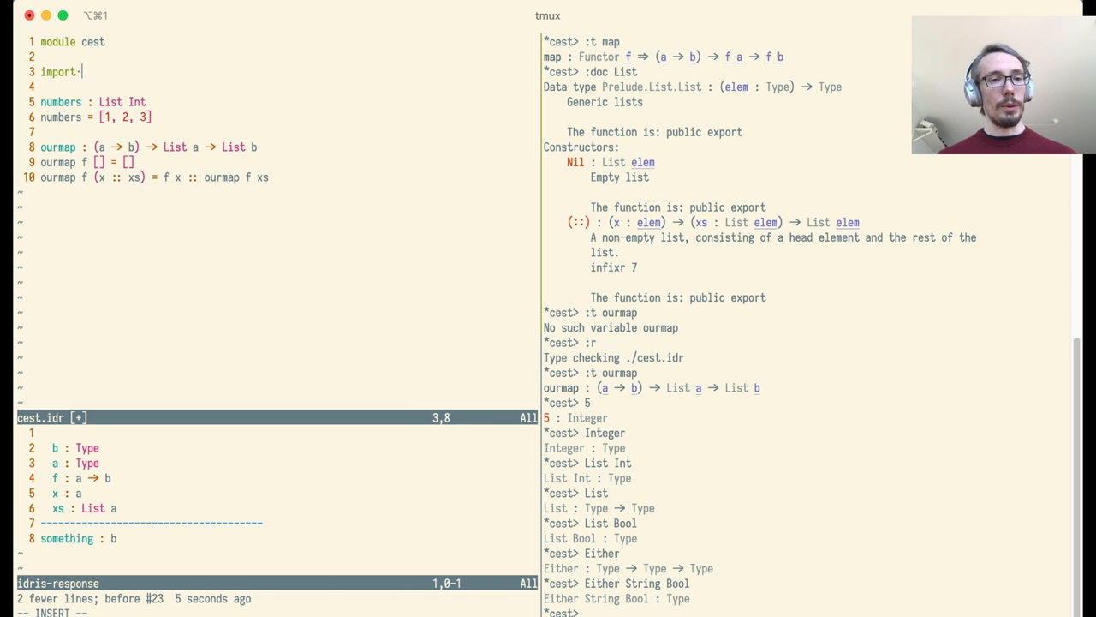
text(Data.V)
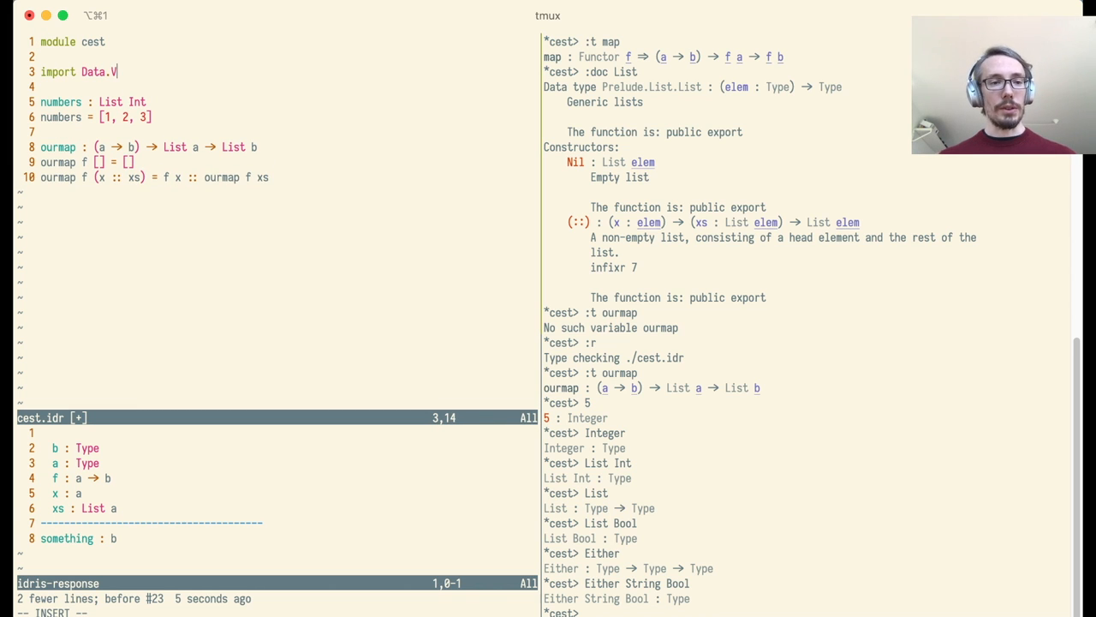
text(ect)
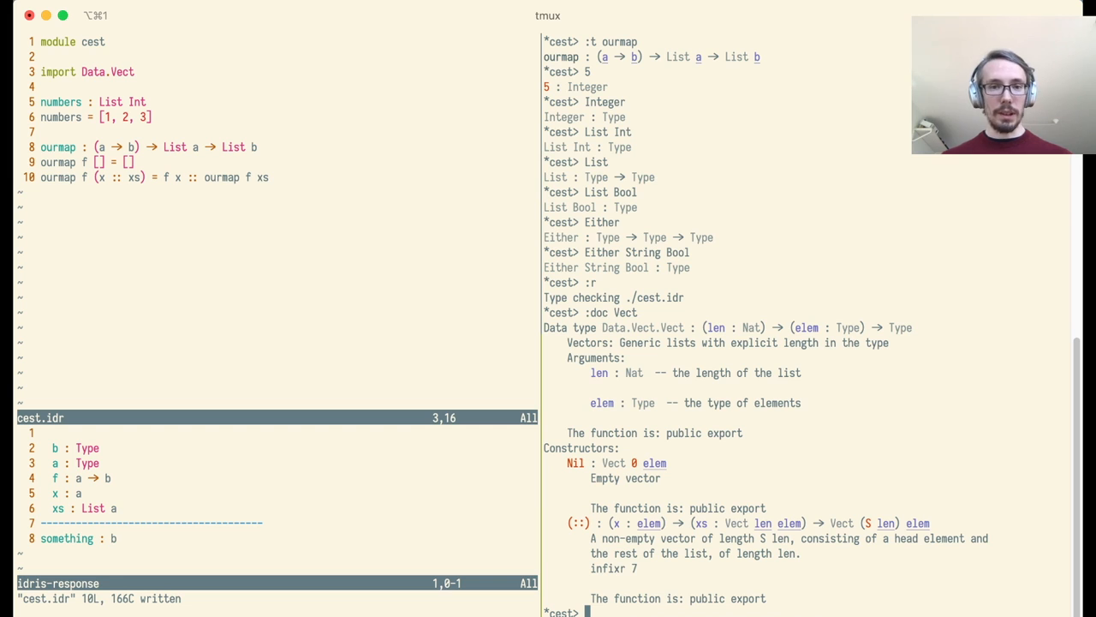
text(List)
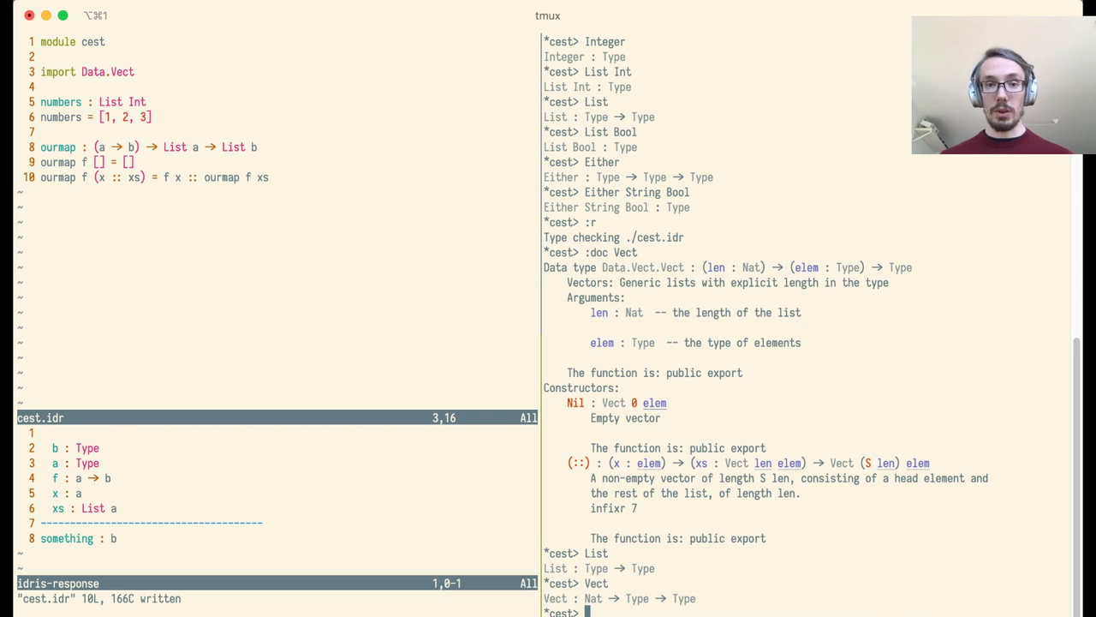
text(Vect 3 Int)
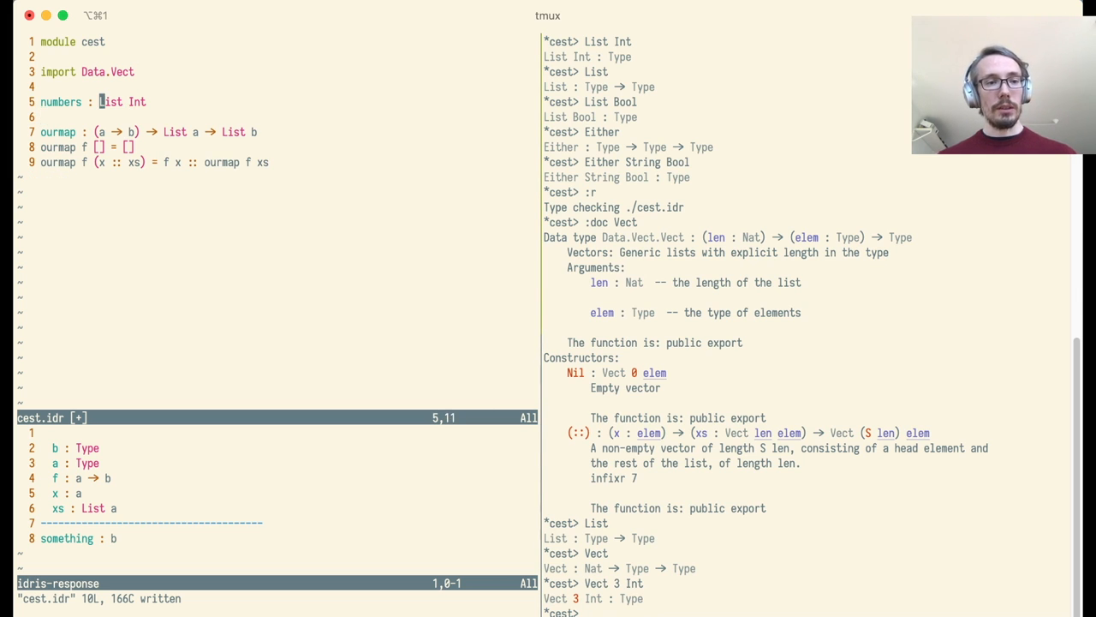
Step: Retype numbers as Vect 3 Int [0, 1, 0] after a four-element version fails to reload
text(Vect 3)
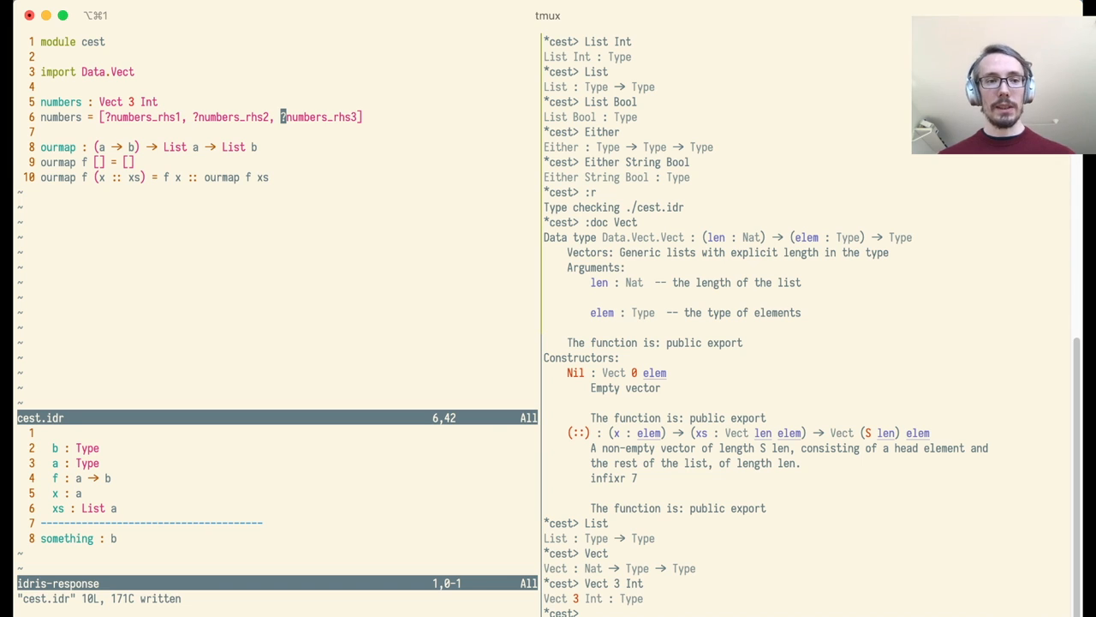
text(0, 1, 0])
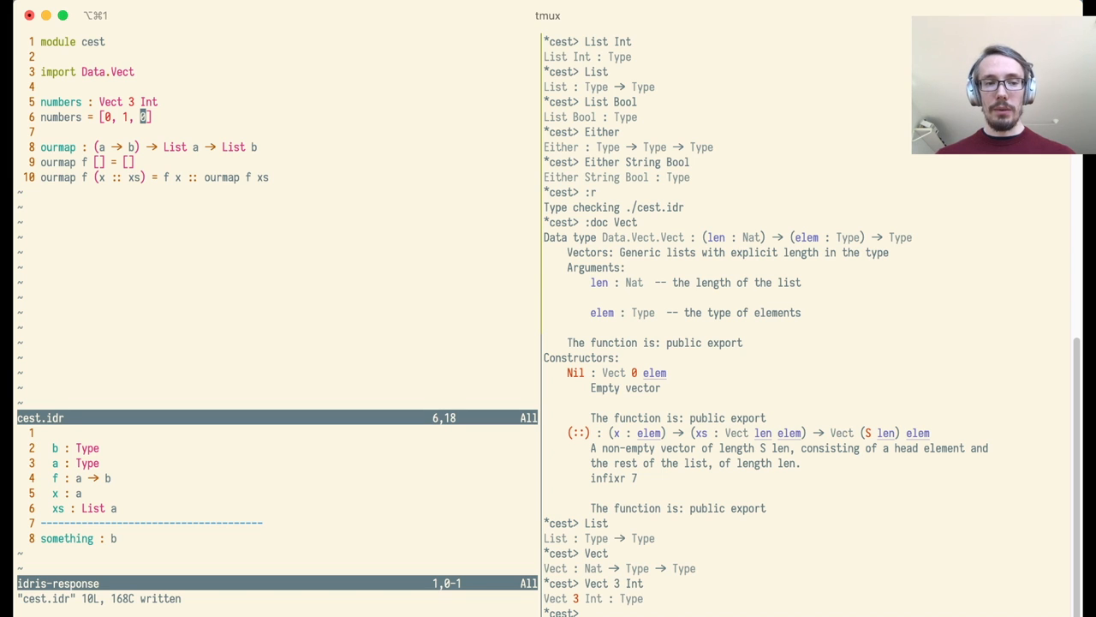
scroll(down, 3)
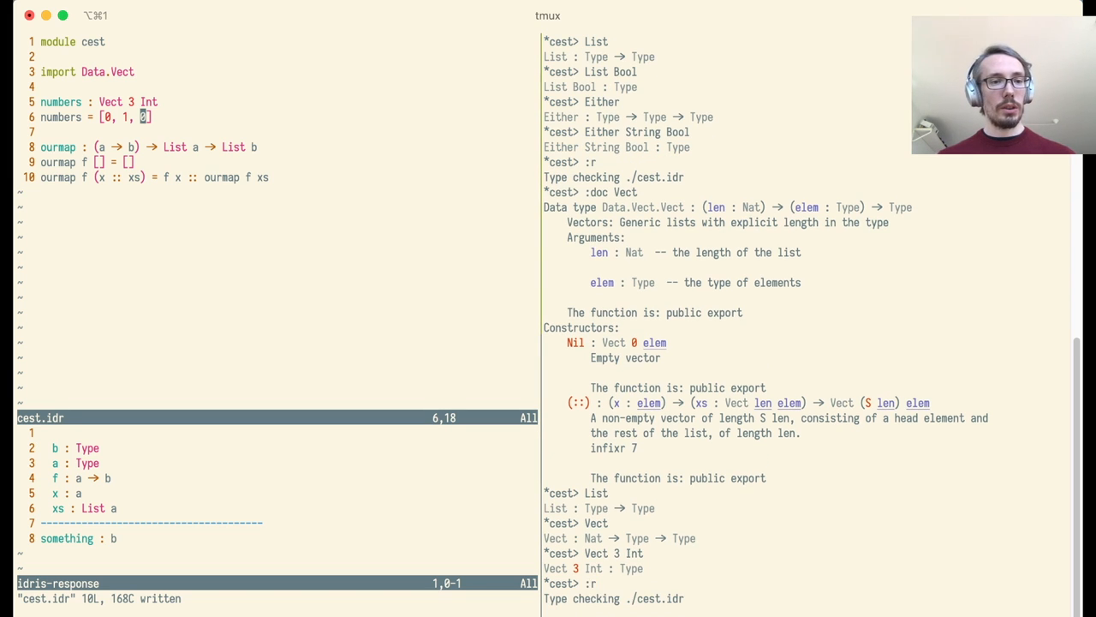
text(, 5)
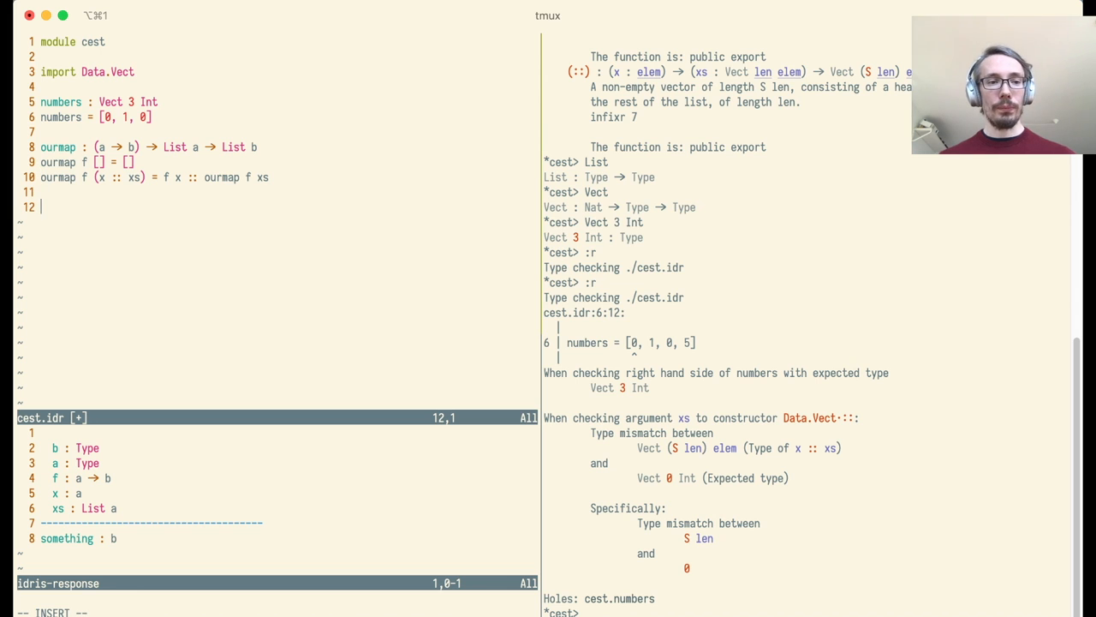
Step: Declare vmap over Vect n with an empty clause and a cons clause left as a hole
text(vma)
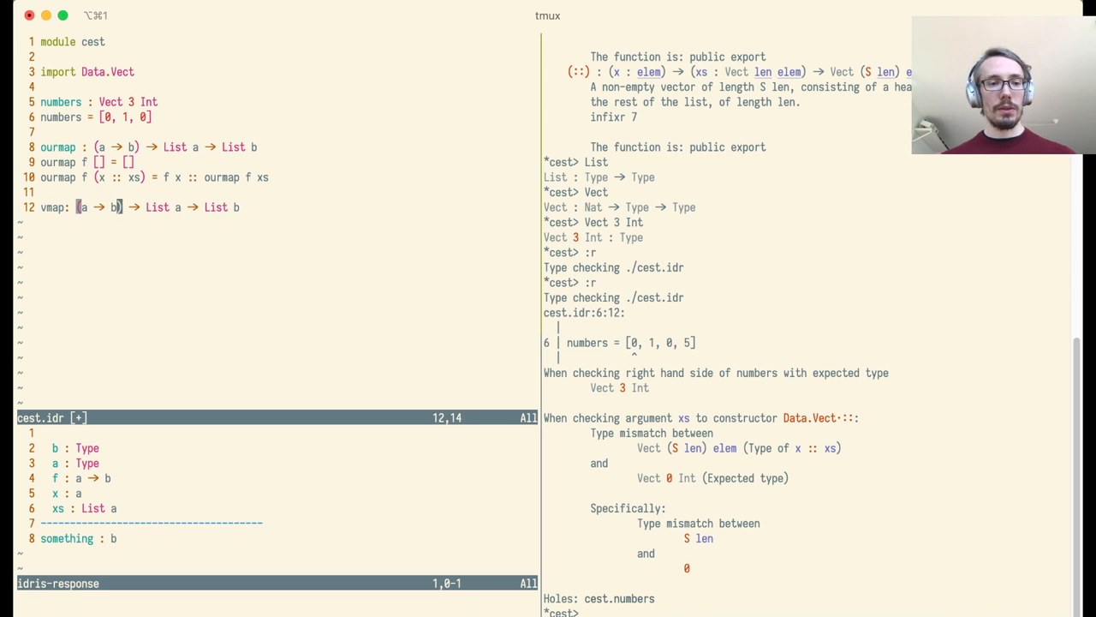
text(Vect n)
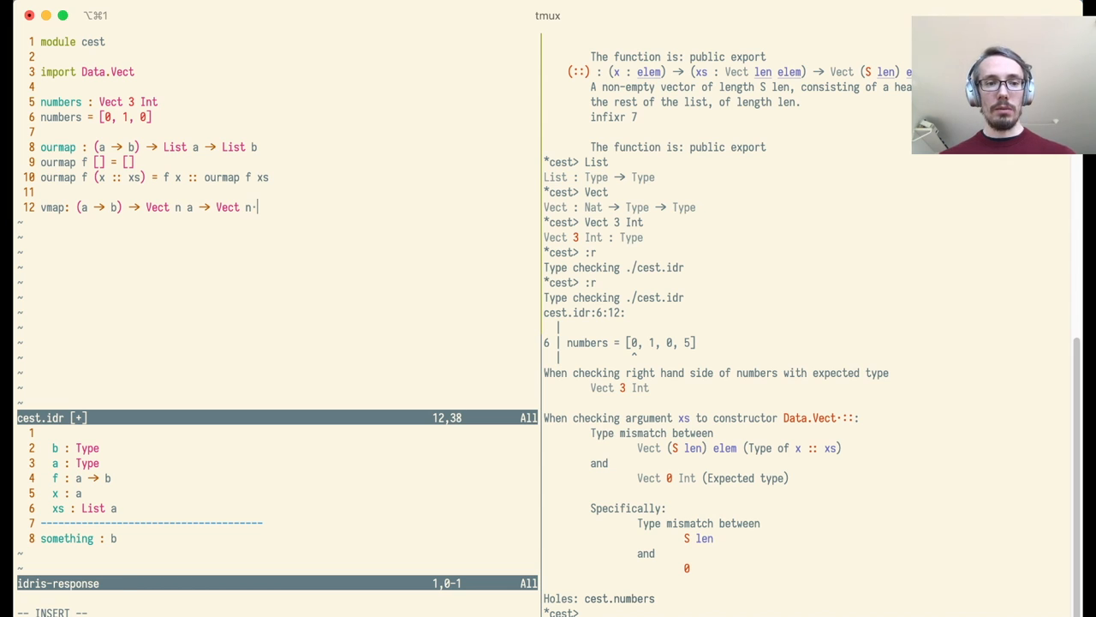
text(b)
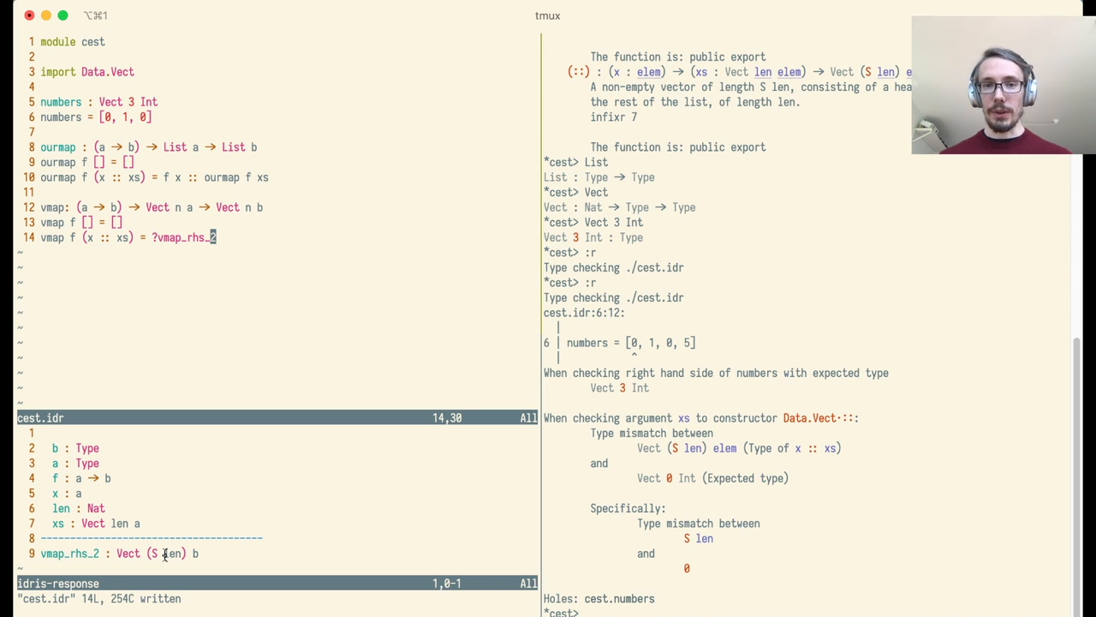
mouse_move(247, 531)
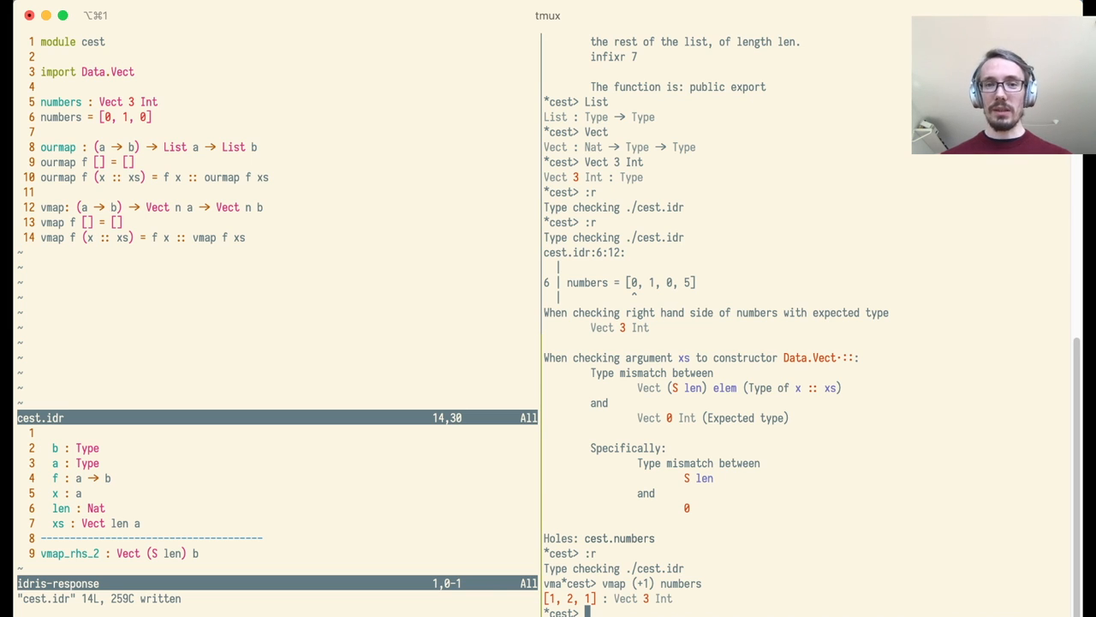
mouse_move(288, 526)
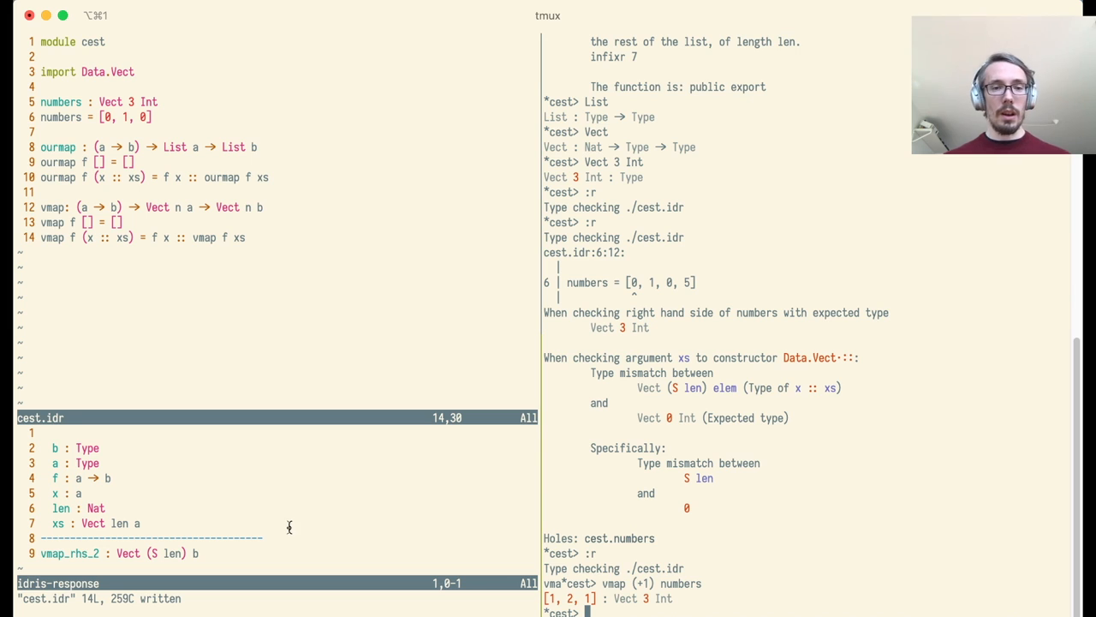
mouse_move(298, 540)
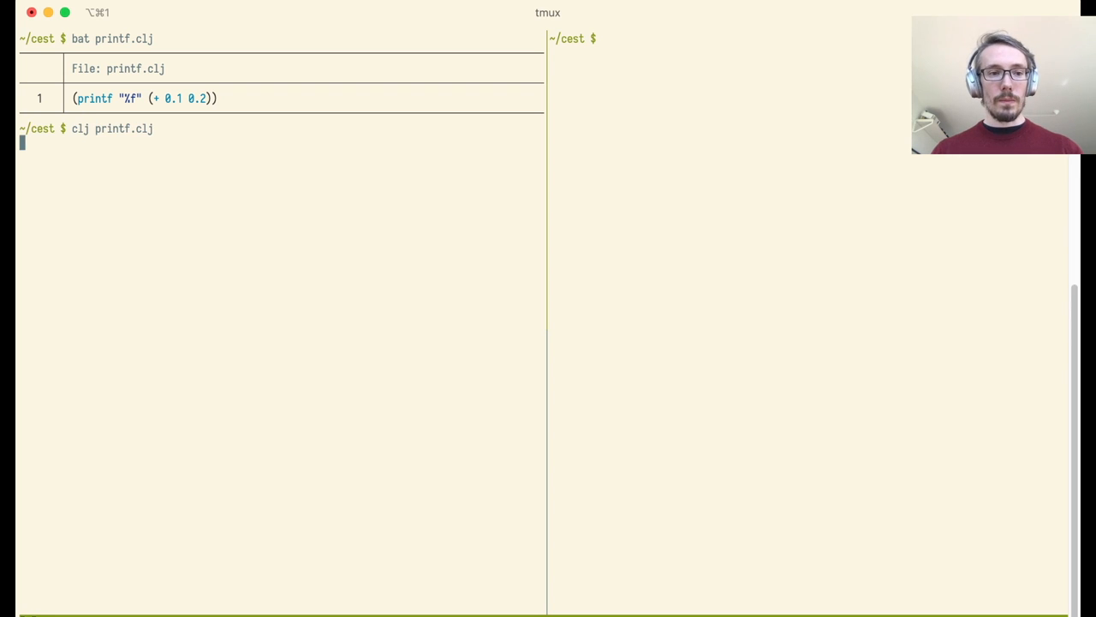
Step: Run the Clojure printf example, show printf.c and build it, revealing a format warning
key(Return)
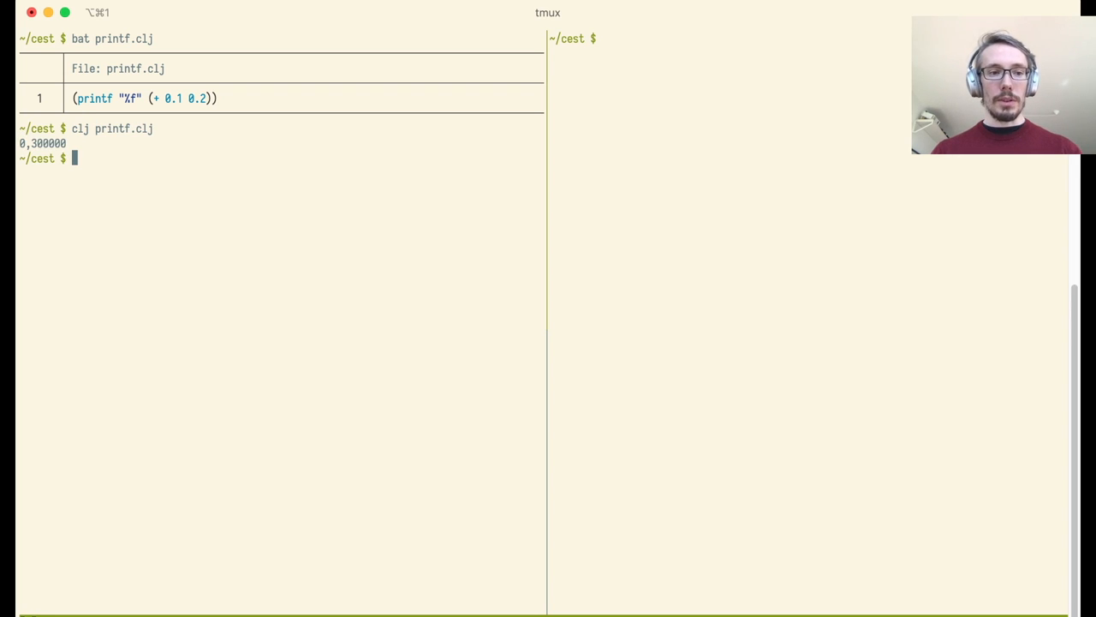
text(b)
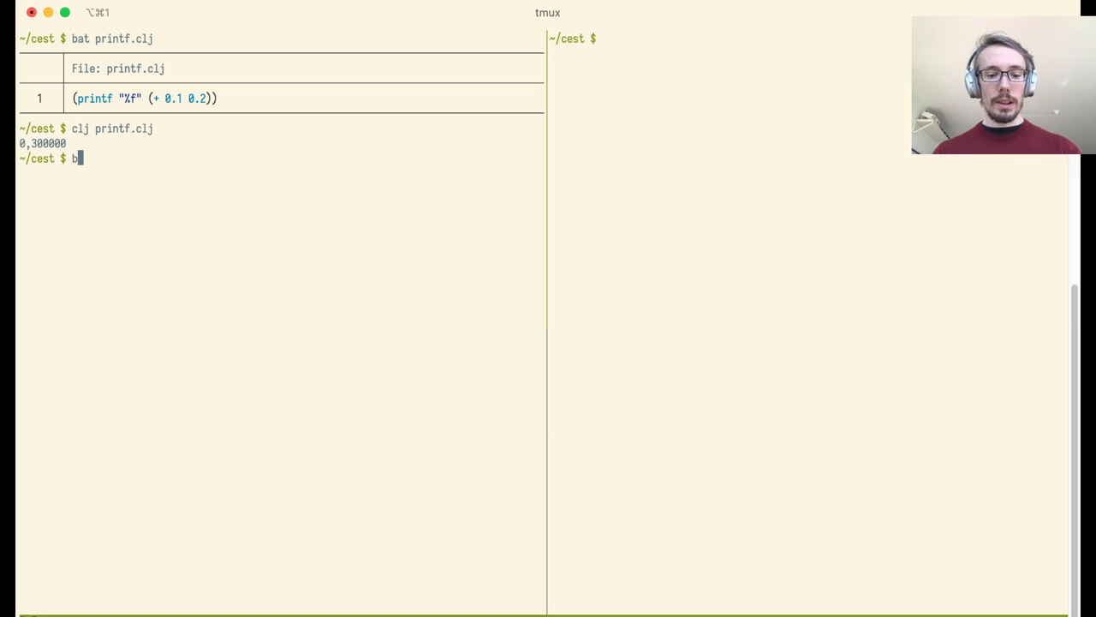
key(Return)
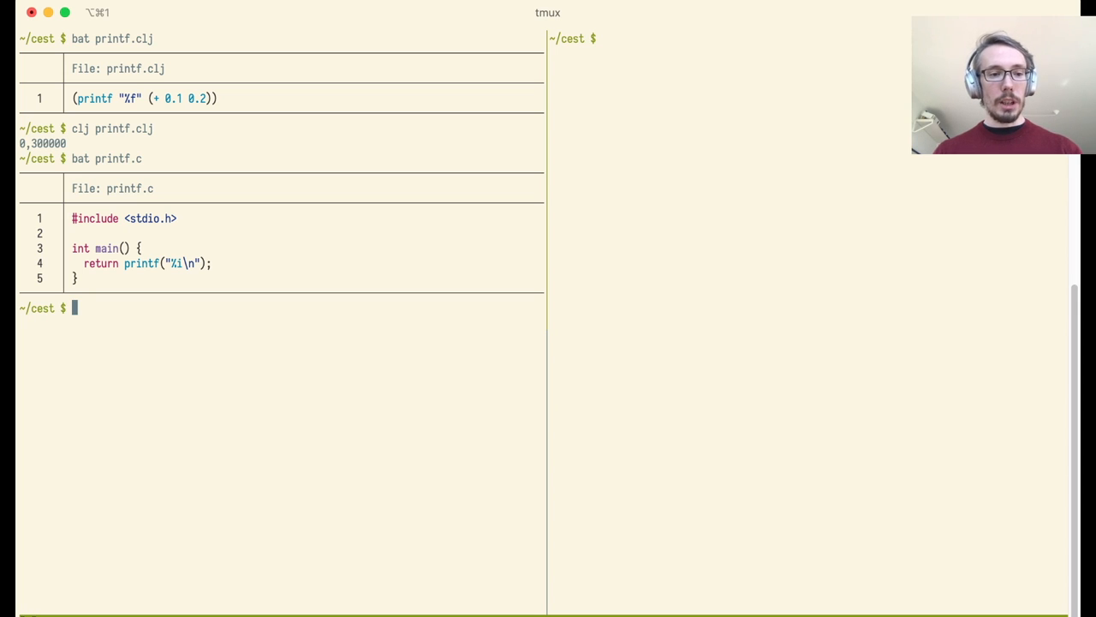
text(make ptinf)
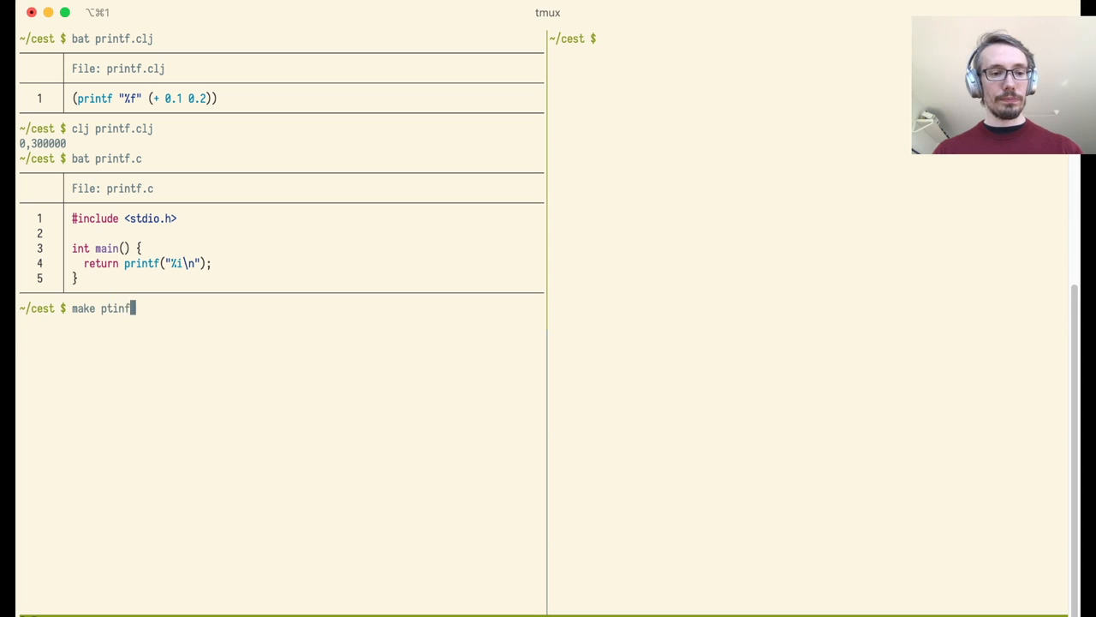
key(Return)
text(make printf)
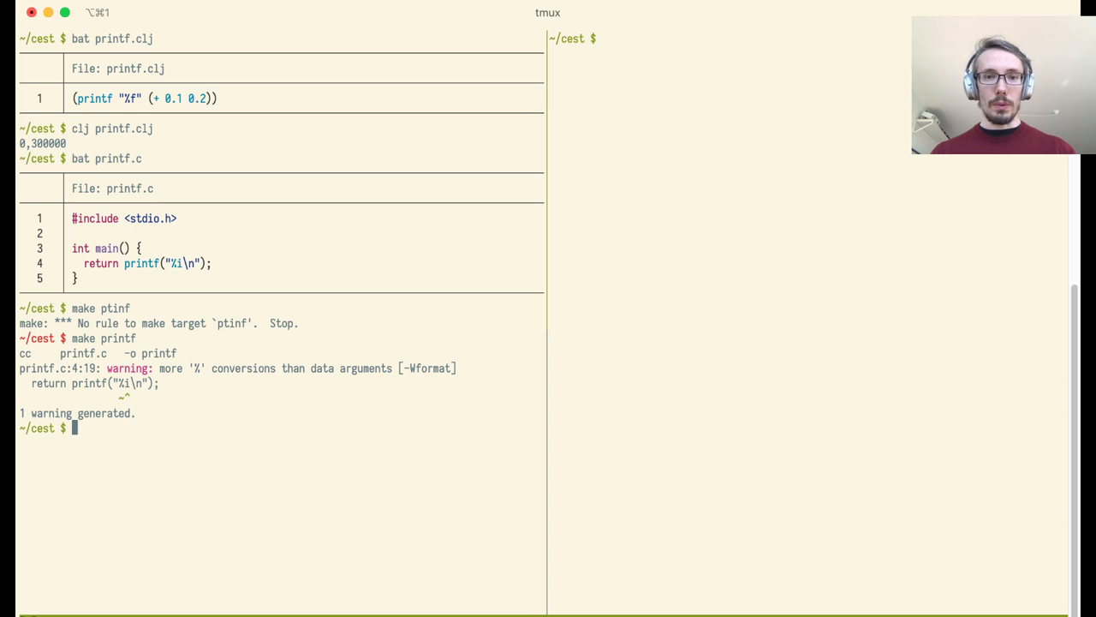
Step: Show SQL.java and compile it silently with javac
text(bat SQL.)
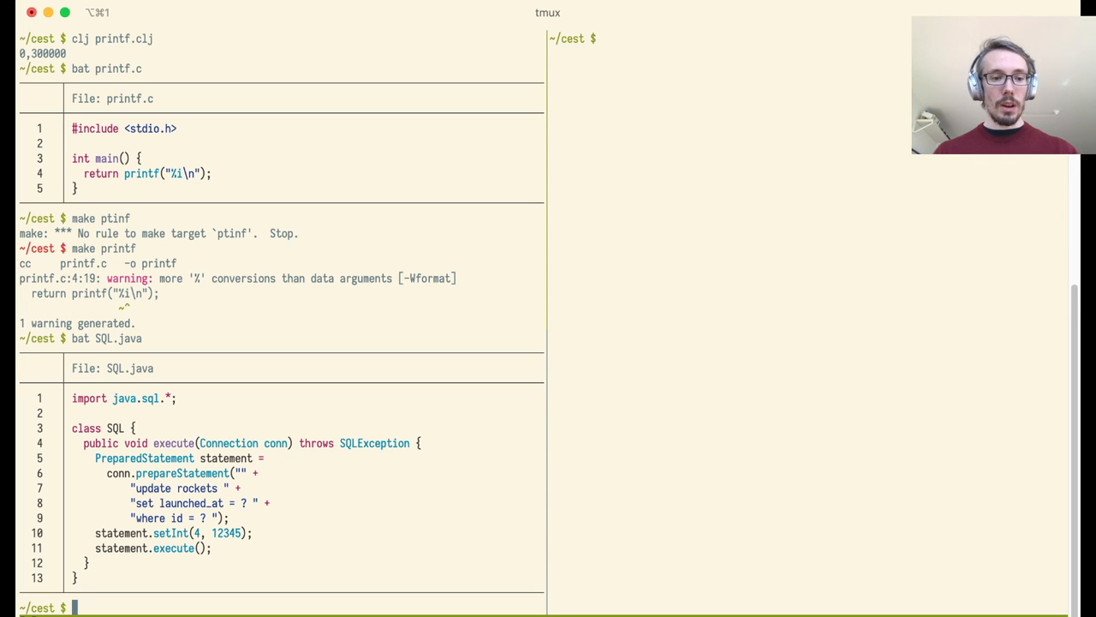
text(javac SQL)
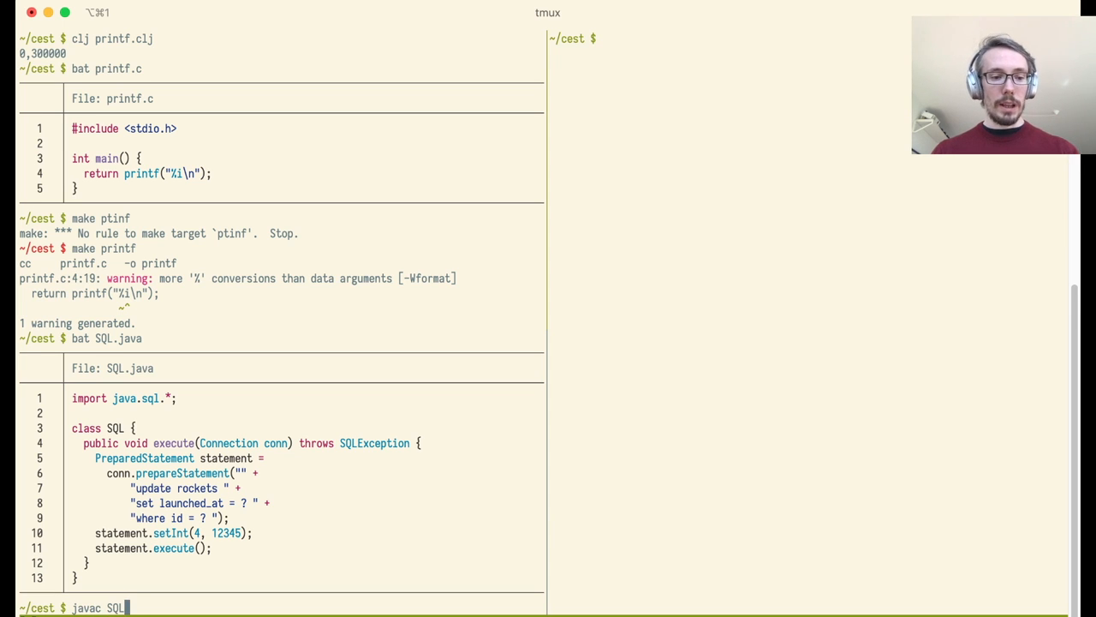
key(Return)
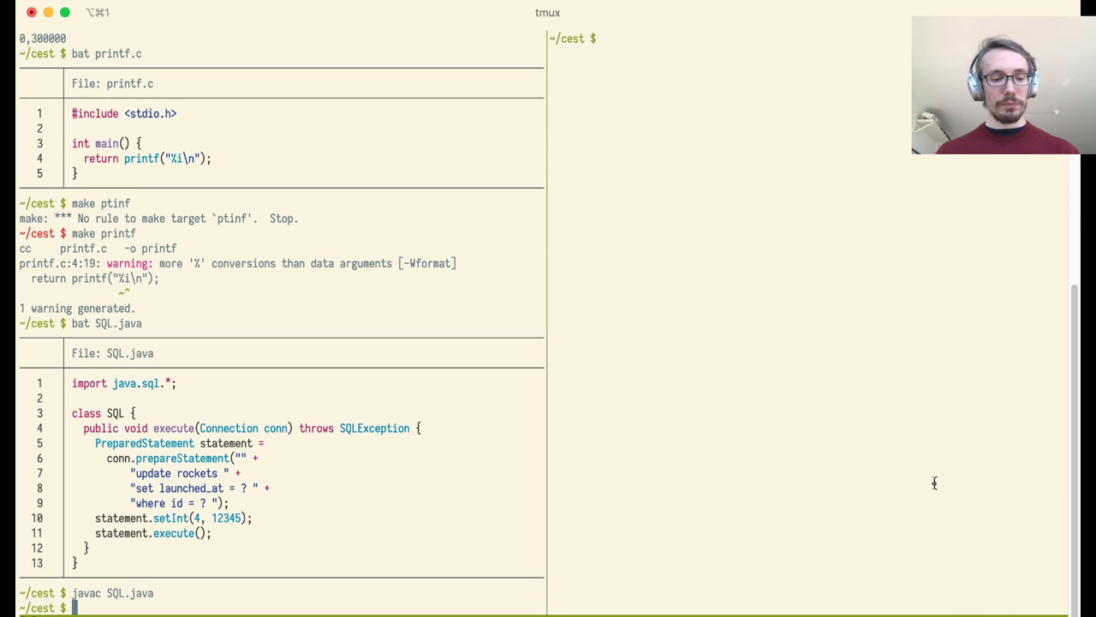
text(vim)
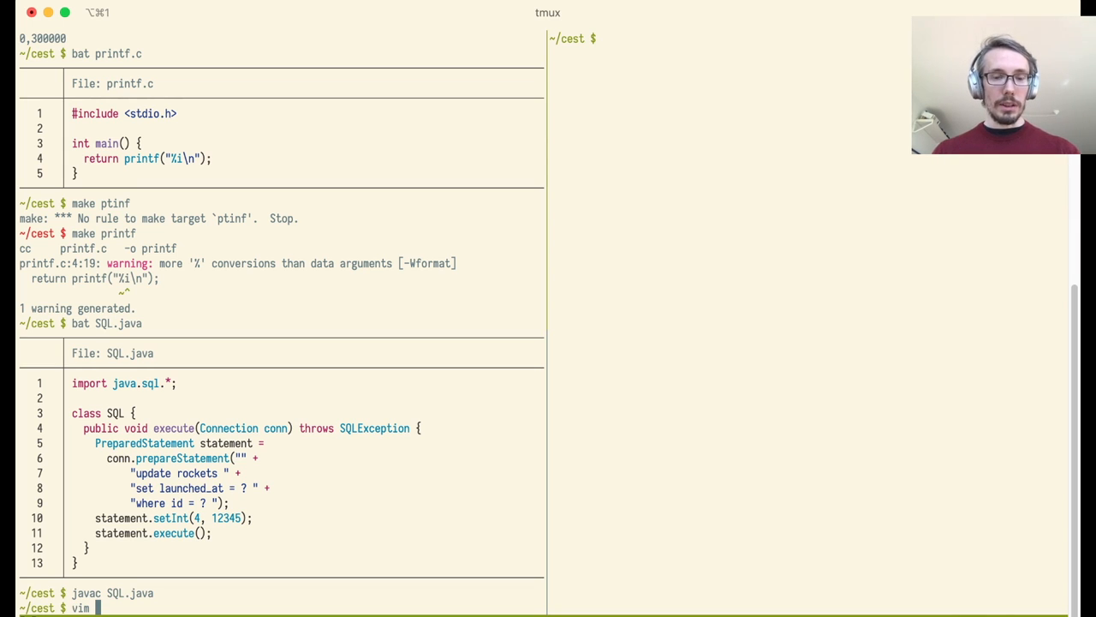
Step: Create printf.idr in Vim and load the printf module in Idris with :l printf
text(printf.i)
click(727, 39)
text(idris)
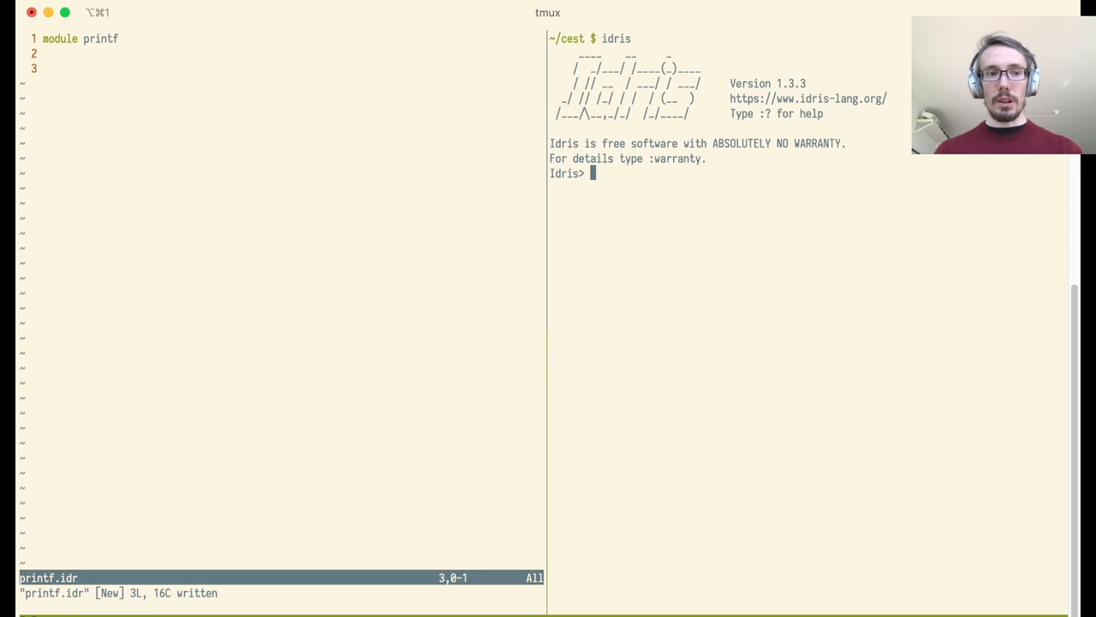
text(:l printf)
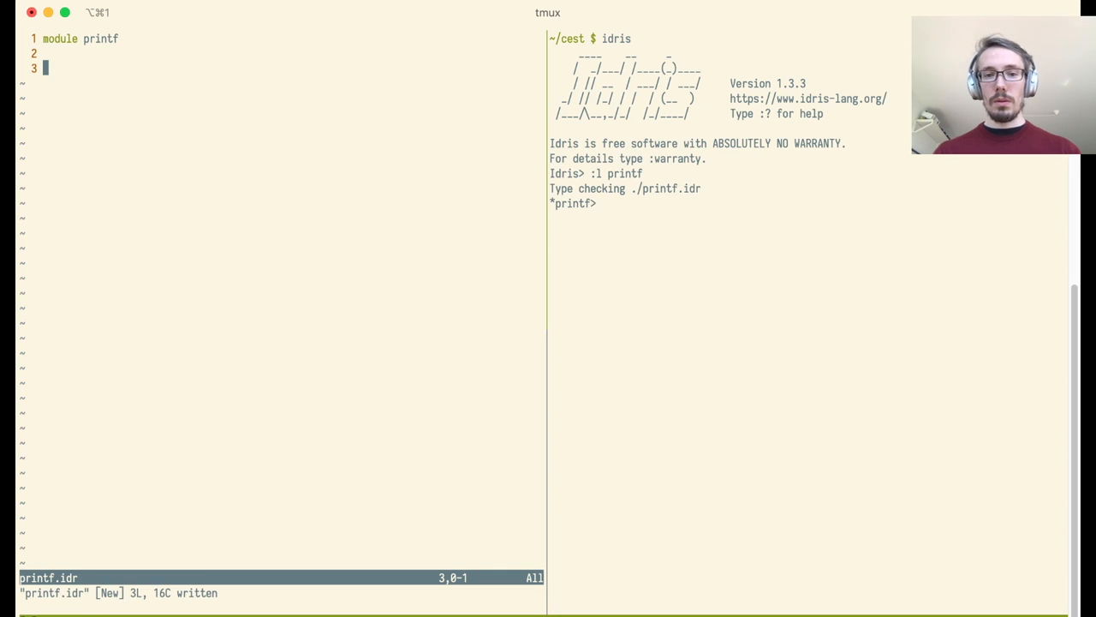
key(i)
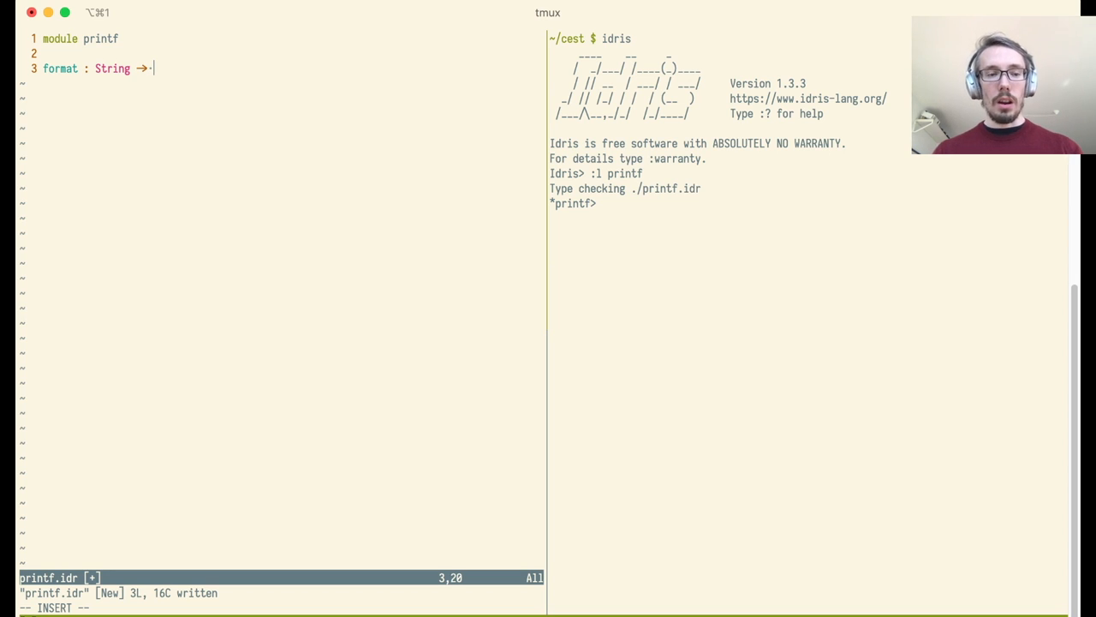
Step: Try format "price: %d€" in the REPL and sketch format : String -> ... -> String
text(format ")
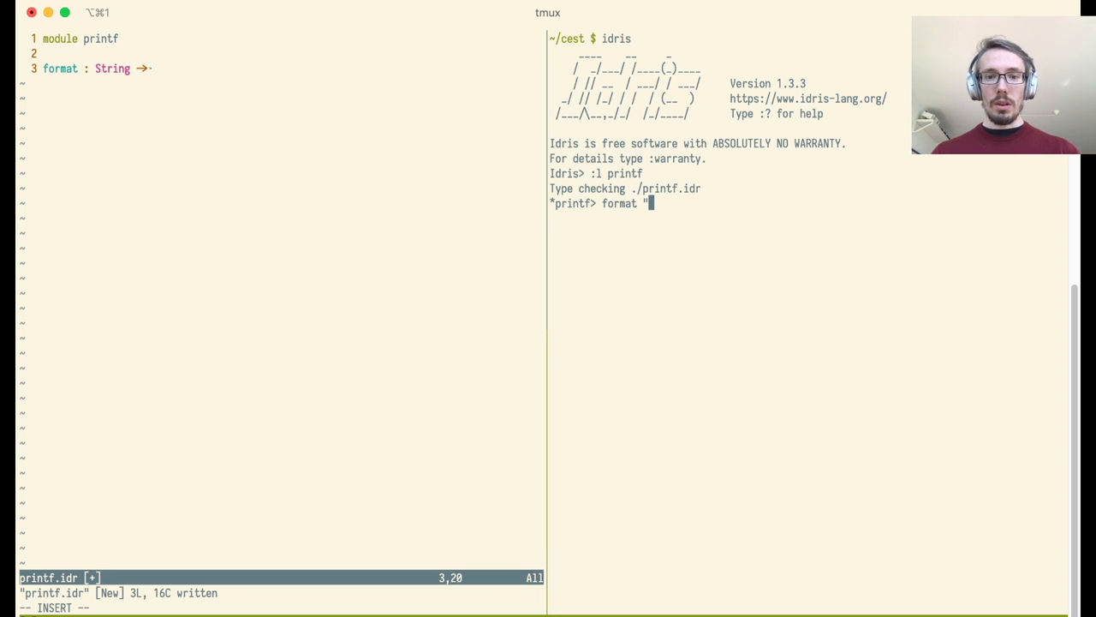
text(price:)
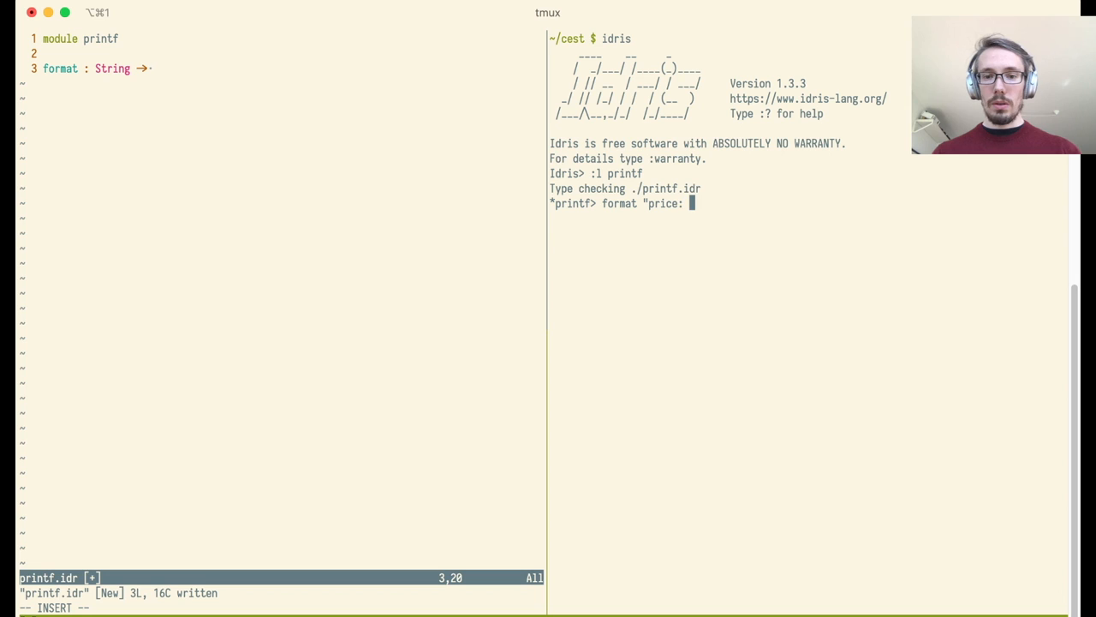
text(%d)
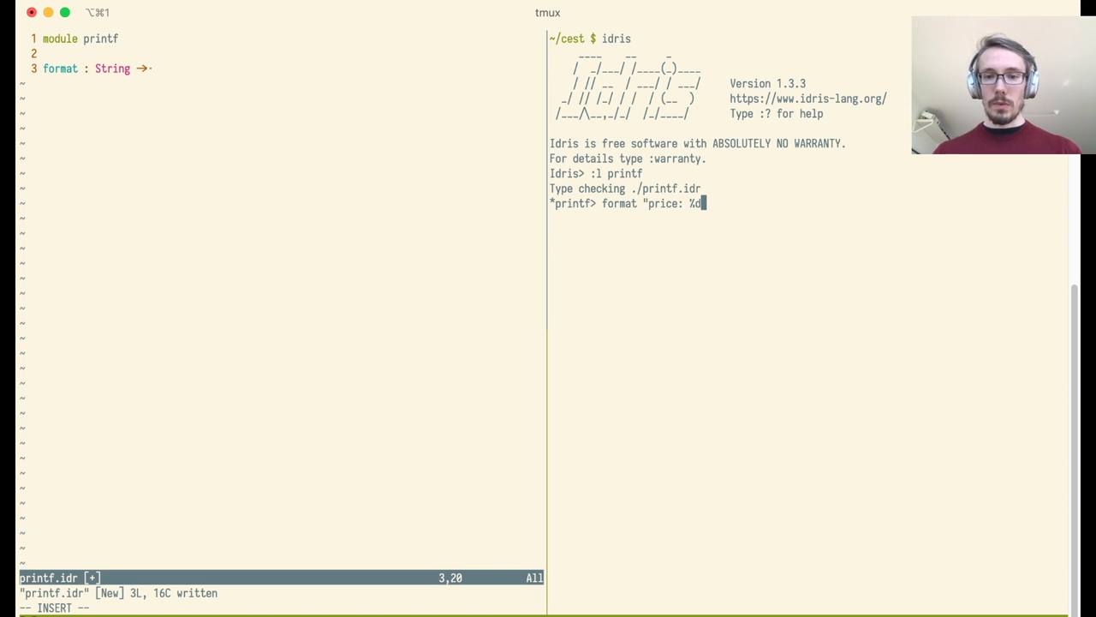
text(€")
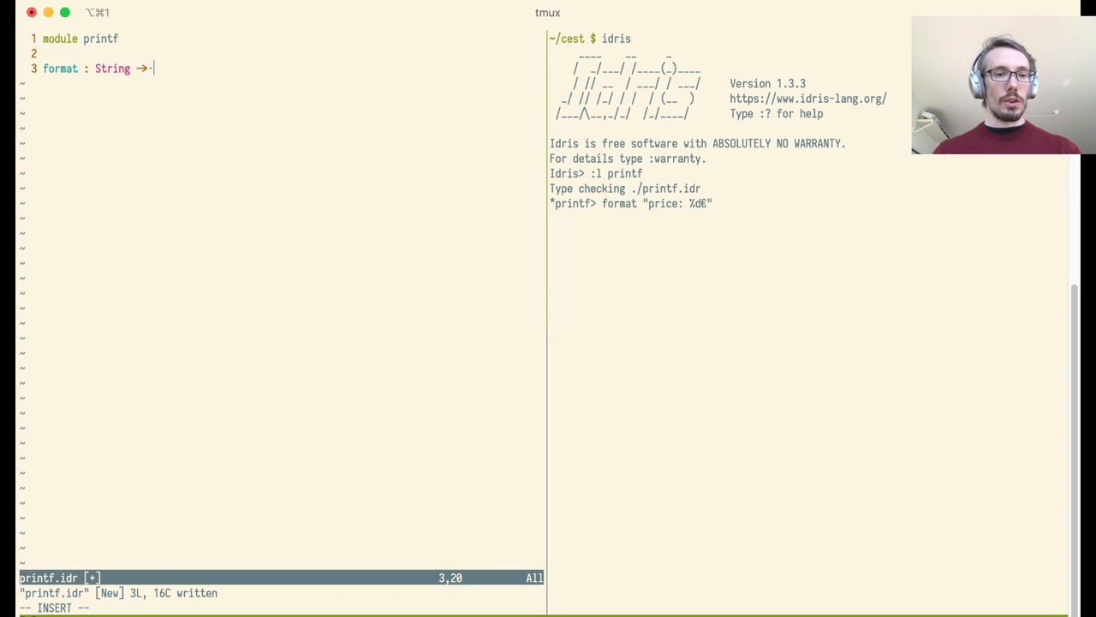
text(...)
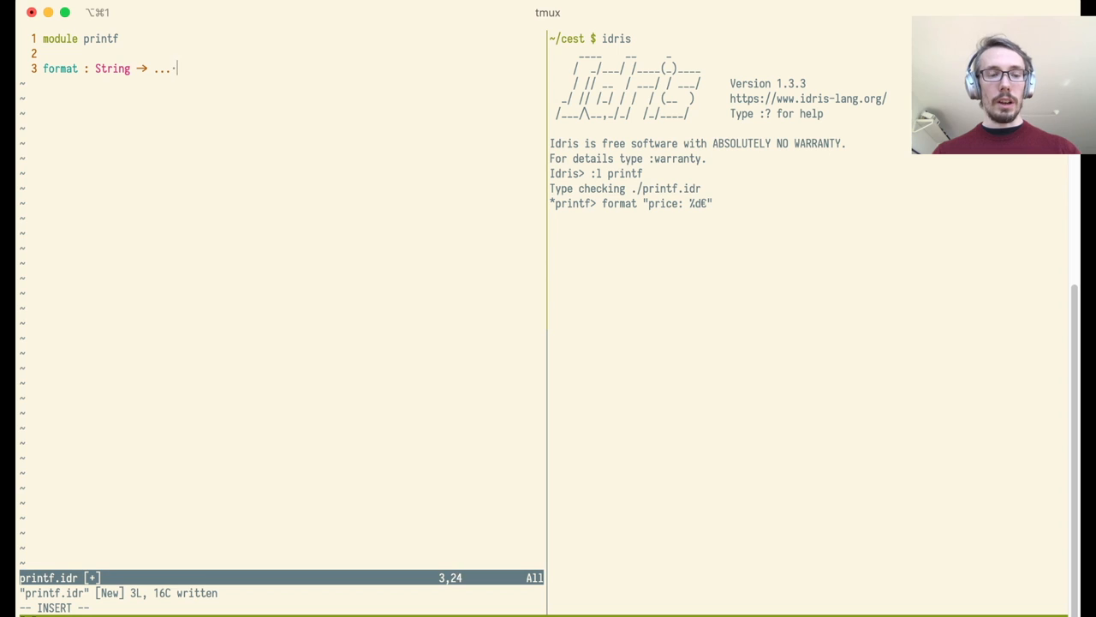
text(→ String)
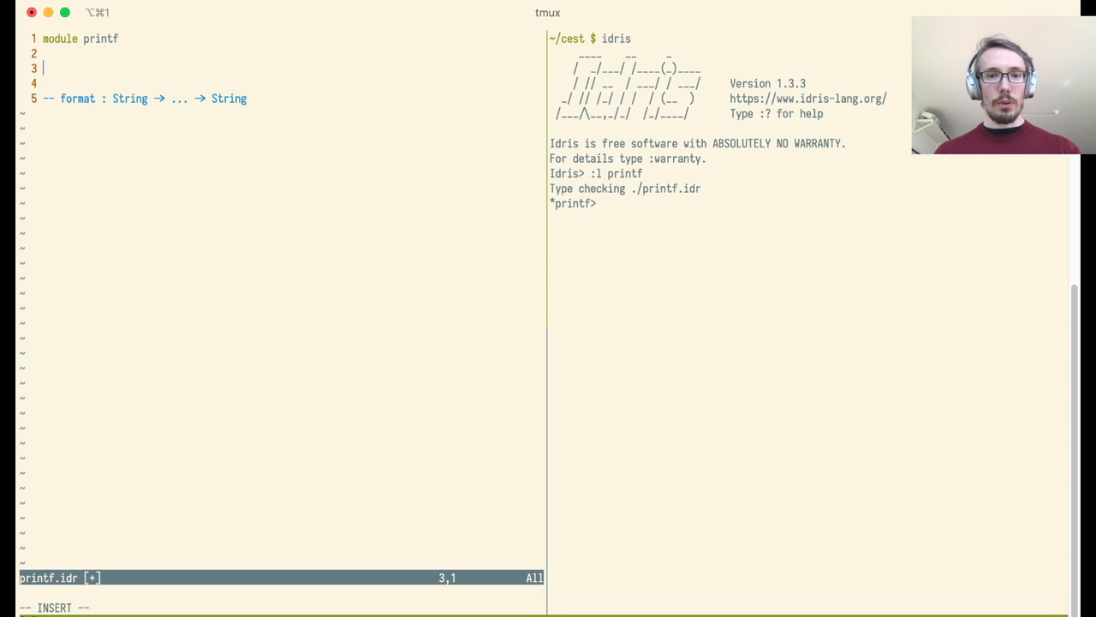
Step: Declare data Format with End, Const, Str and Number constructors, dropping the sample string line
text(")
text(dat)
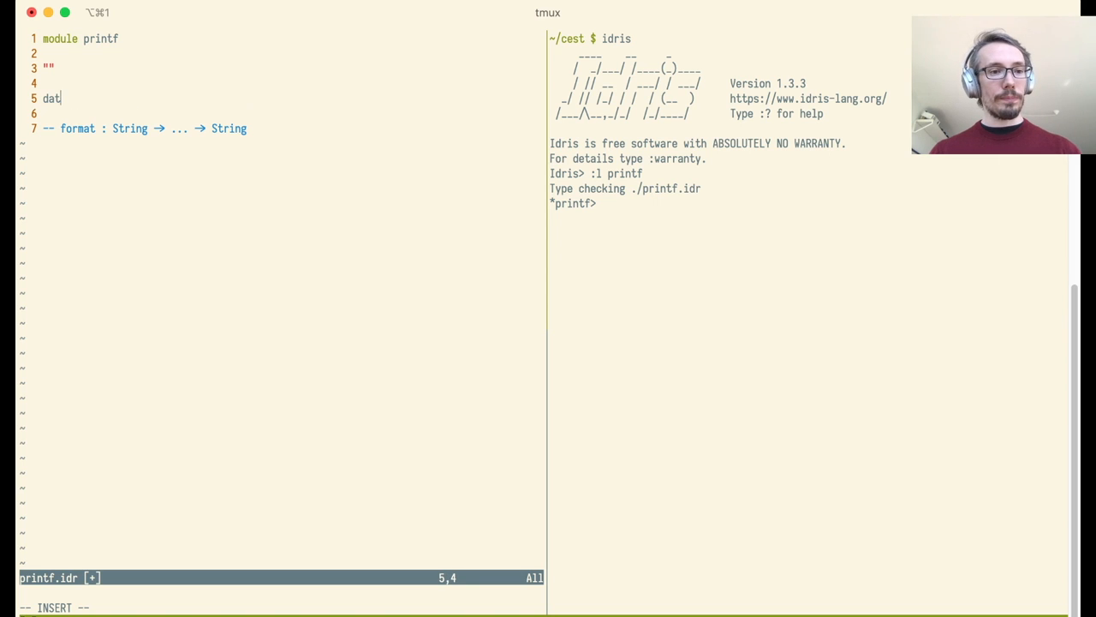
text(a Format)
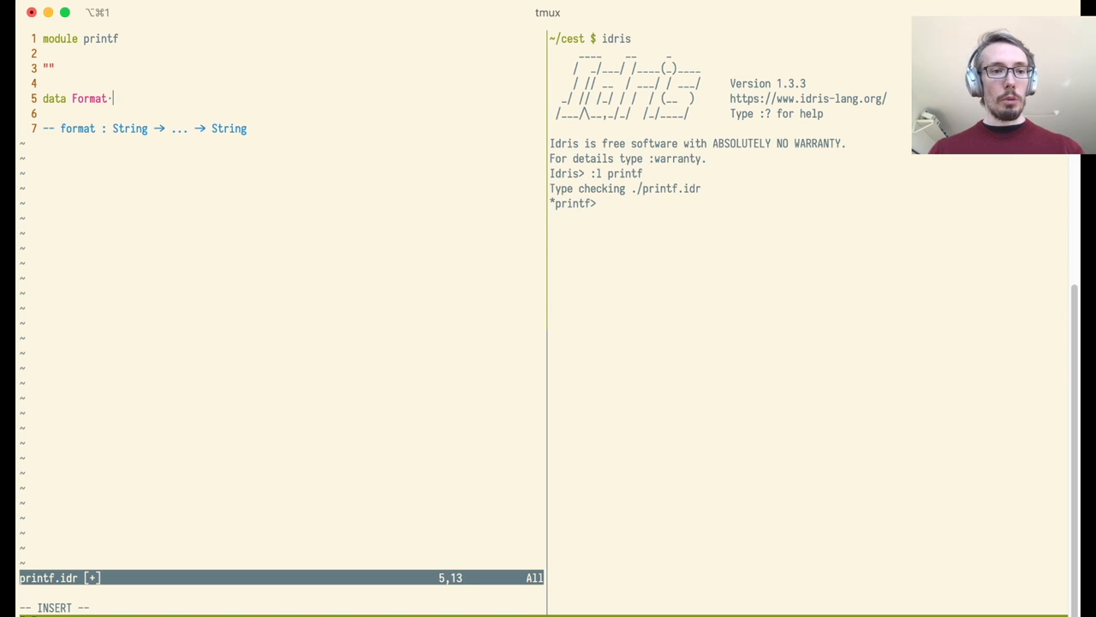
text(=)
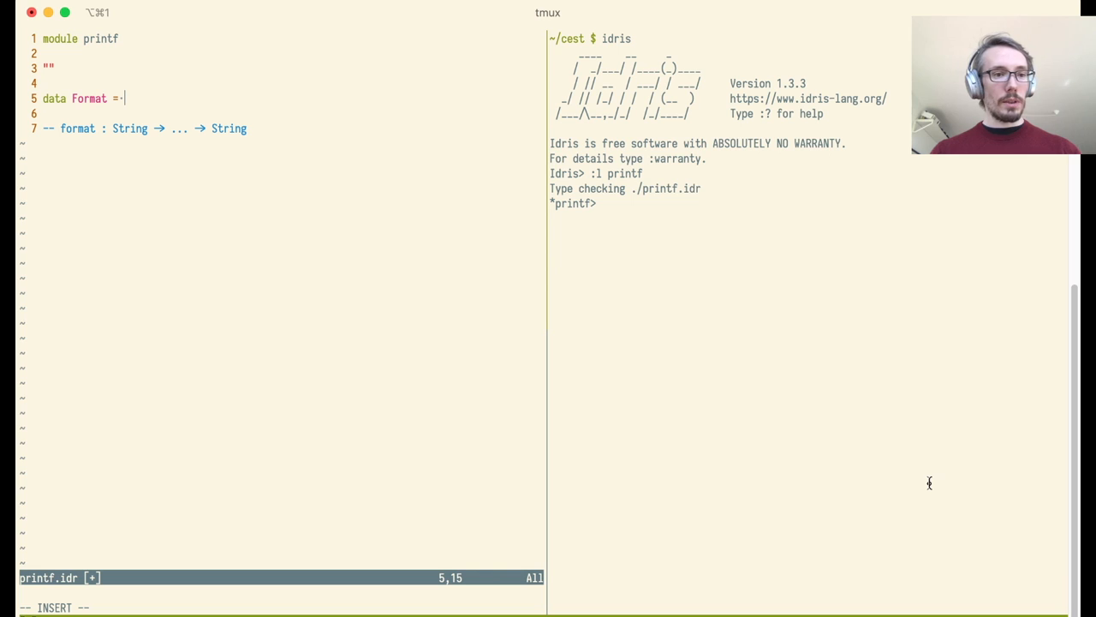
text(End)
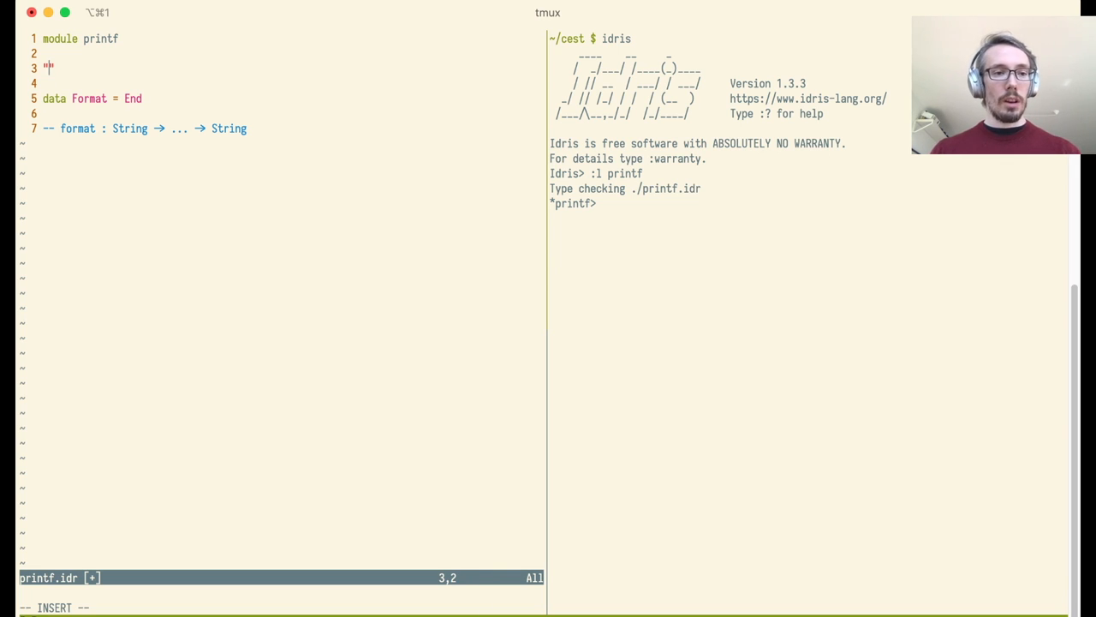
text(const)
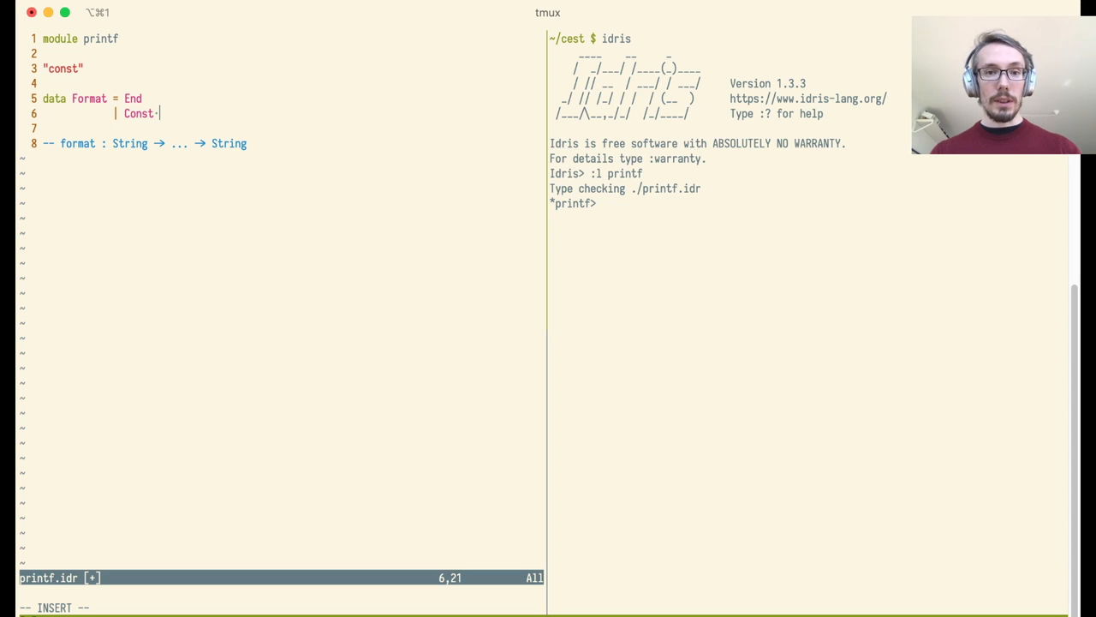
text(Forma)
text(| S)
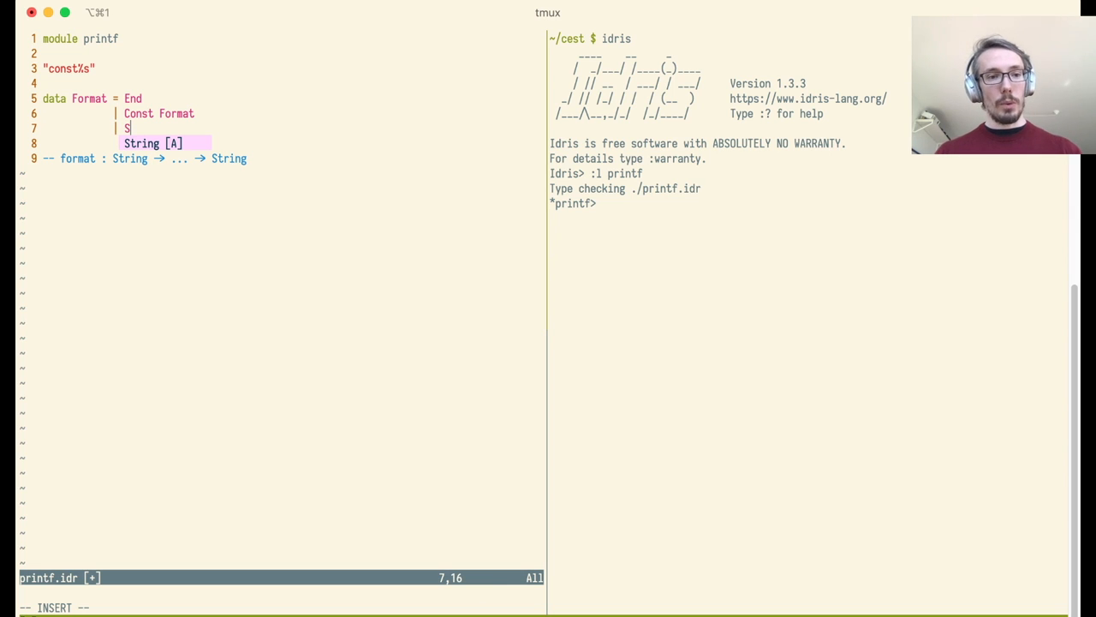
text(tr Fro)
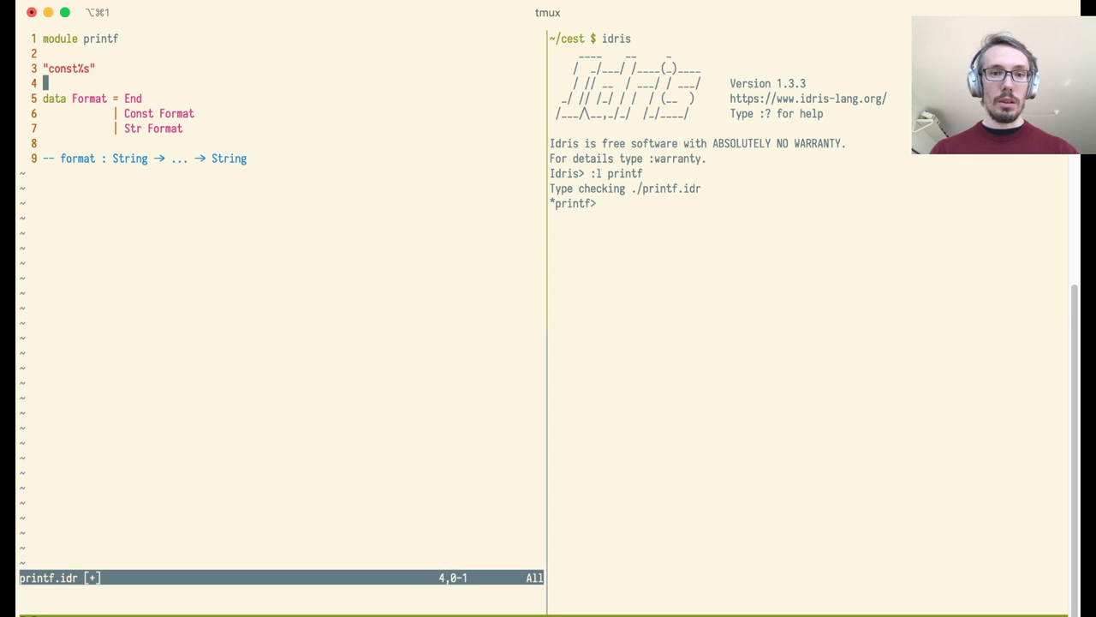
text(%)
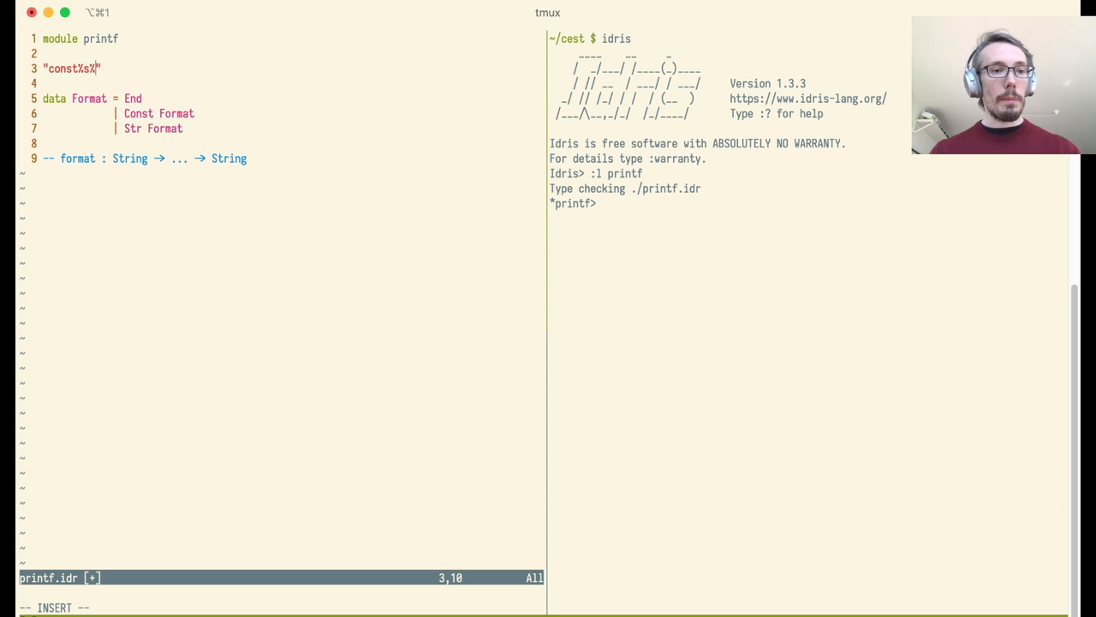
text(d)
click(292, 143)
text(|)
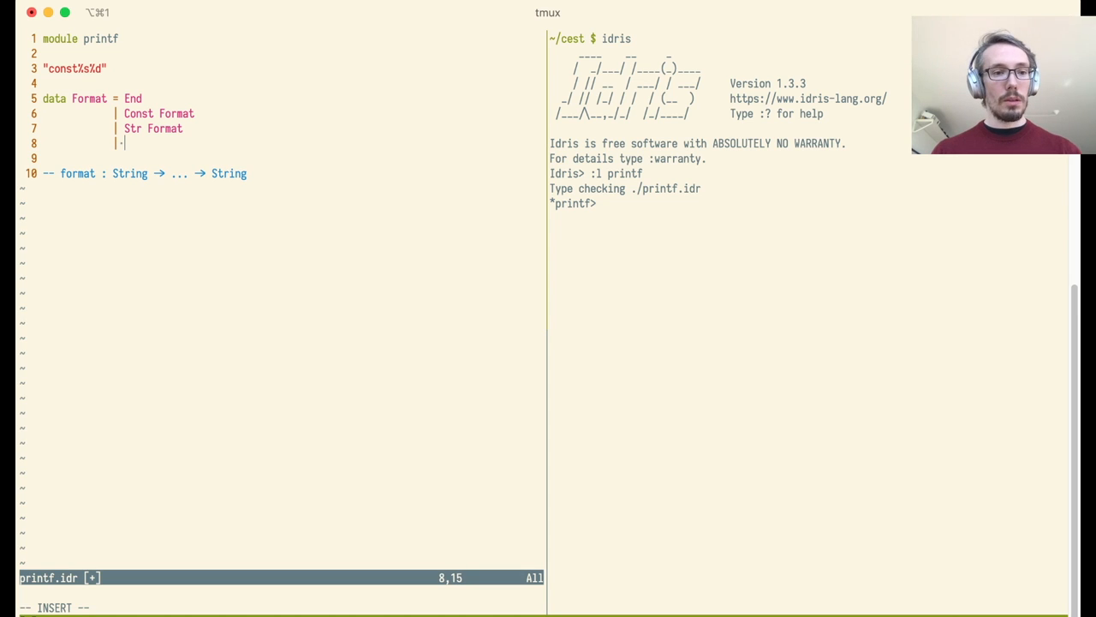
text(Number Format)
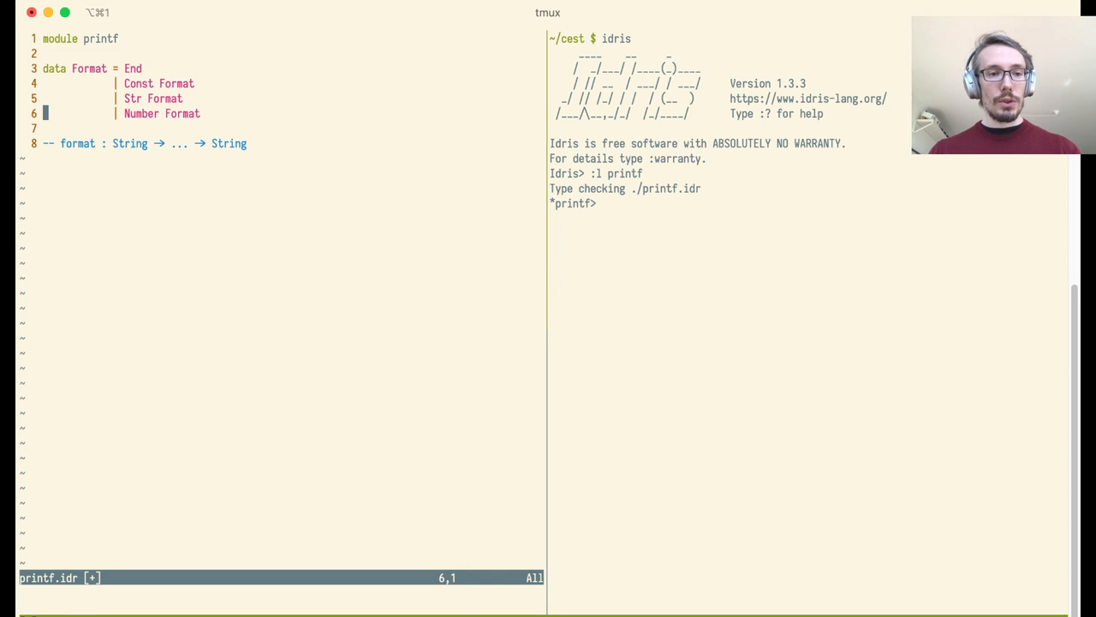
Step: Write fmt = Num (Const " " (Str End)) for "%d %s" and reload, hitting a parse error
key(o)
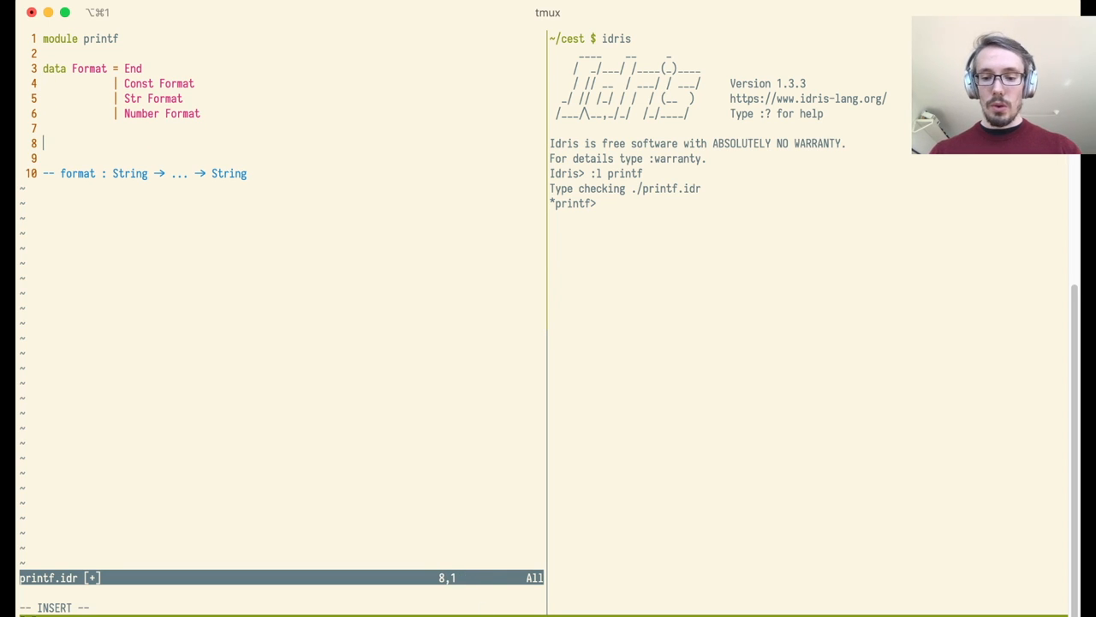
text("%d)
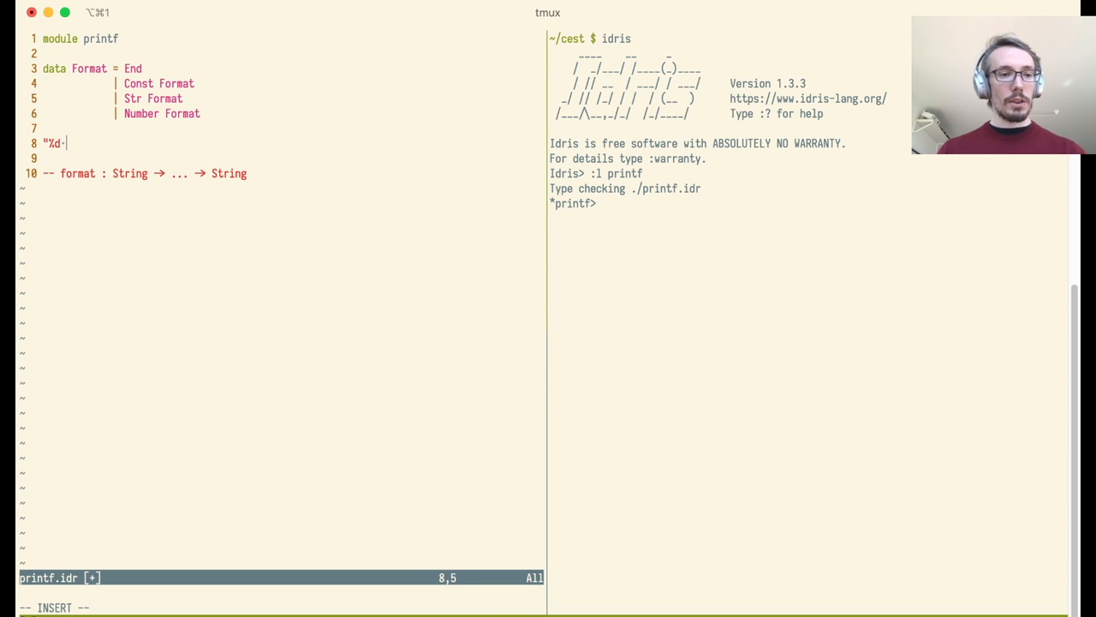
text(%s)
text(fmt =)
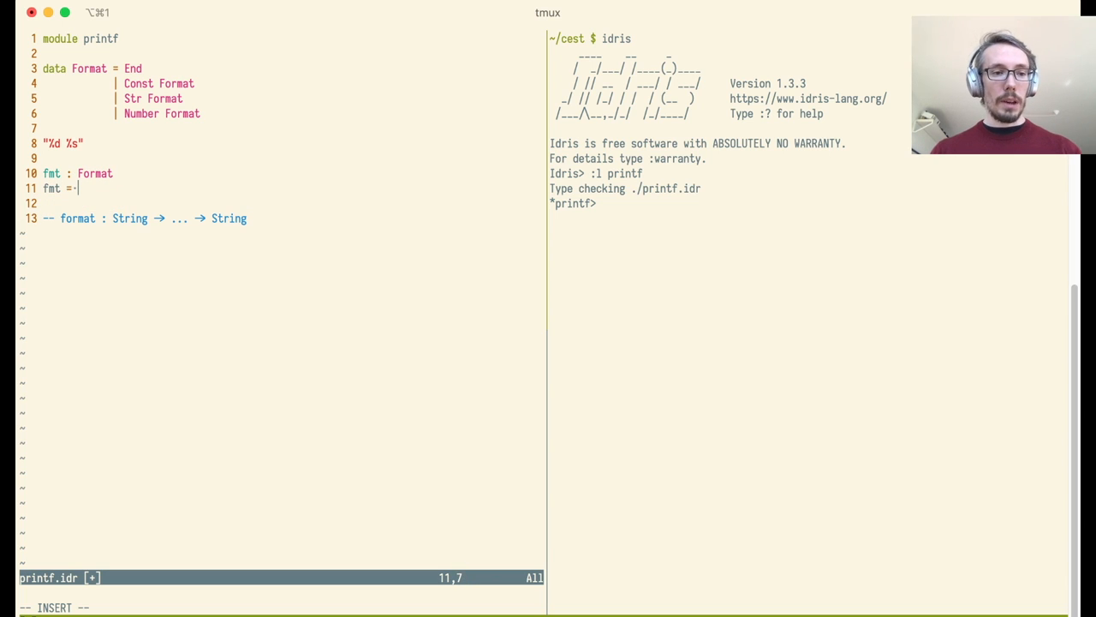
text(Num)
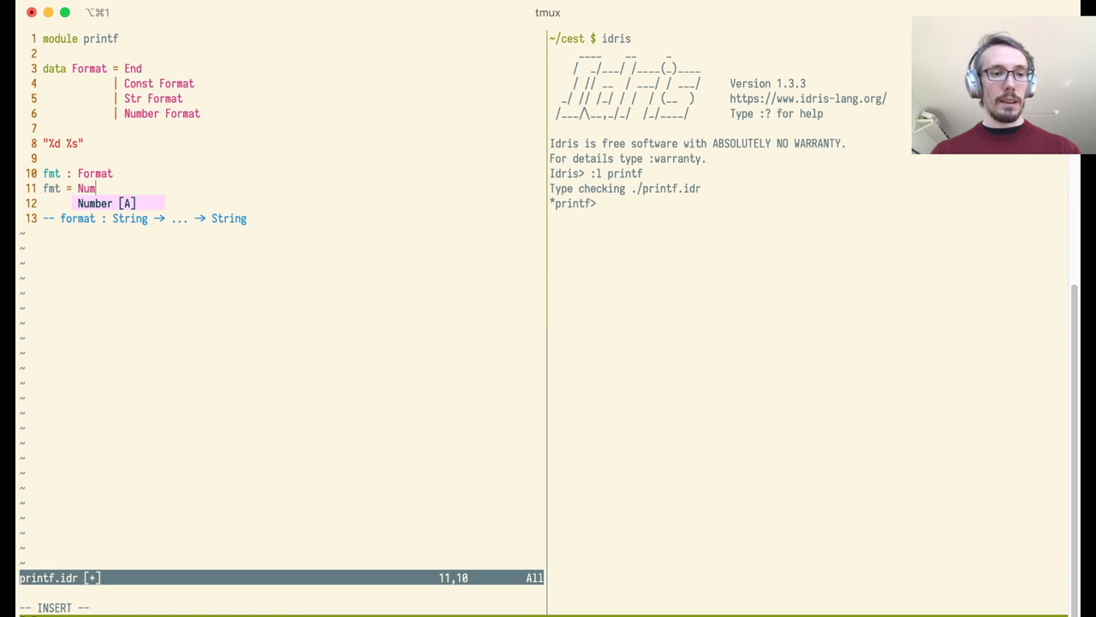
text(()
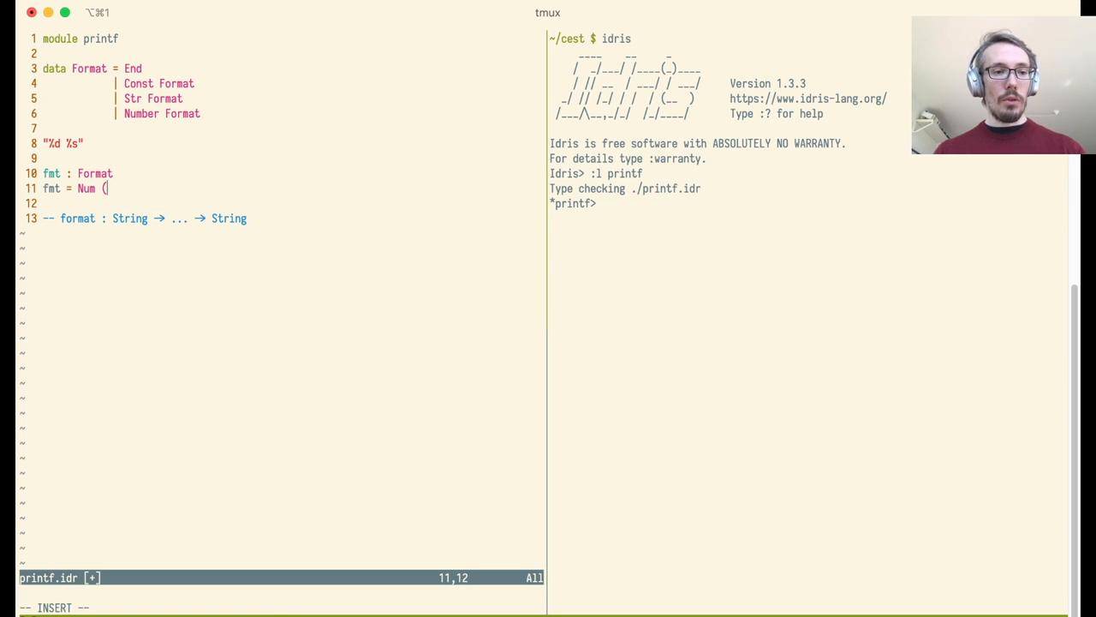
text(Const " ")
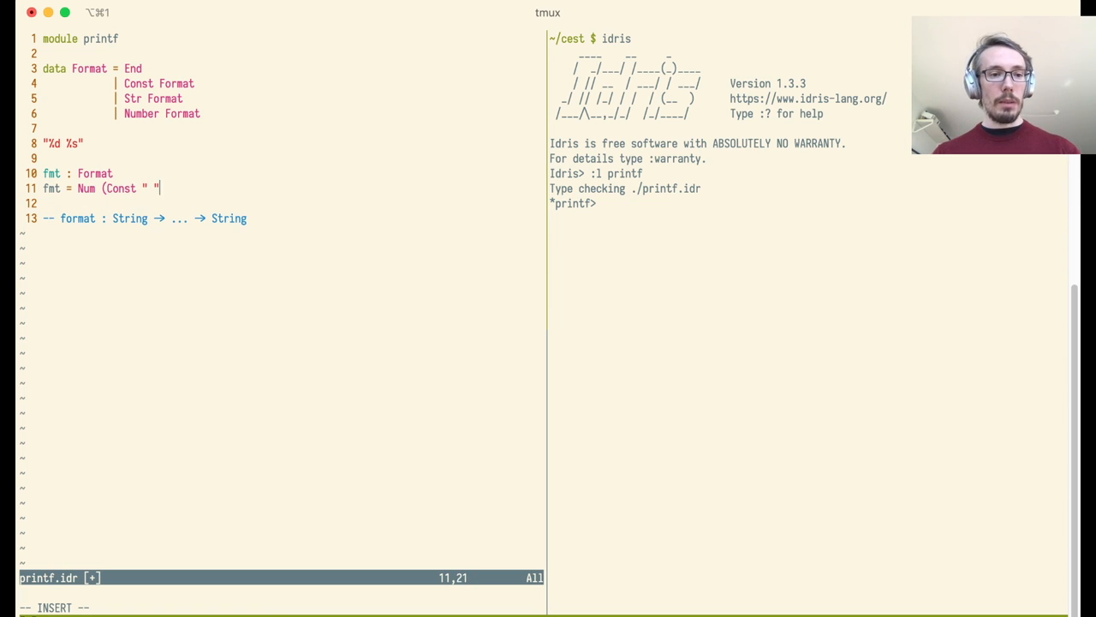
text((S)
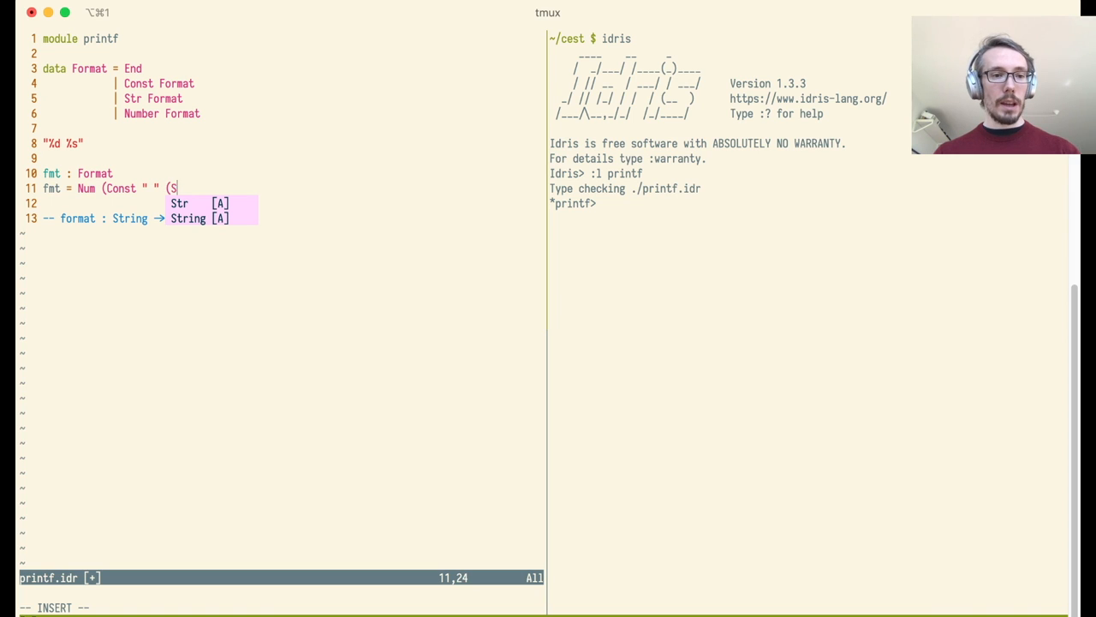
text(Str End)
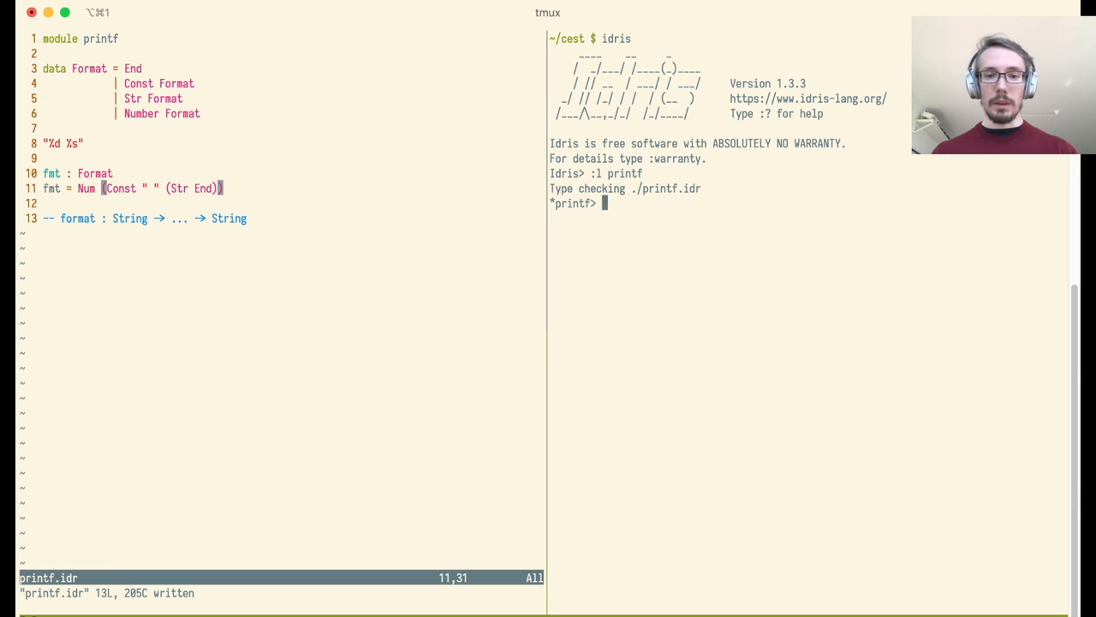
text(:r)
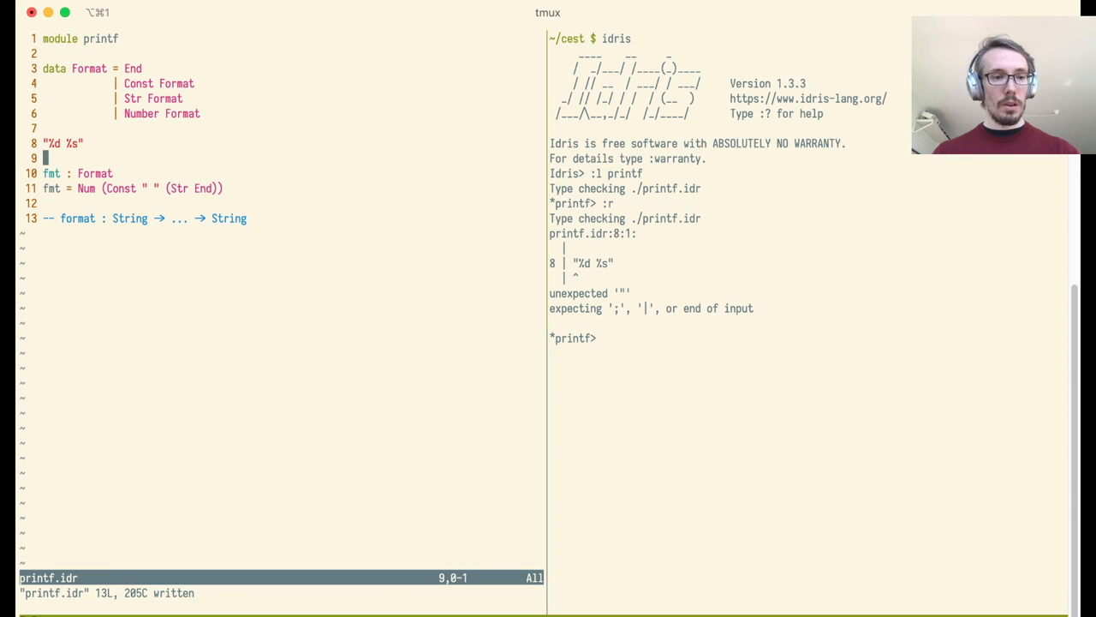
Step: Comment out the format string, make Const take a String, and evaluate fmt as Number (Const " " (Str End))
text(--)
click(133, 187)
text(ber)
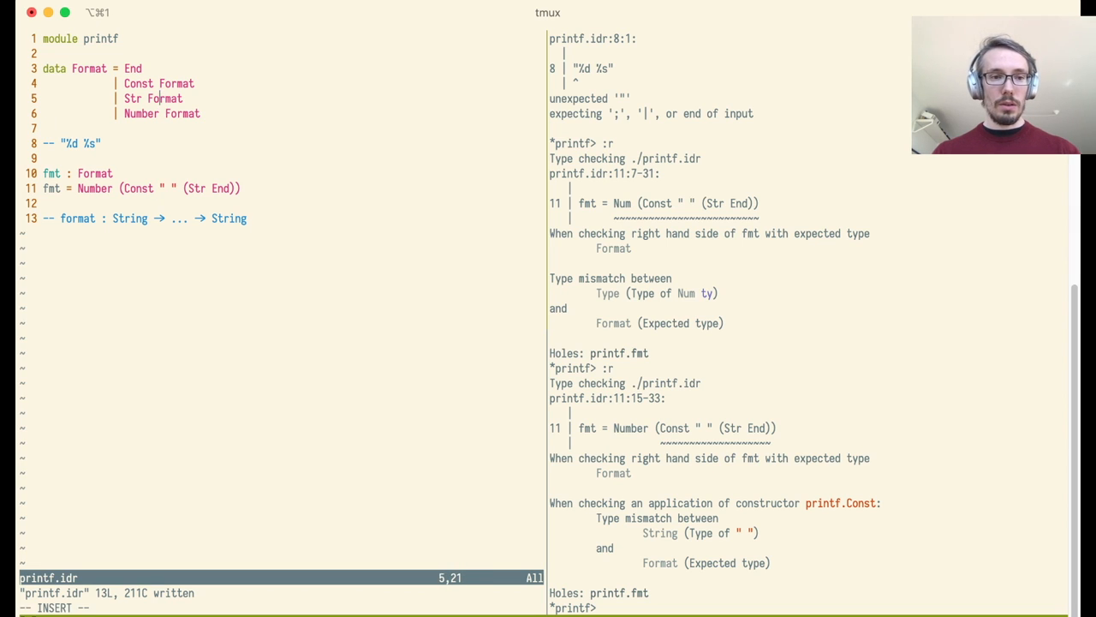
text(String)
click(810, 607)
text(fmt)
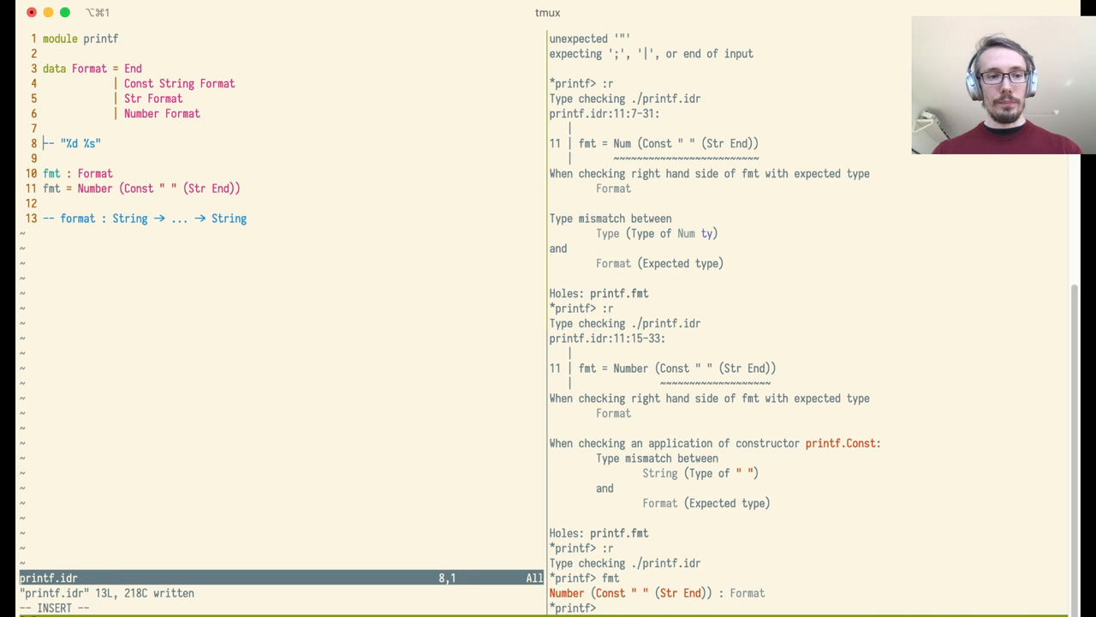
key(V)
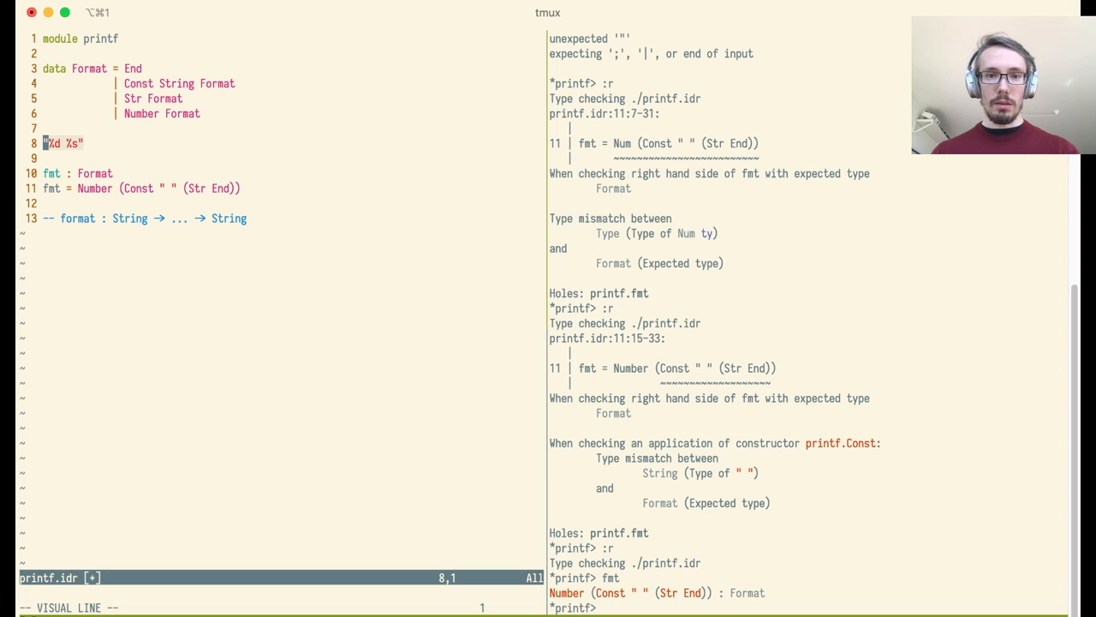
Step: Declare parseChar : List Char -> Format and define parse str = parseChar (unpack str)
key(Escape)
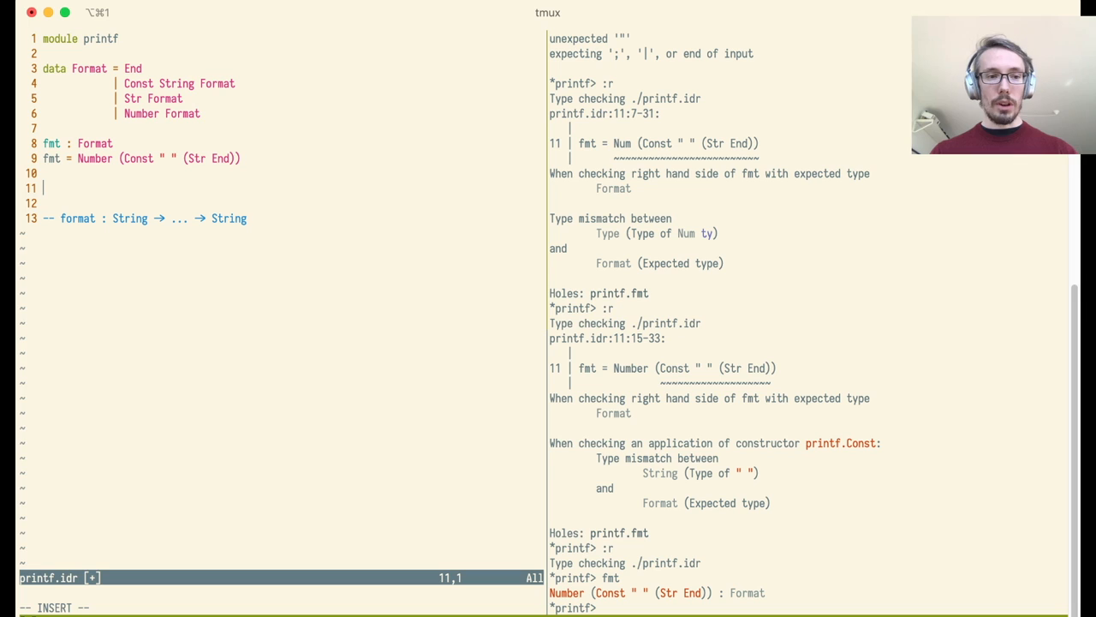
text(parse : String →)
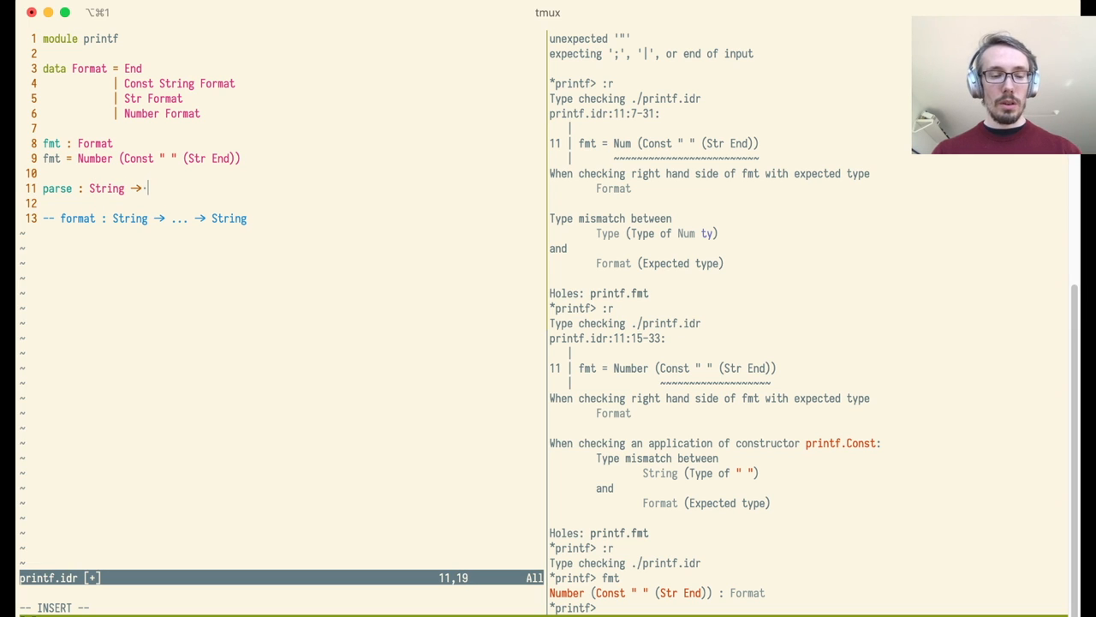
text(Format)
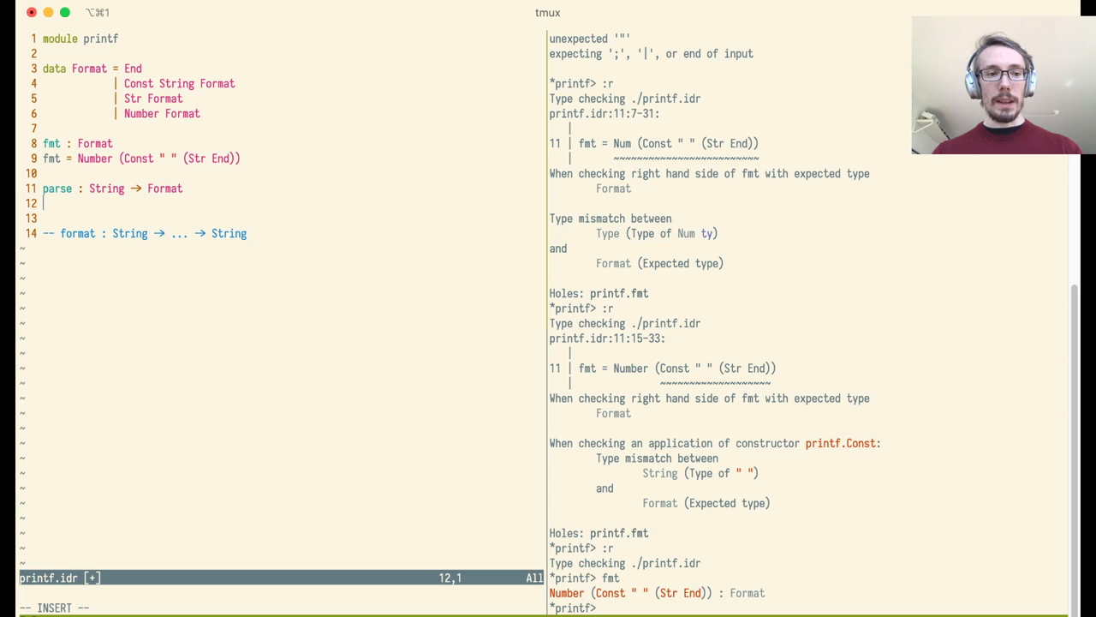
text(parse)
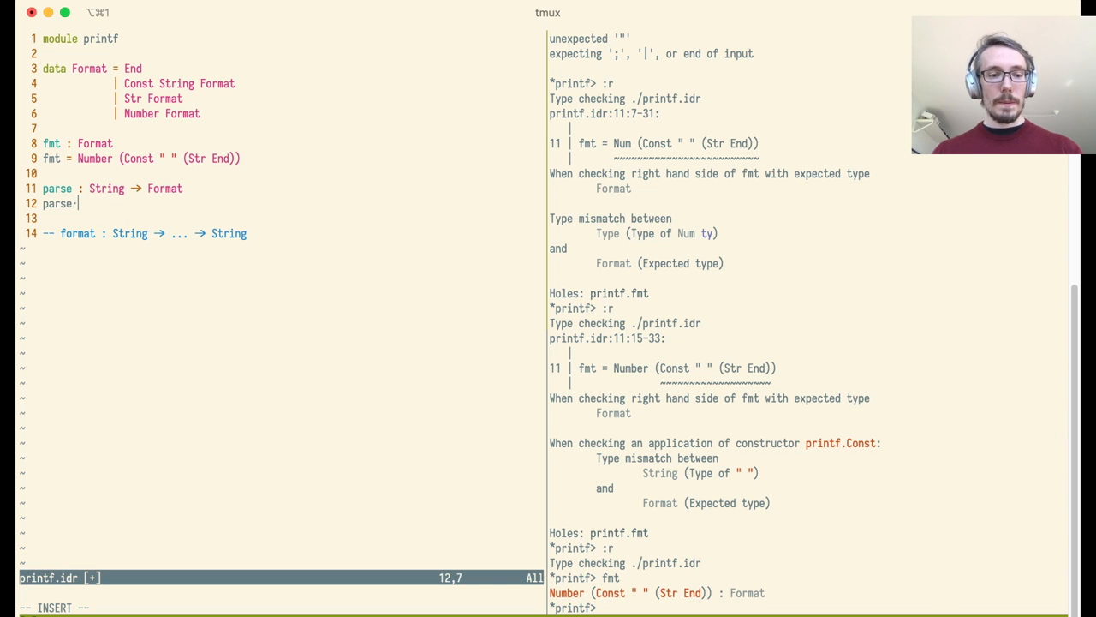
text(=)
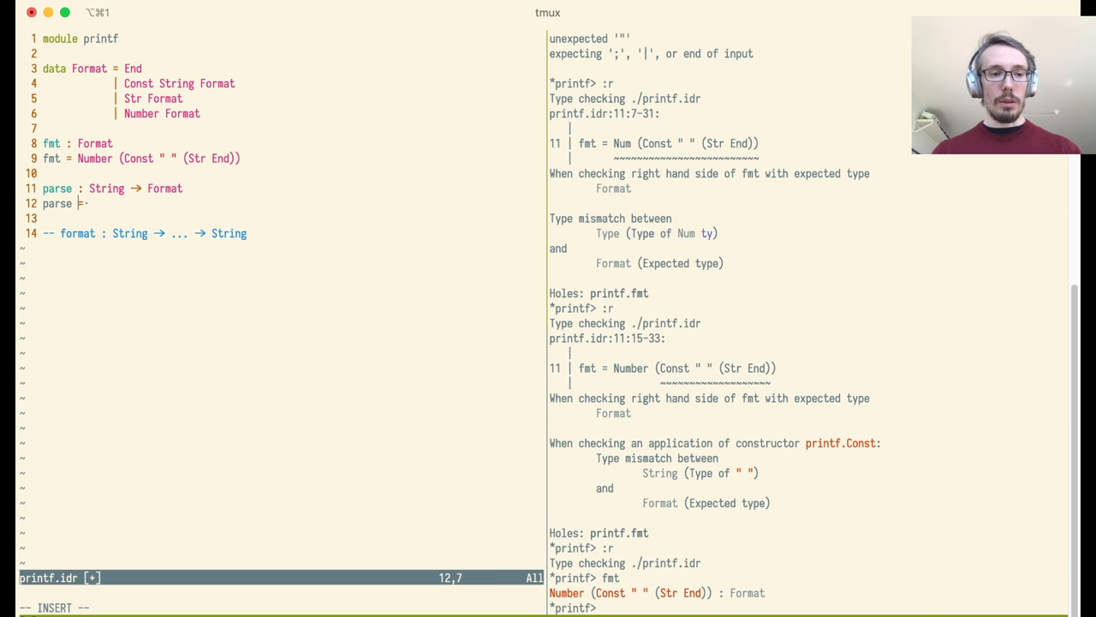
text(str =)
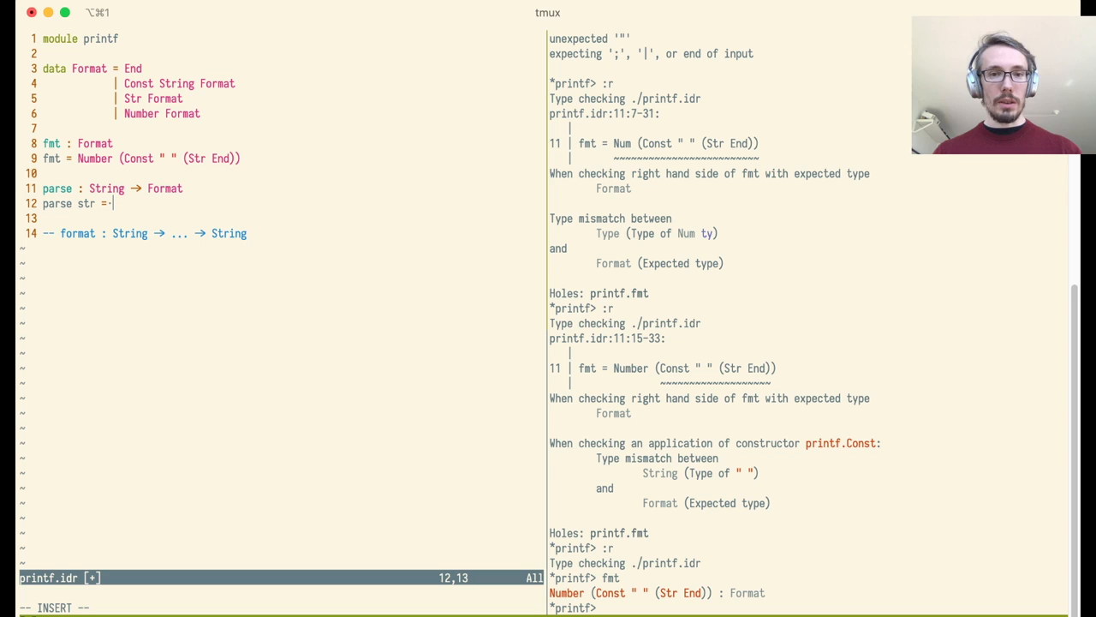
text(parseChar ()
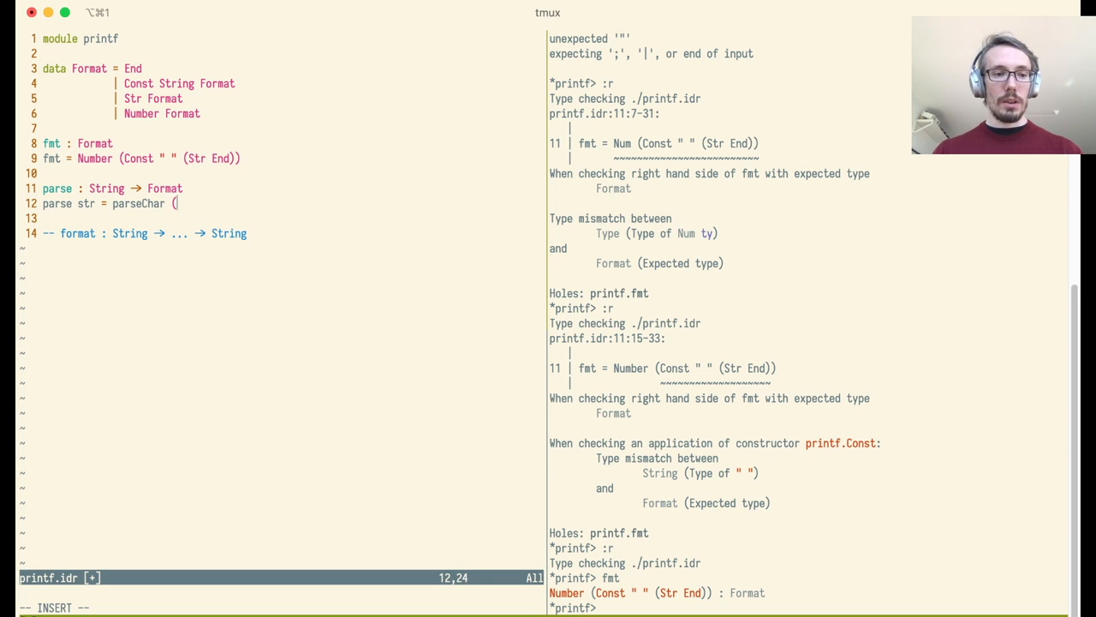
text(unpack str))
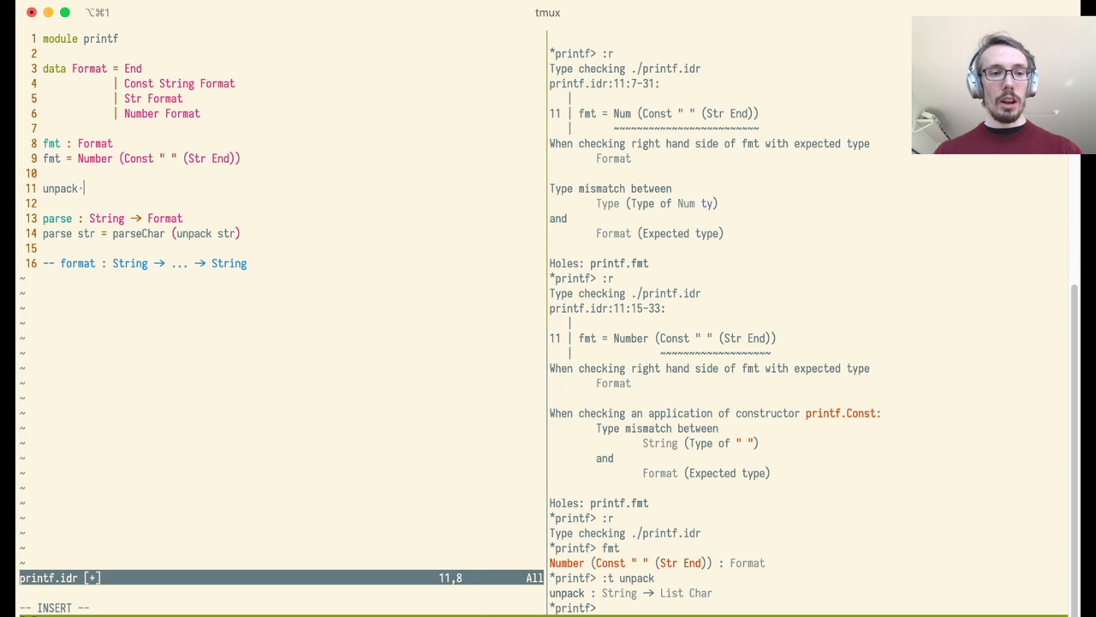
text(: List S)
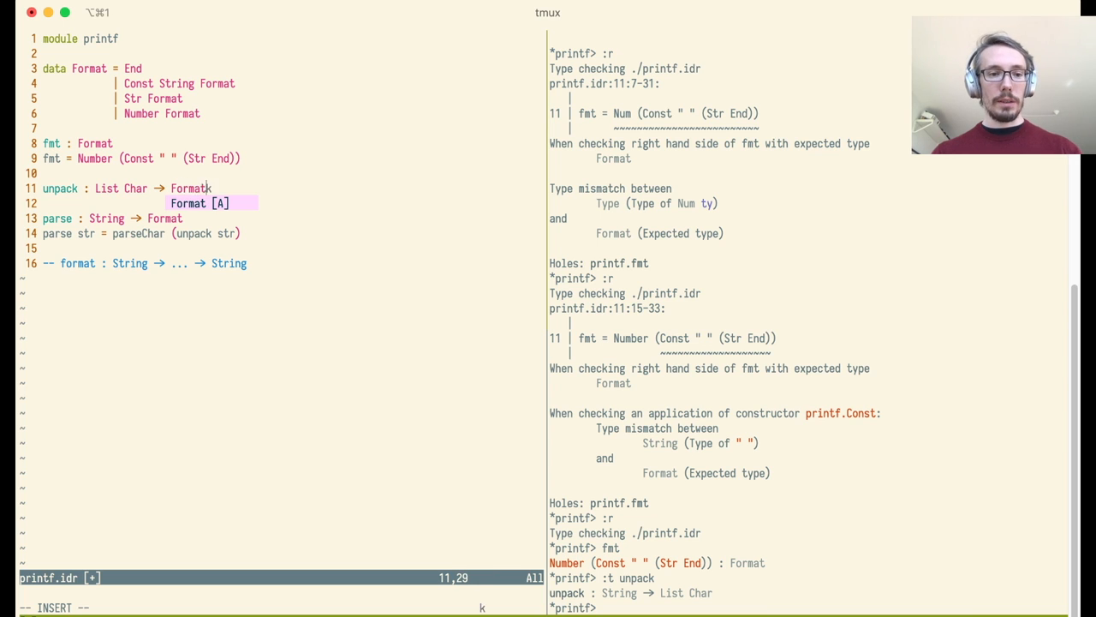
key(Escape)
text(:w)
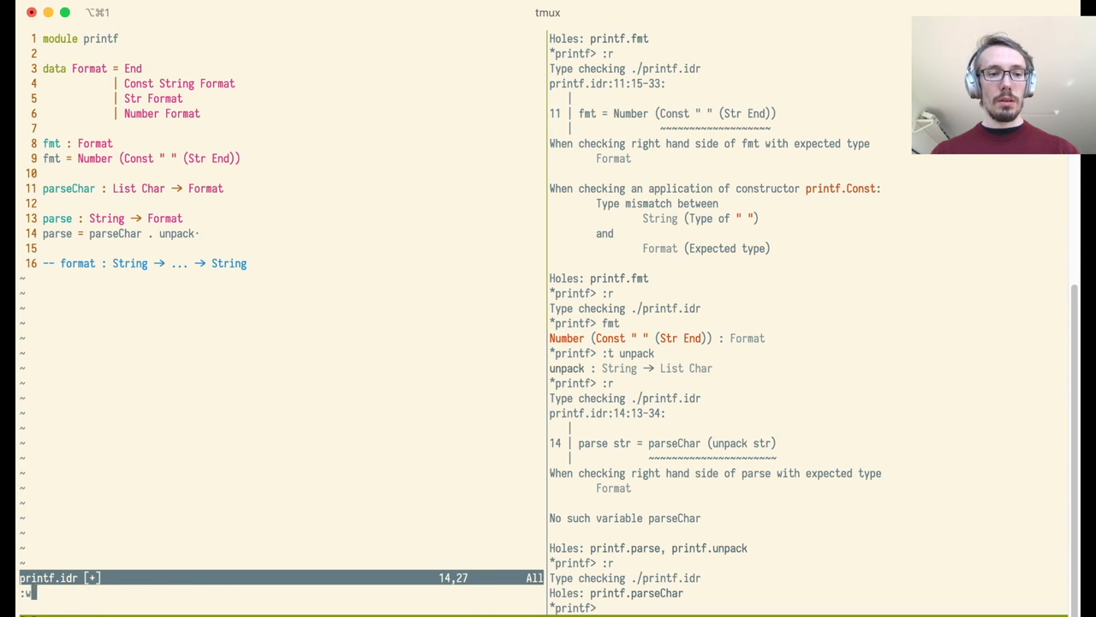
Step: Add parseChar clauses mapping [] to End, %s to Str and %d to Number, recursing on xs
key(Return)
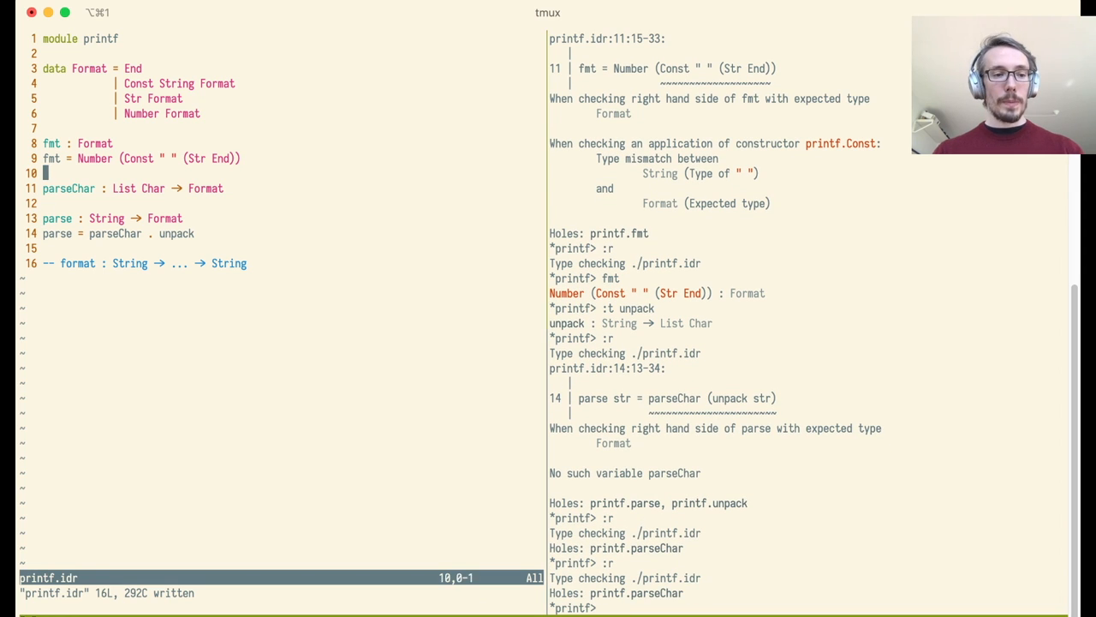
key(Down)
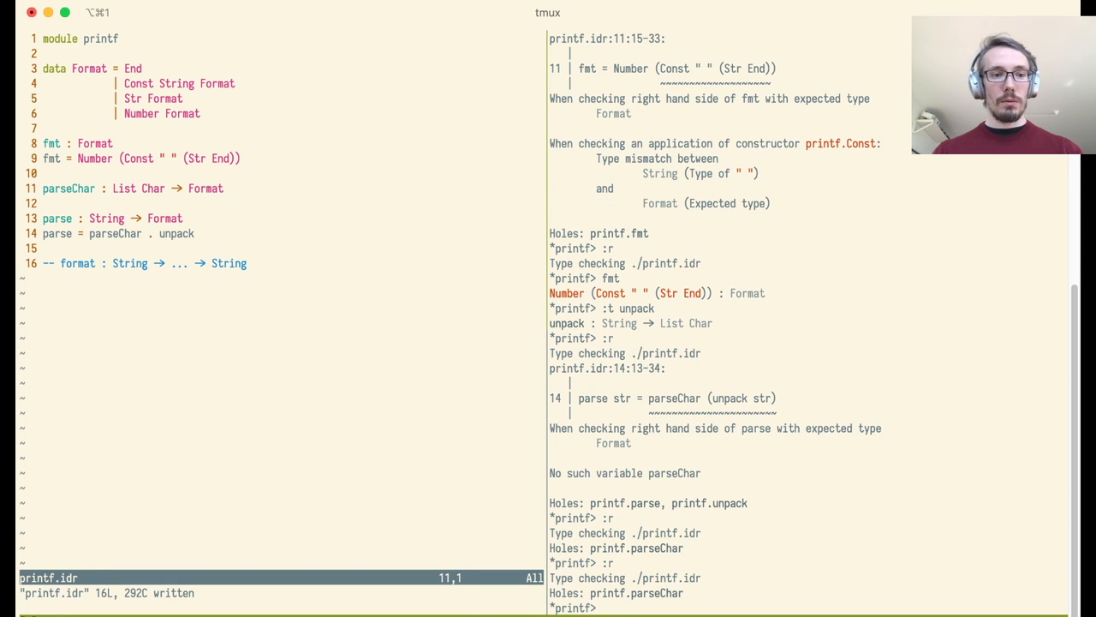
text(parseChar xs = ?parseChar_rhs)
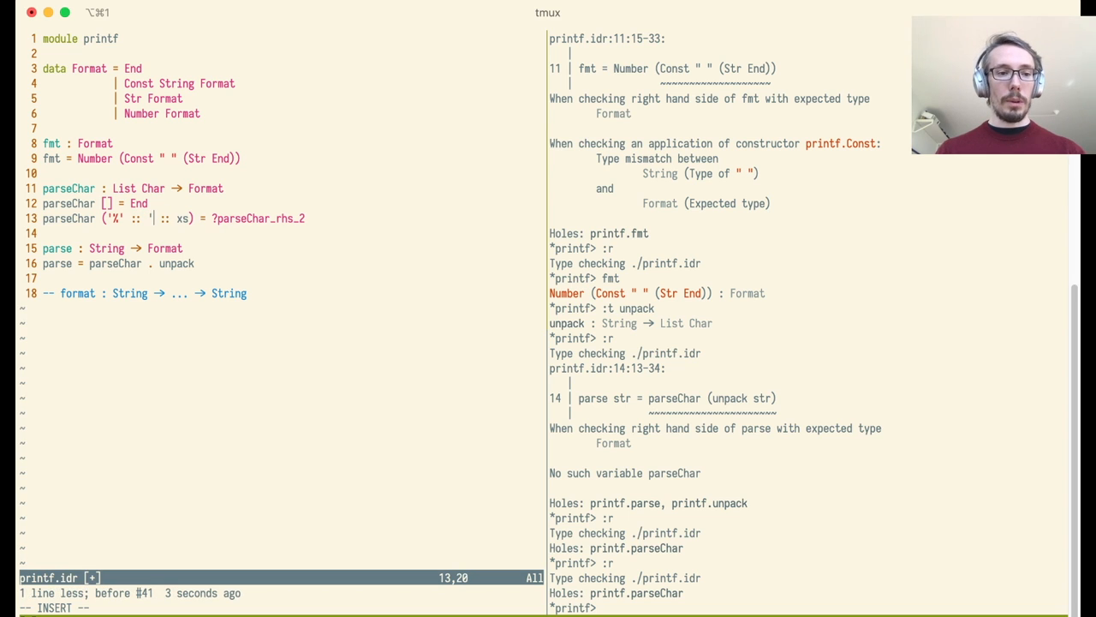
text(s)
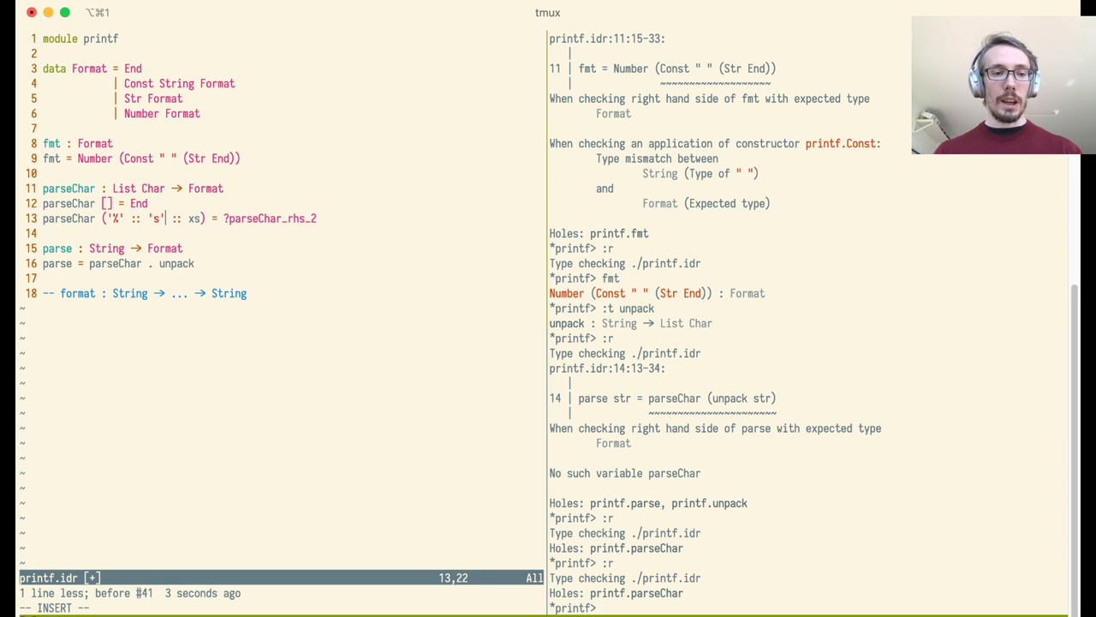
key(Escape)
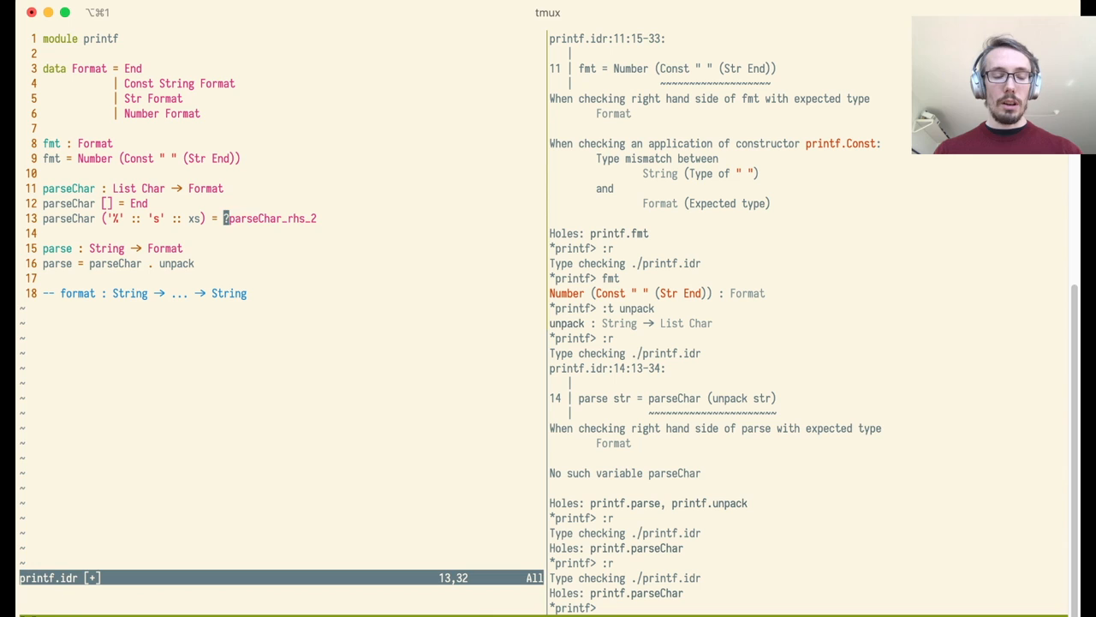
text(St)
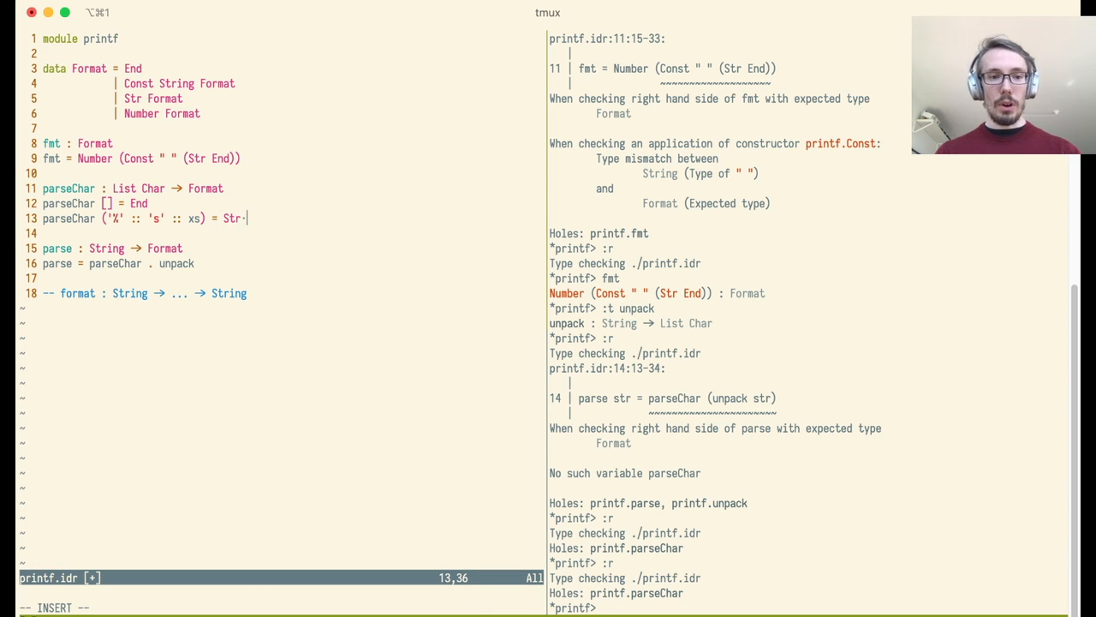
text((parseChar xs)
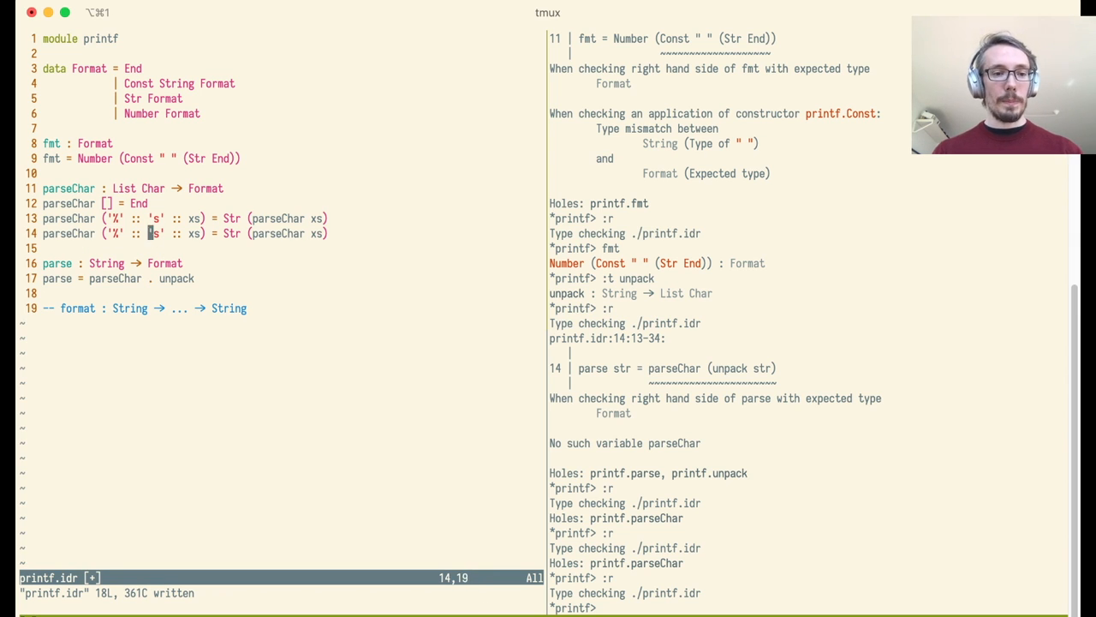
text(d)
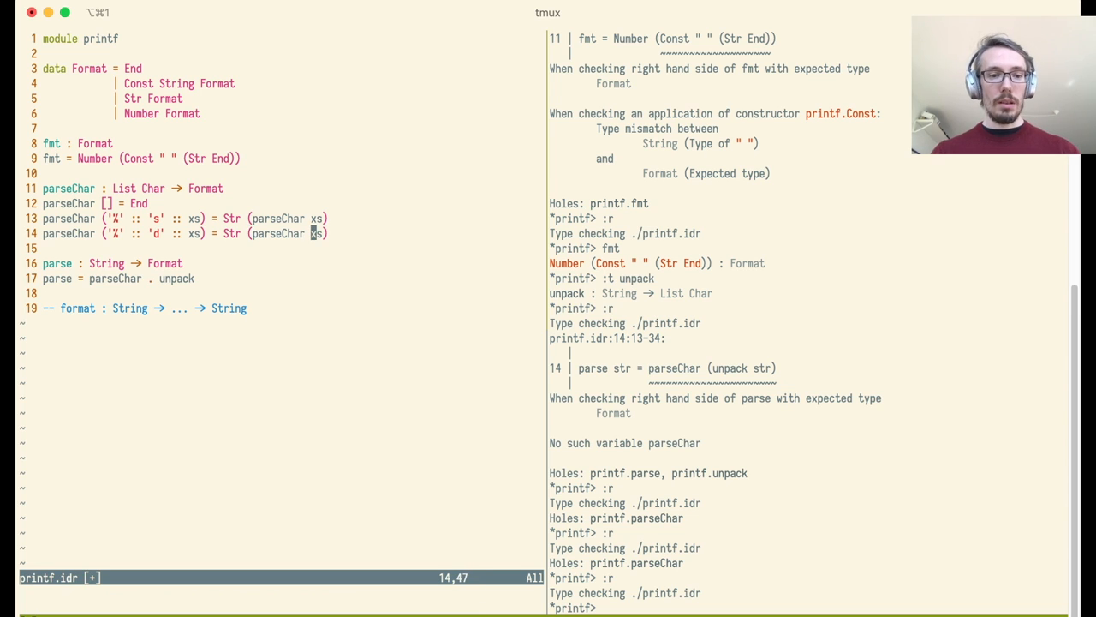
text(Numbe)
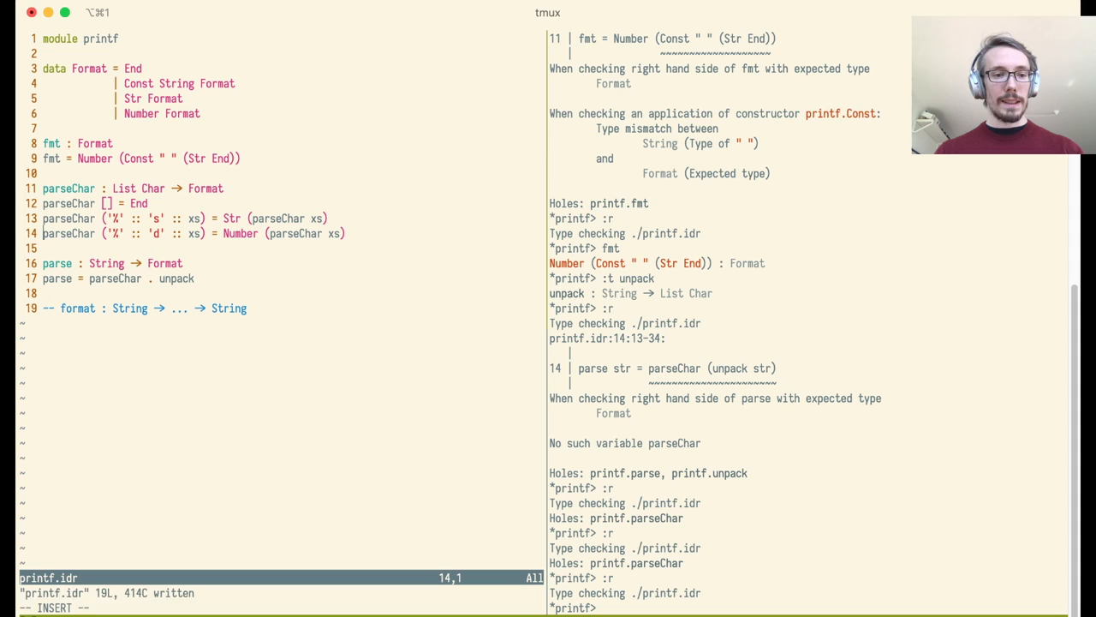
key(Escape)
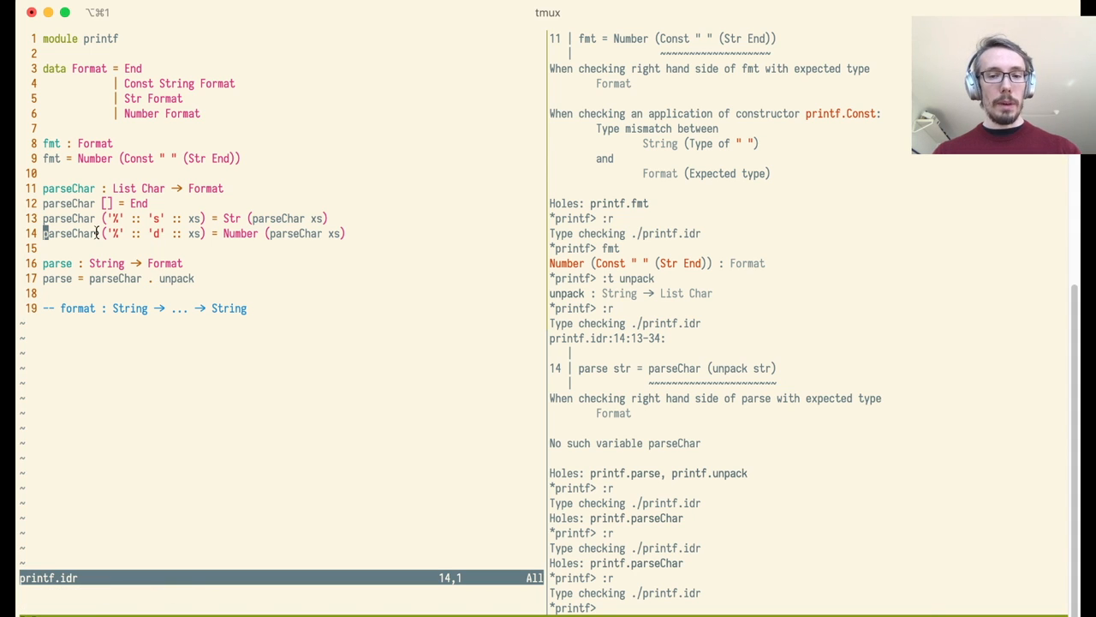
mouse_move(180, 41)
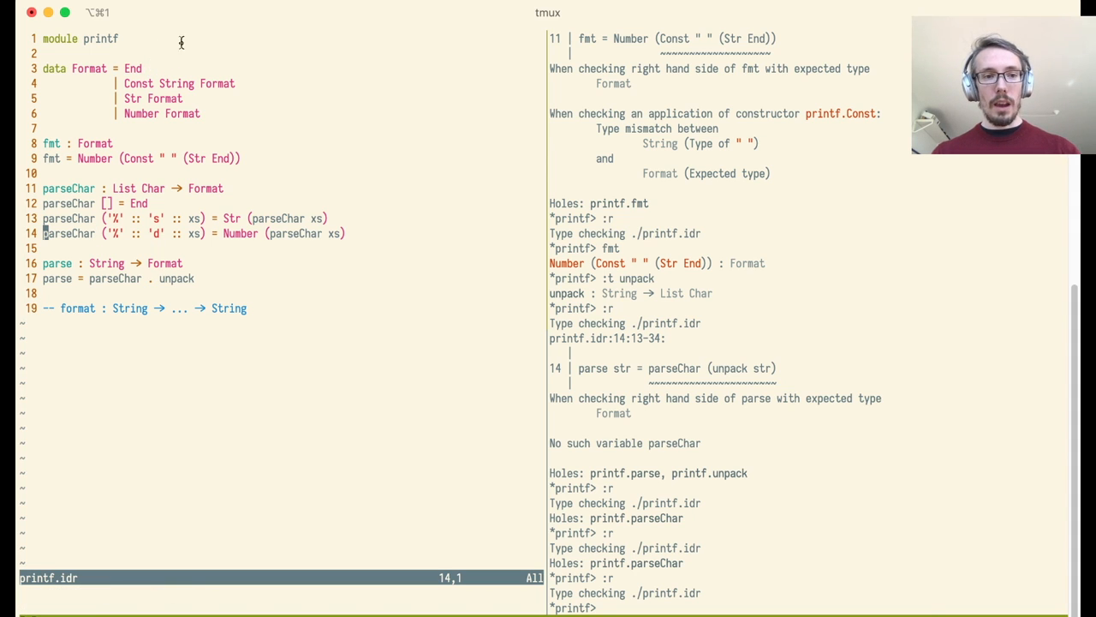
mouse_move(210, 51)
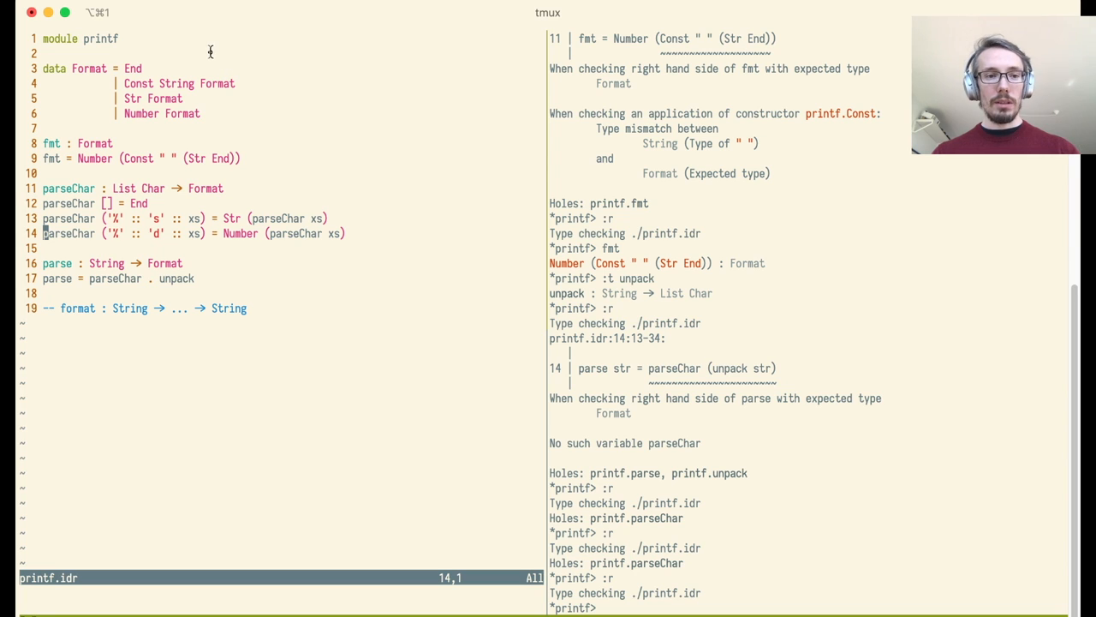
mouse_move(365, 277)
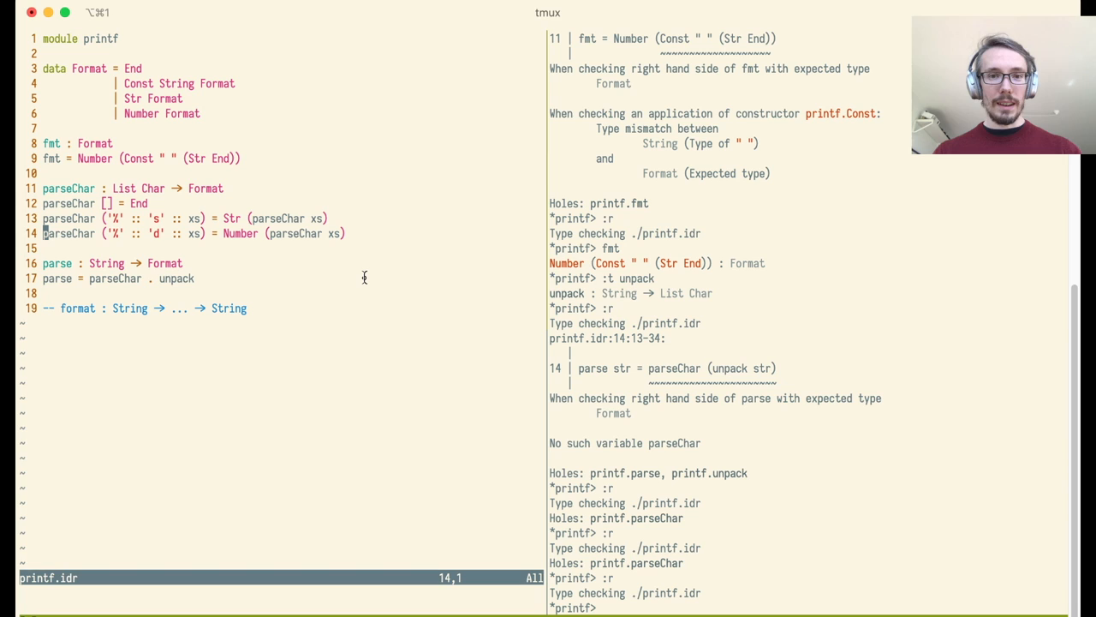
mouse_move(318, 263)
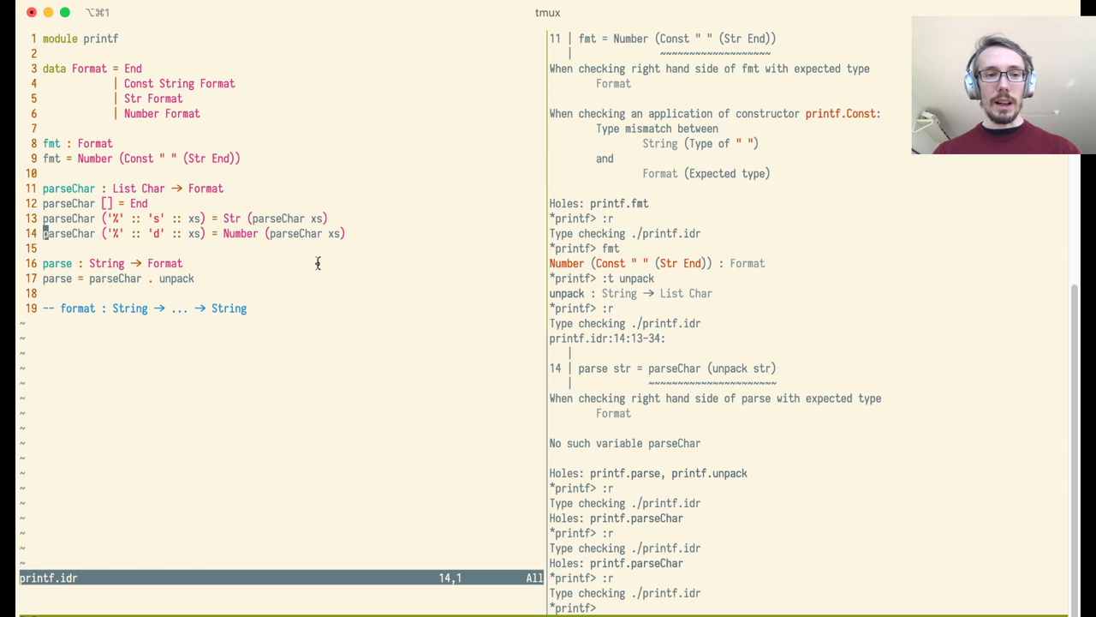
mouse_move(333, 298)
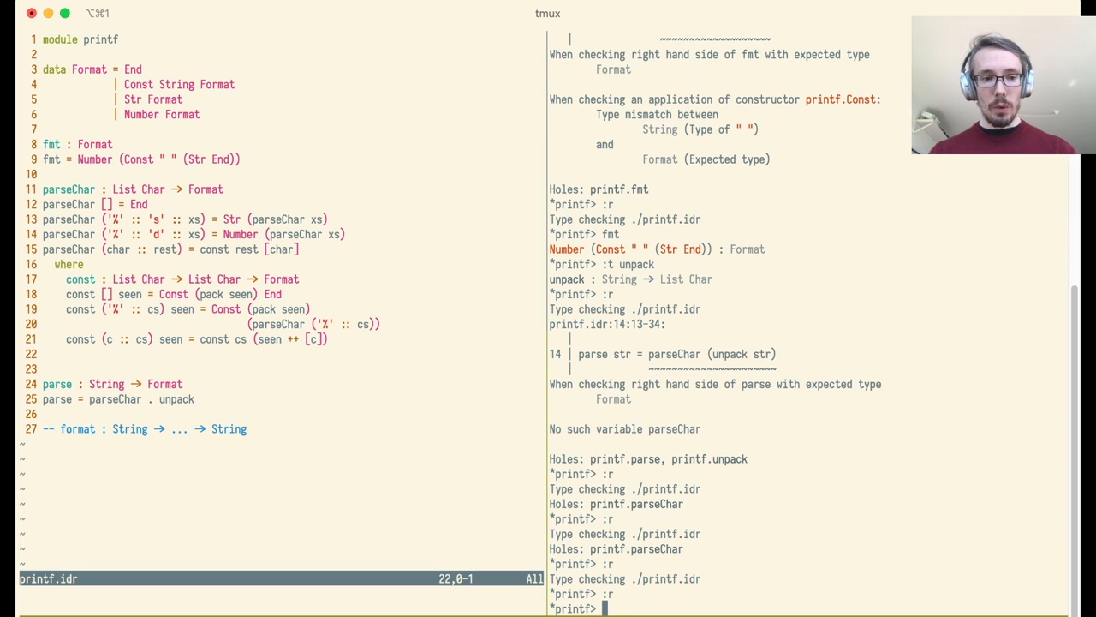
Step: Add a fallback parseChar clause with a const helper and test parse "%d asdf %s" in Idris
text(pa)
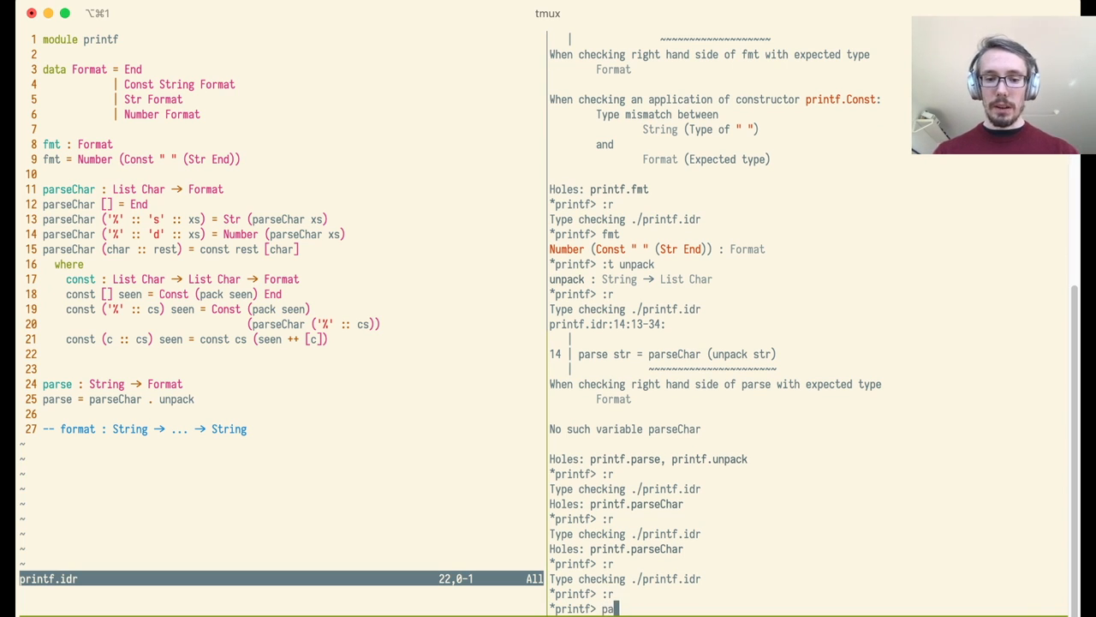
text(rse ")
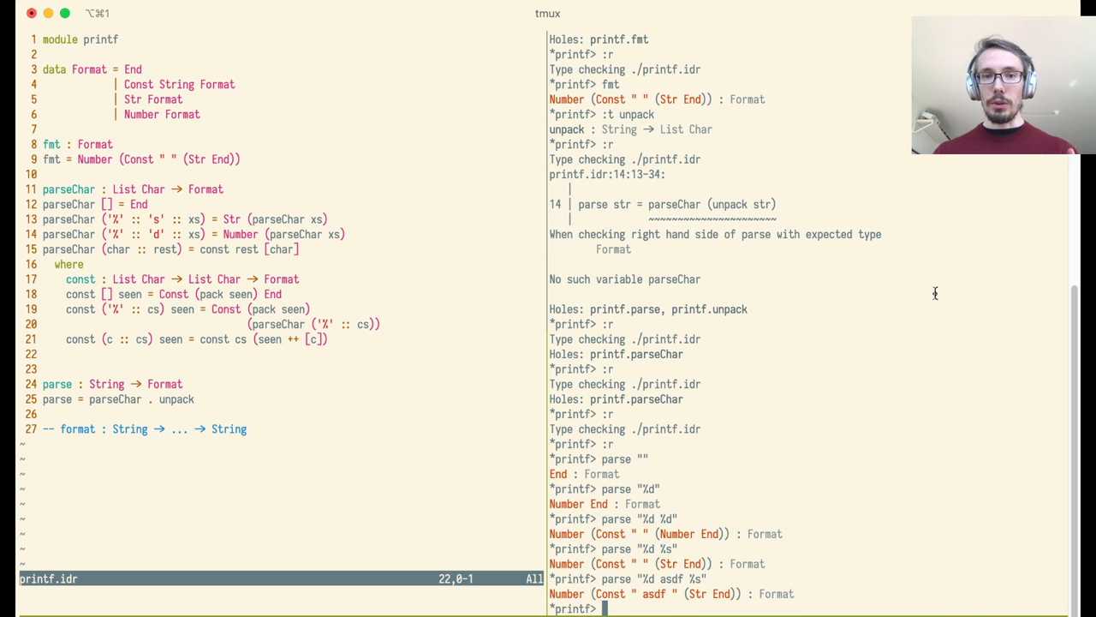
text(parse "%d asdf %s")
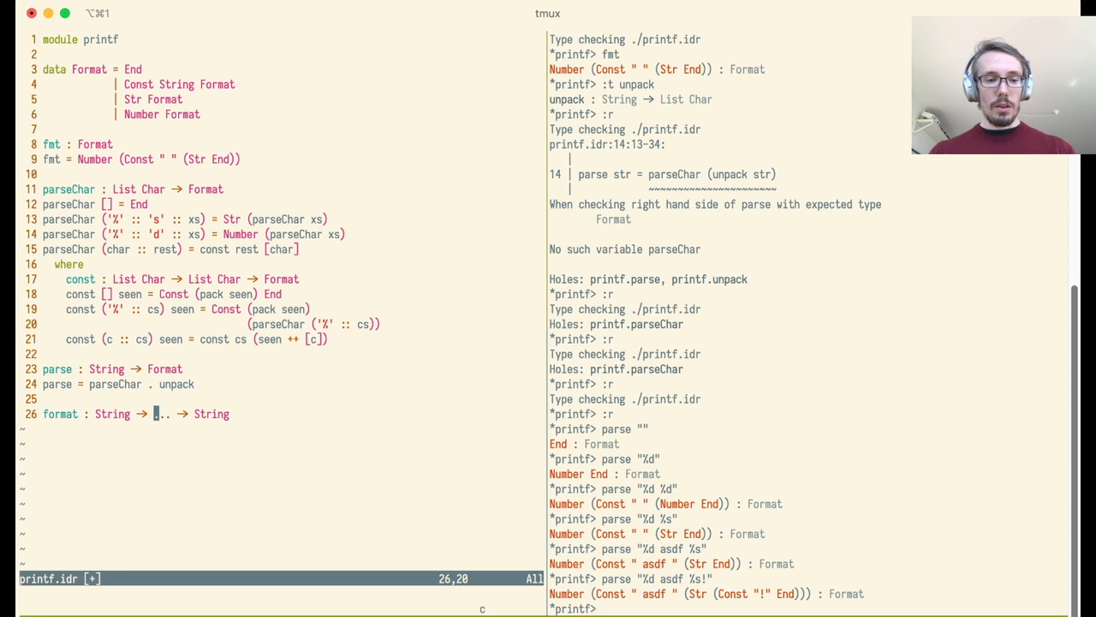
Step: Type format as (fmt : String) -> typeFor (parse fmt) and begin typeFor's declaration
key(BackSpace)
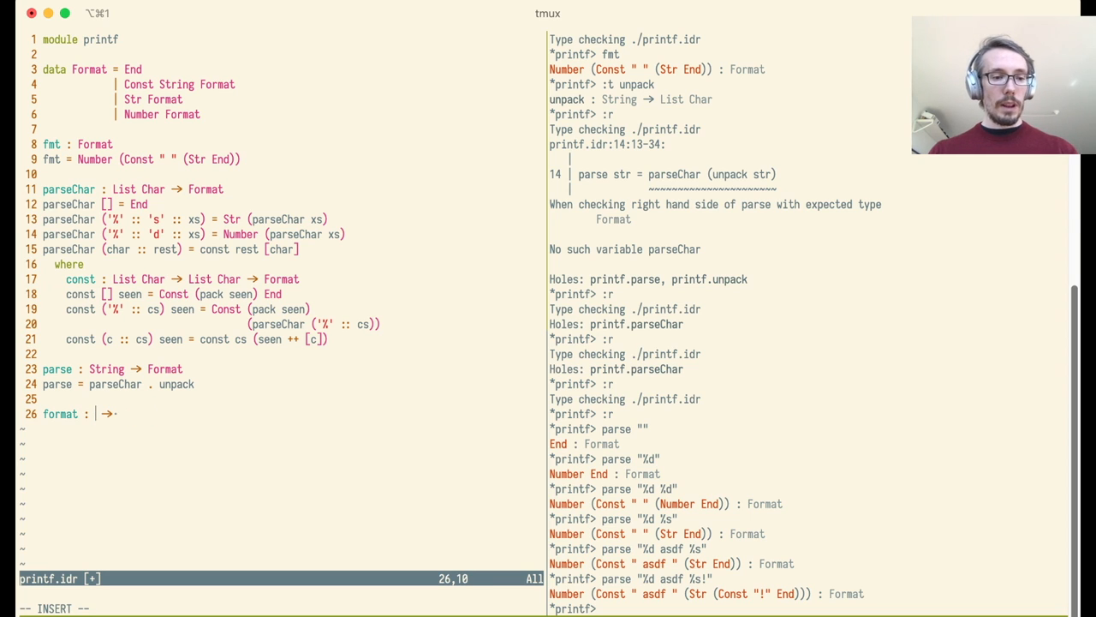
text((fmt : String)
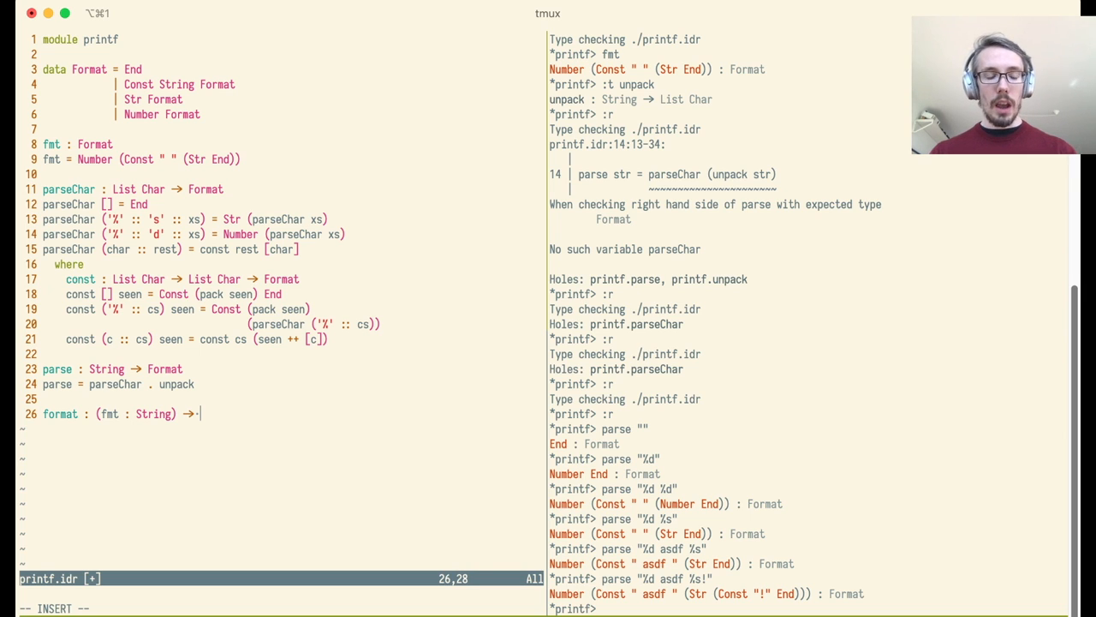
text(type)
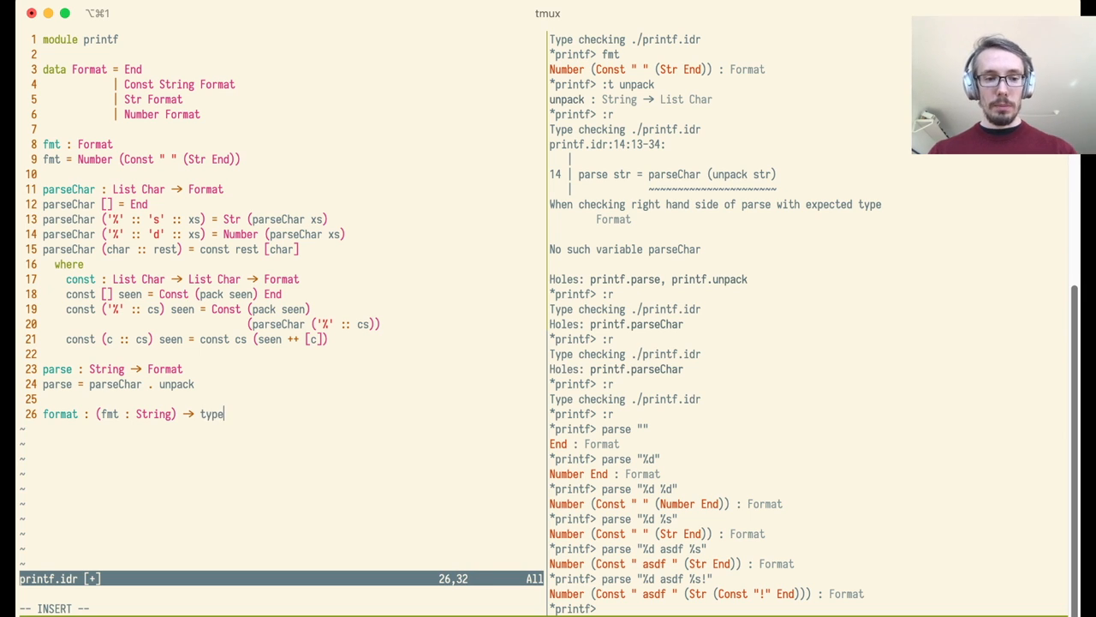
text(fmt)))
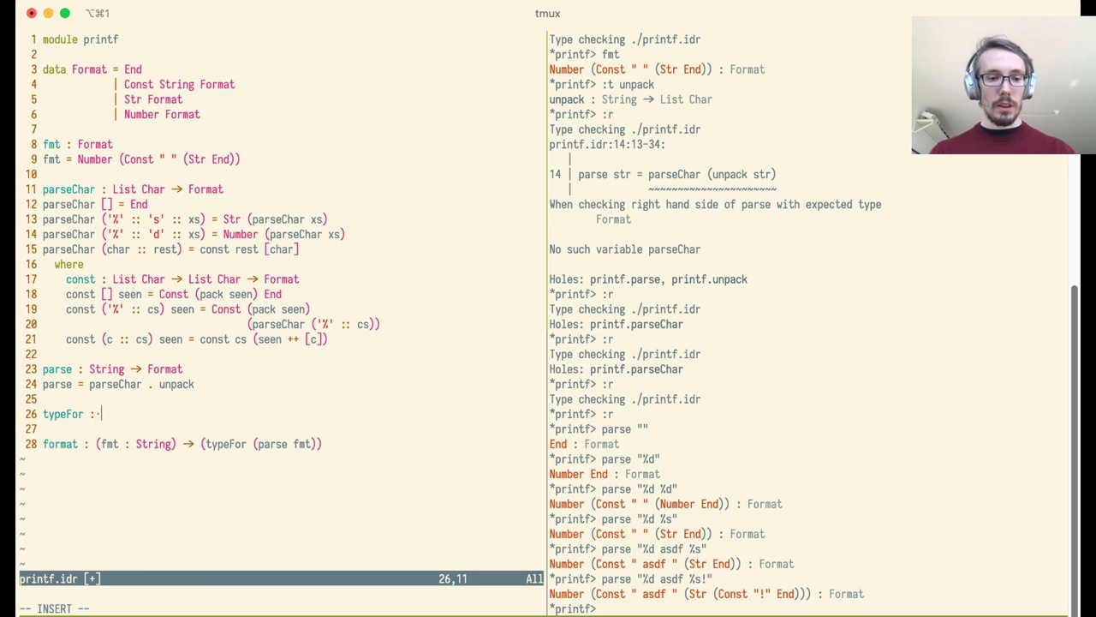
Step: Declare typeFor : Format -> Type, mapping Str to String -> typeFor f and Number to Int -> typeFor f
text(Format ->)
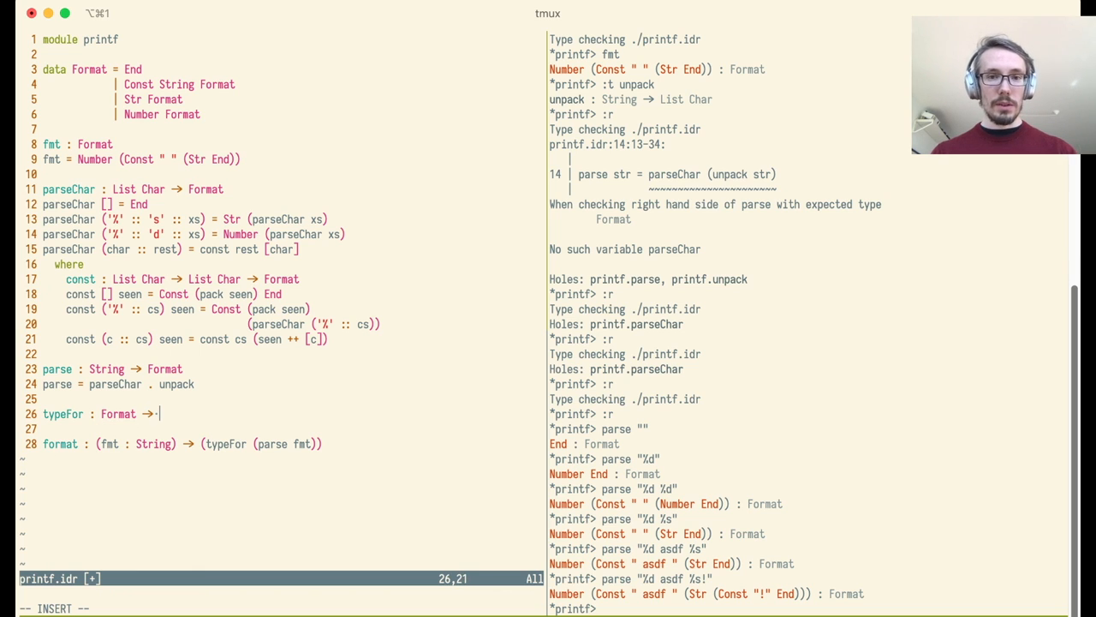
text(Type)
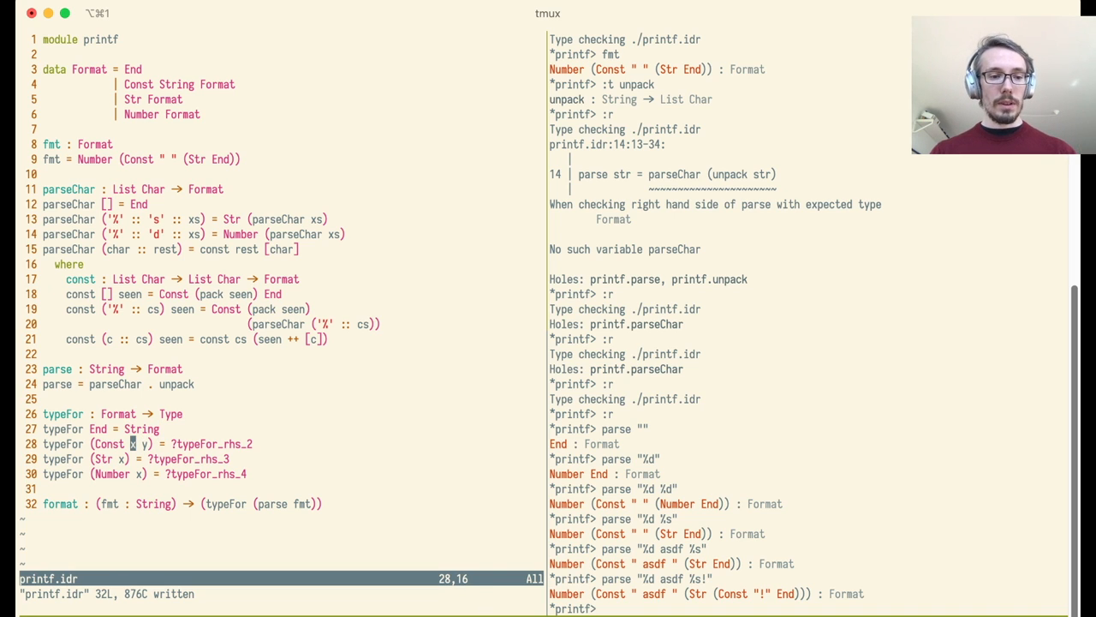
text(c)
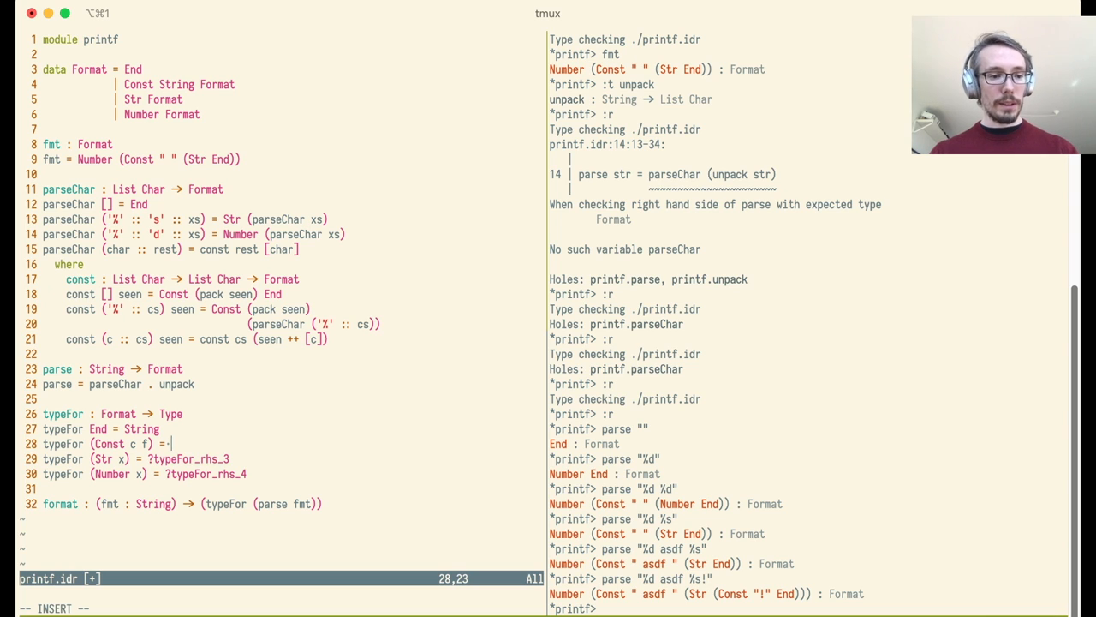
text(typeFor f)
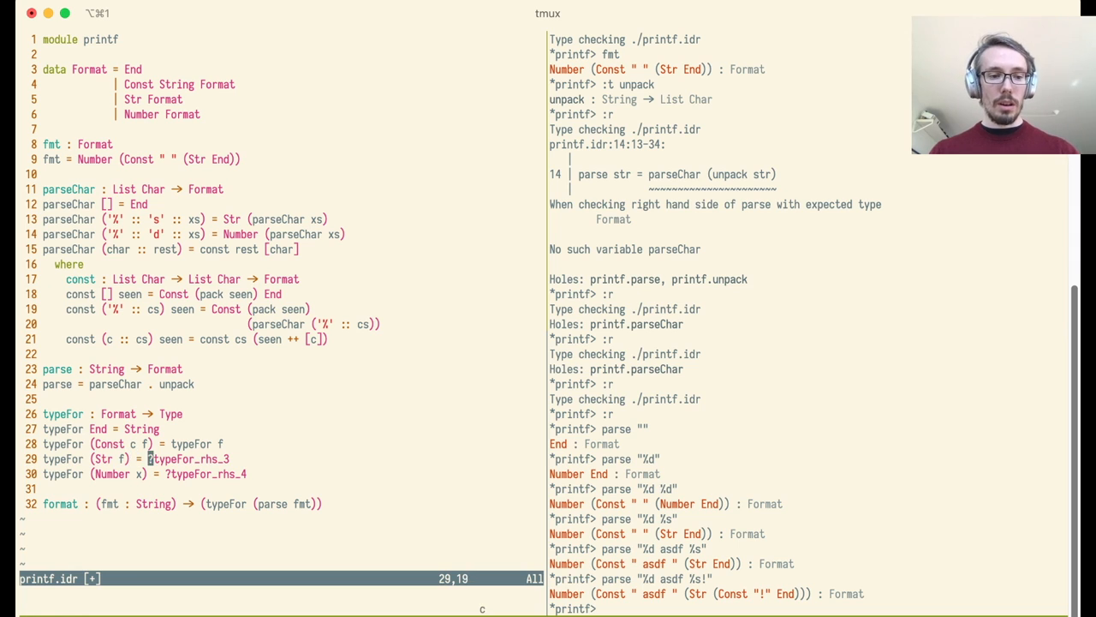
text(String →)
click(145, 474)
text(f)
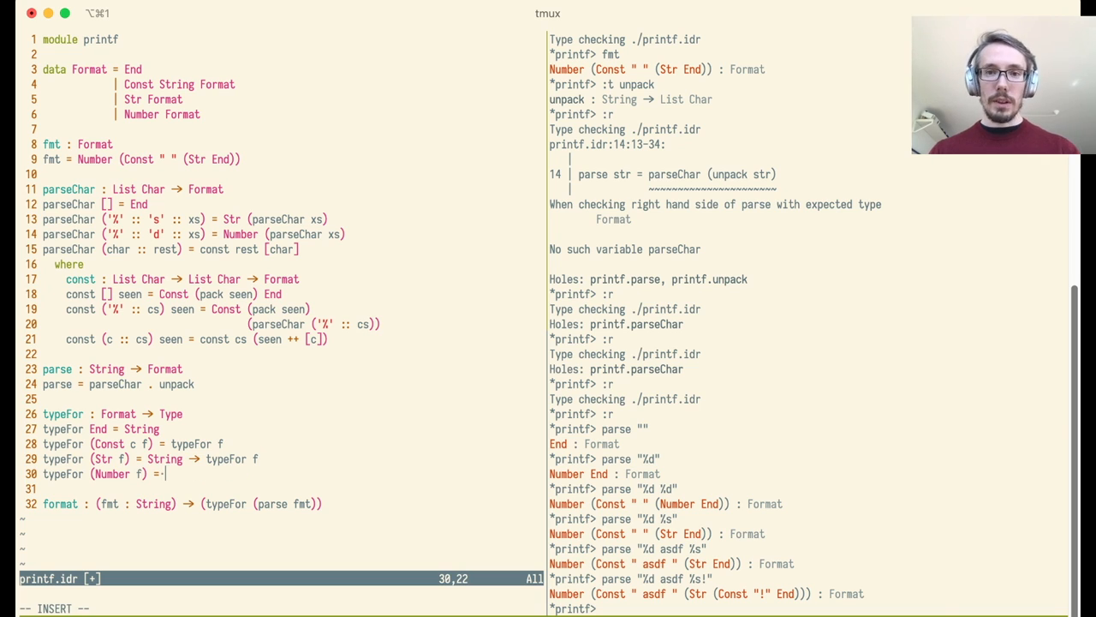
text(Int → typeFor f)
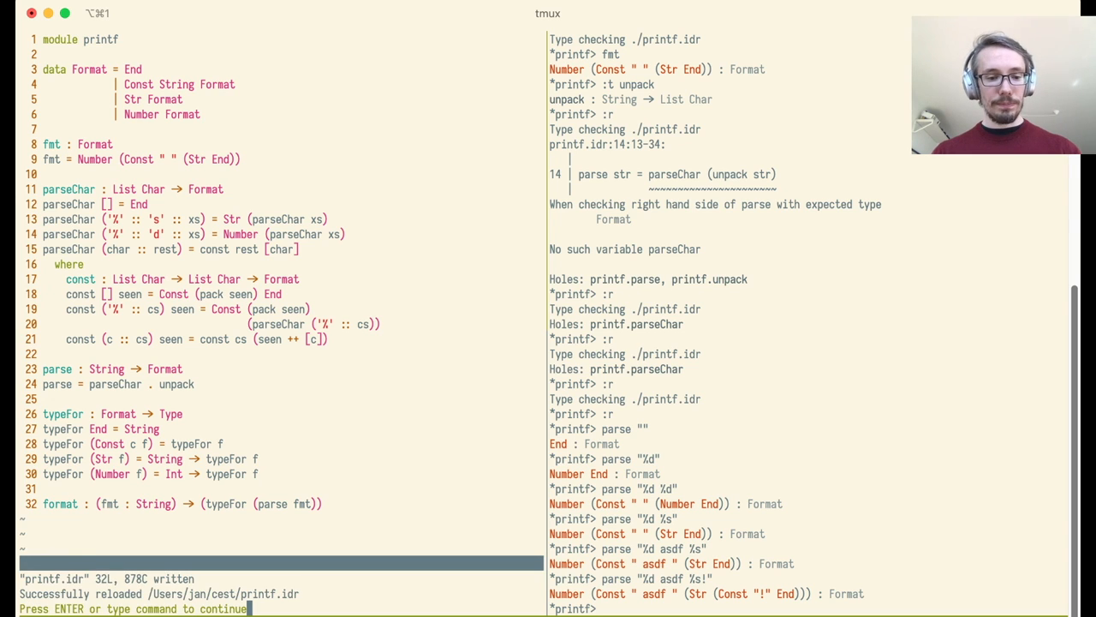
Step: Check the types of format "" and format "%s" with :t in the REPL
key(Return)
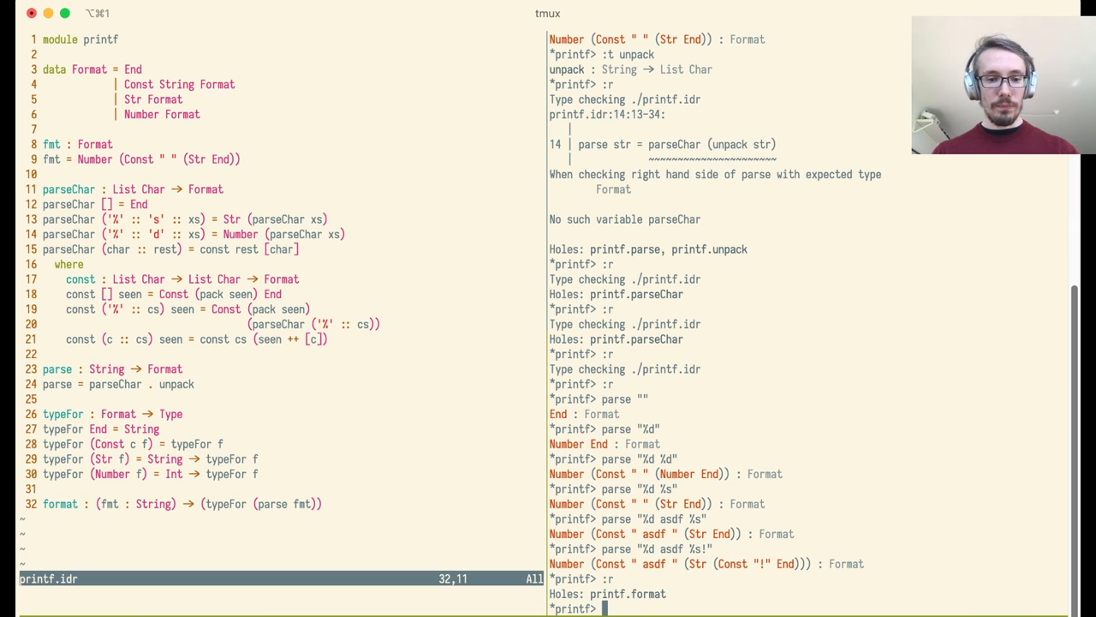
text(:t)
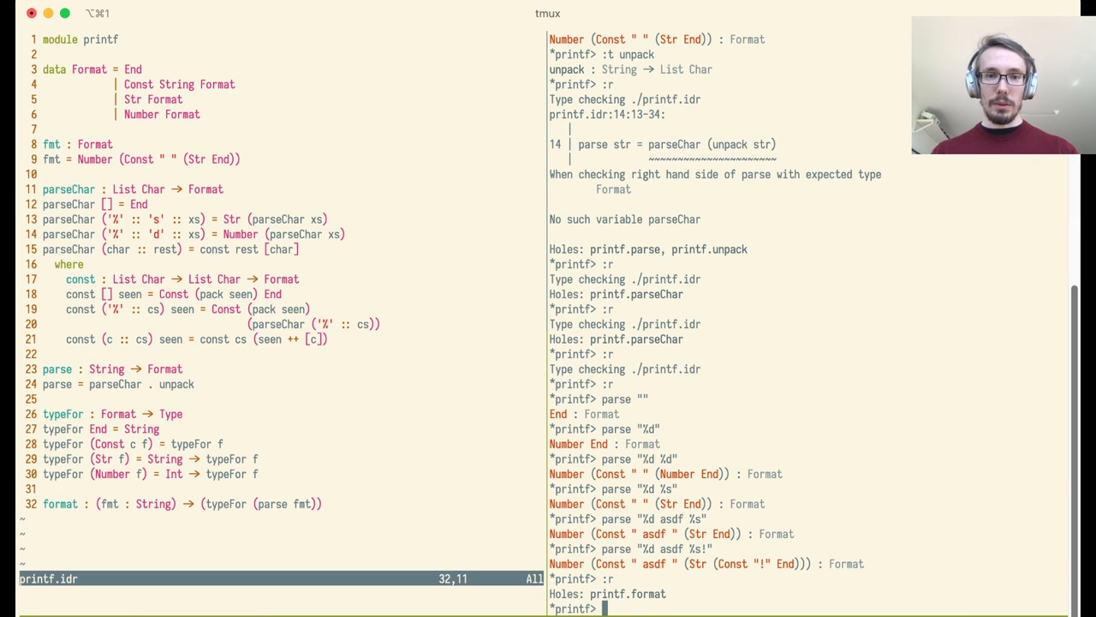
text(format)
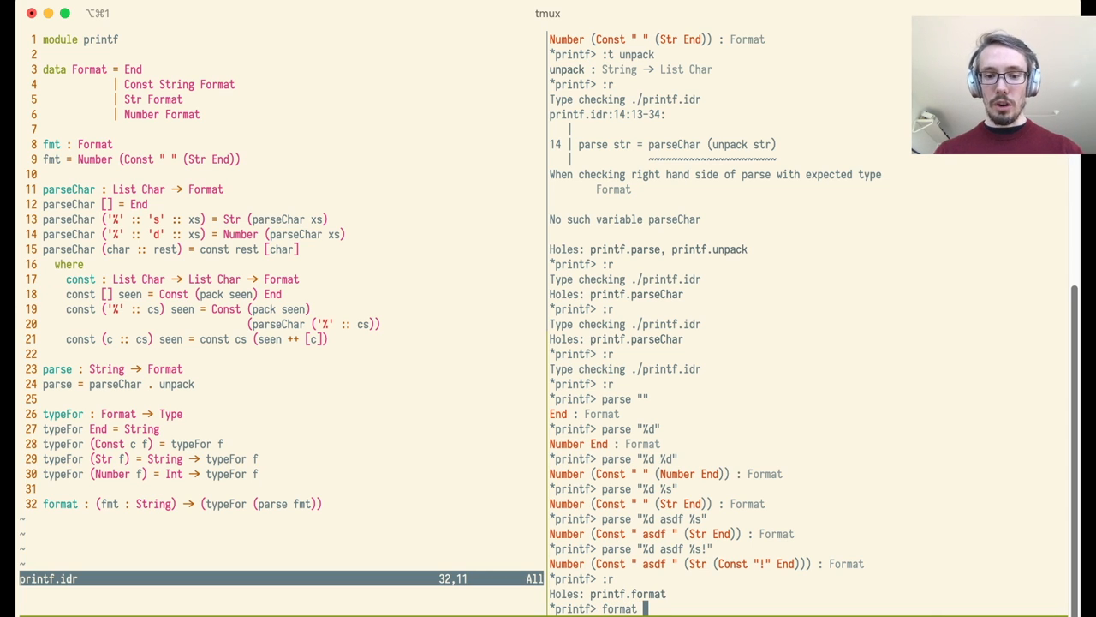
text("")
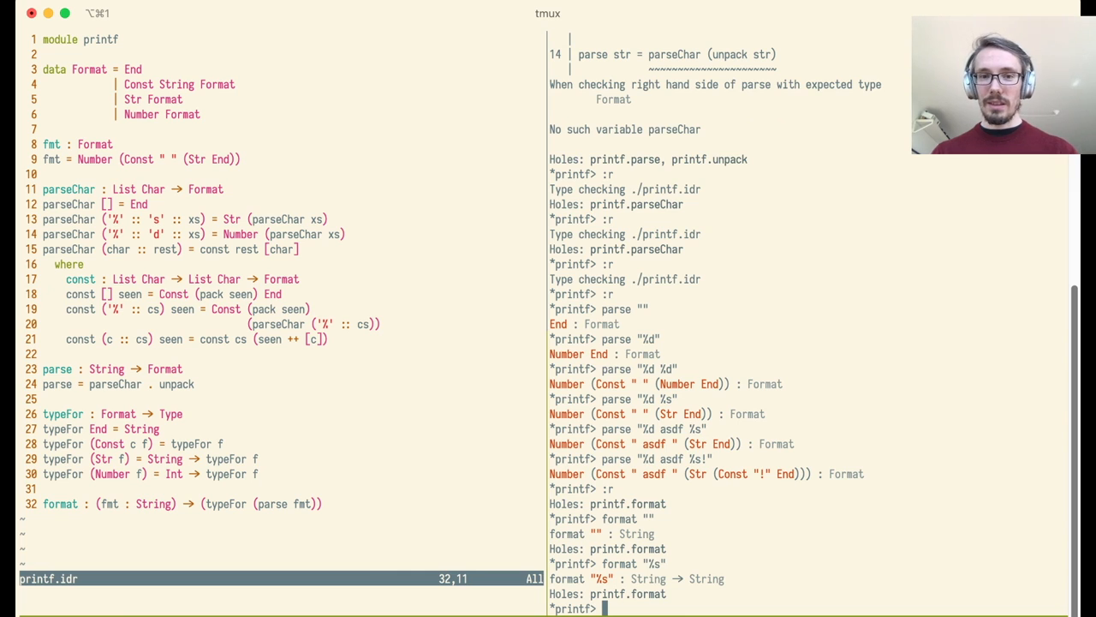
text(format "%s")
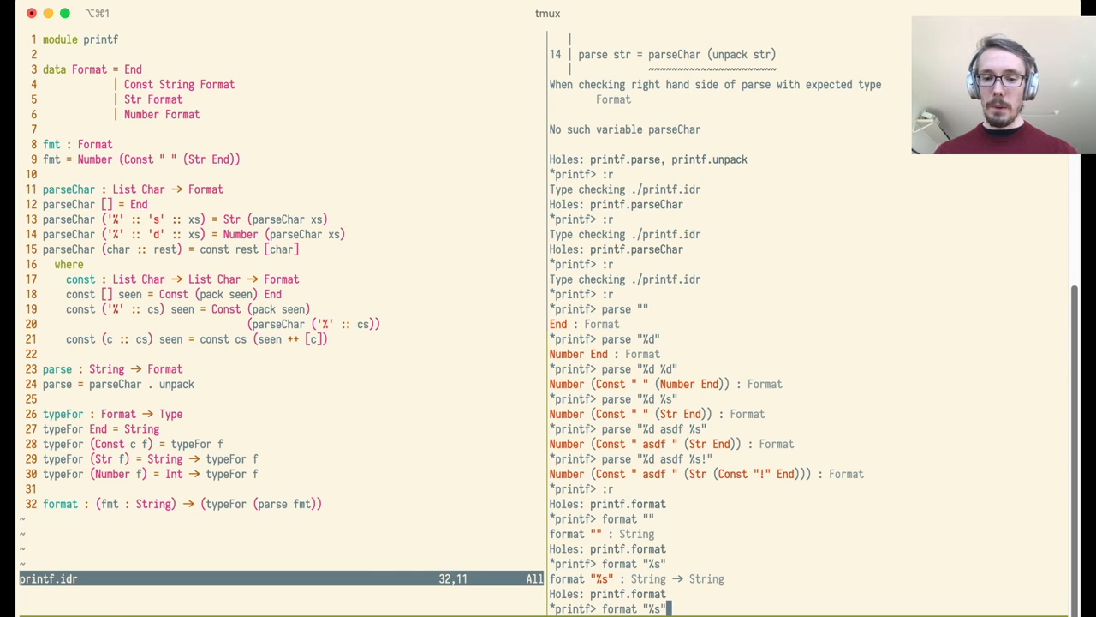
Step: Apply format "price is %d€" to "z" and 5, then "%d%s" to 6 and "€"
text(price)
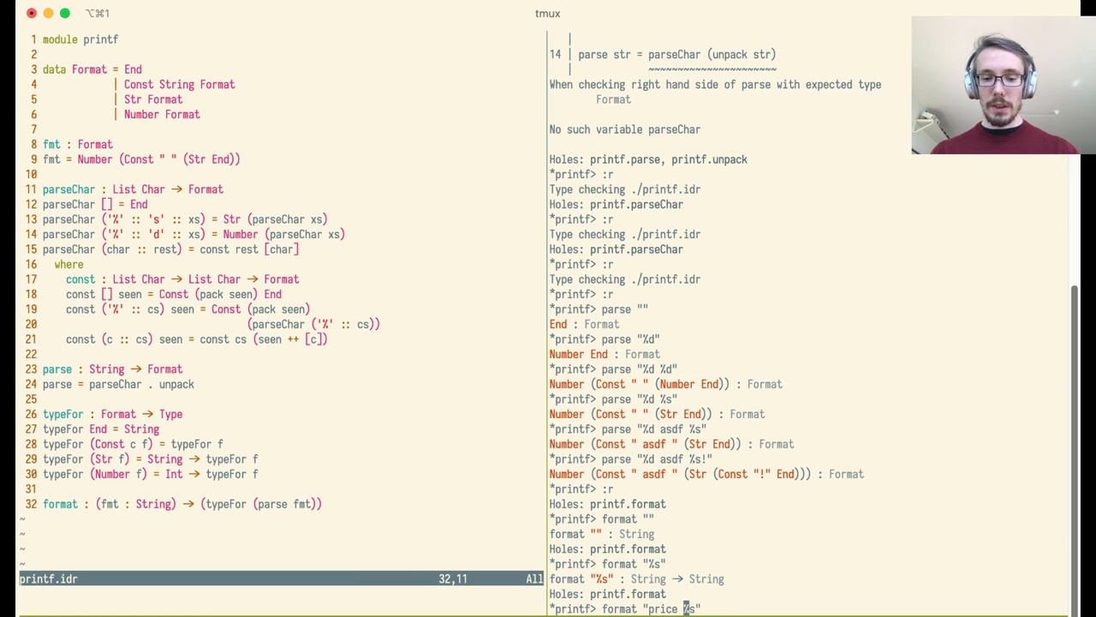
text(is %d€)
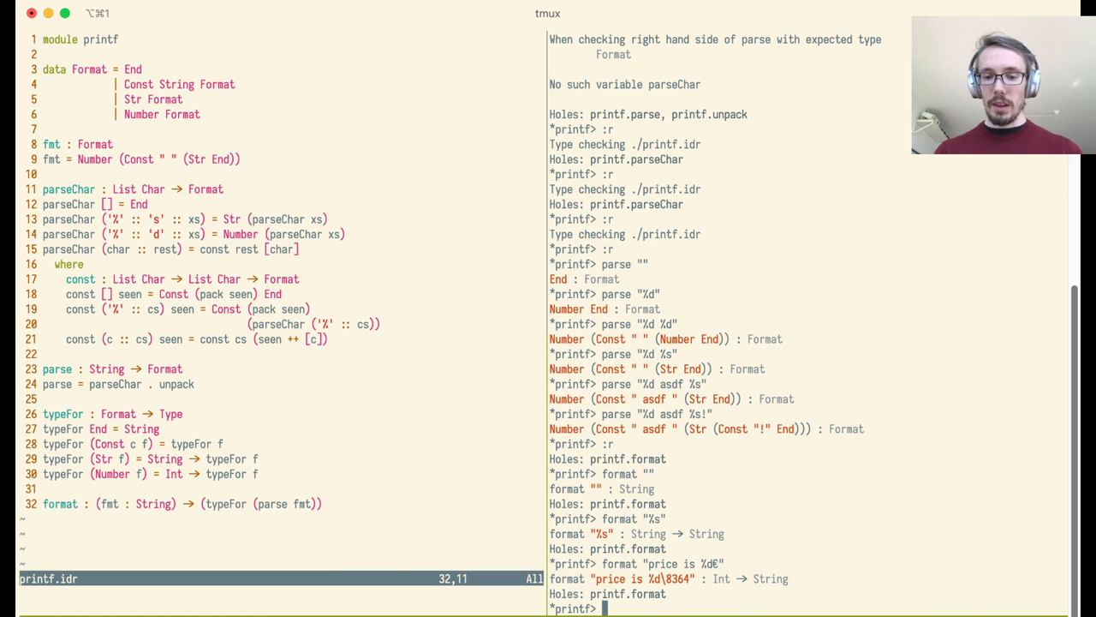
text(format "price is %d€" "z")
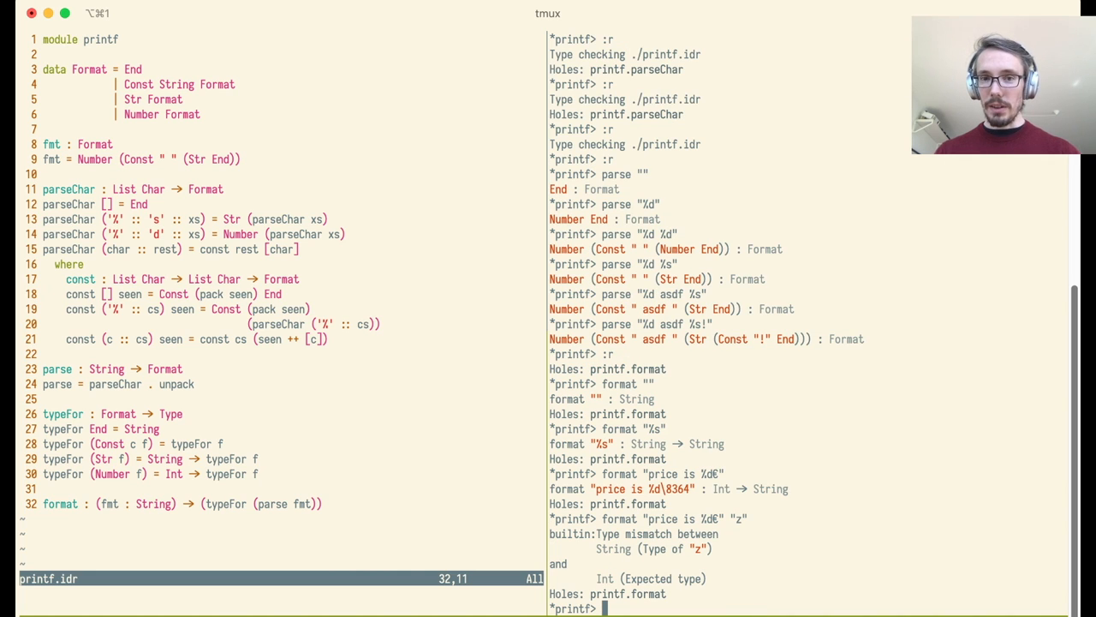
text(format "price is %d€" "z)
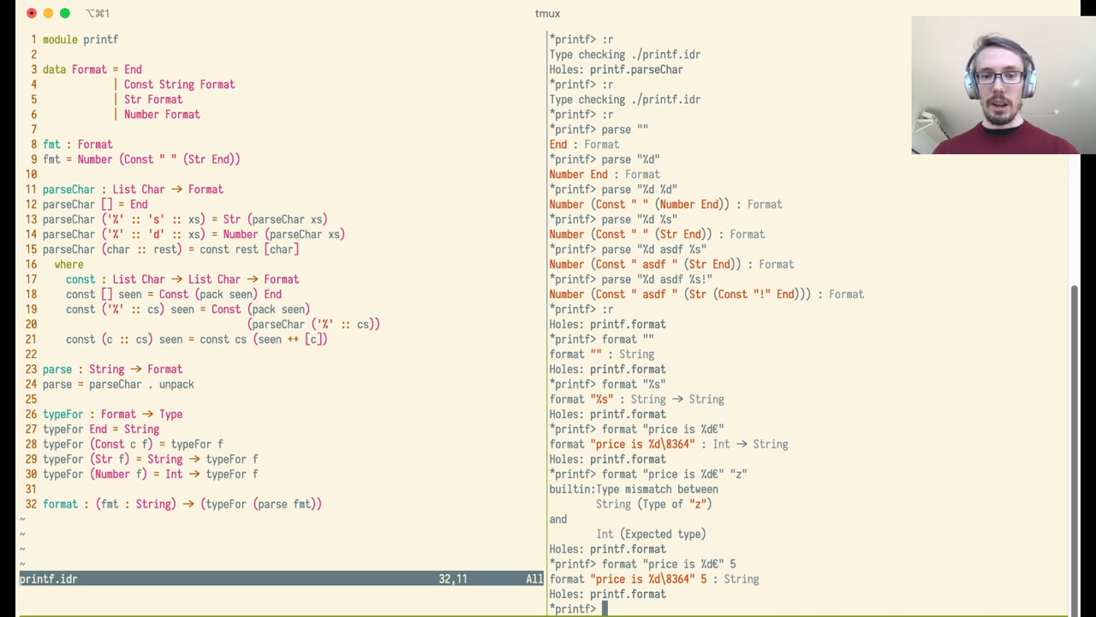
text(format "price is %d€" 5)
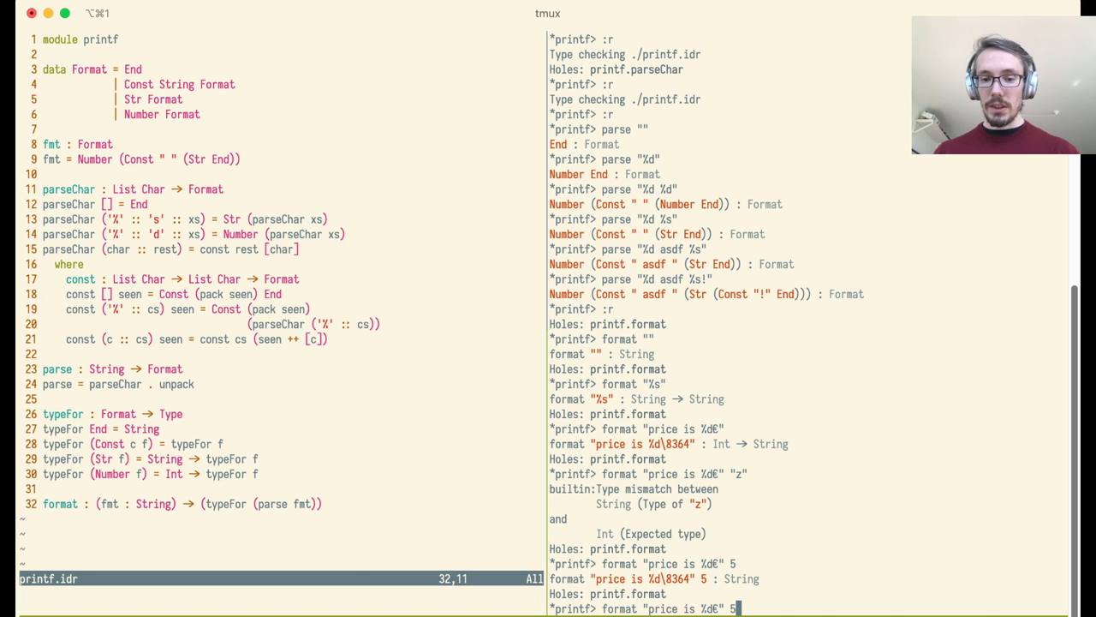
key(Backspace)
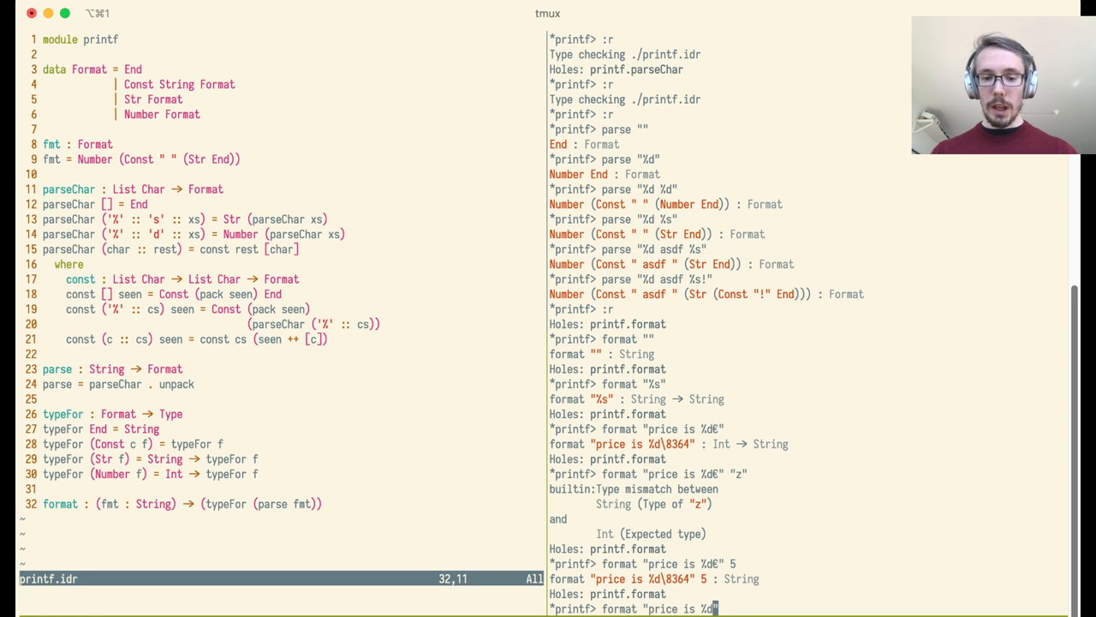
text(s" 6)
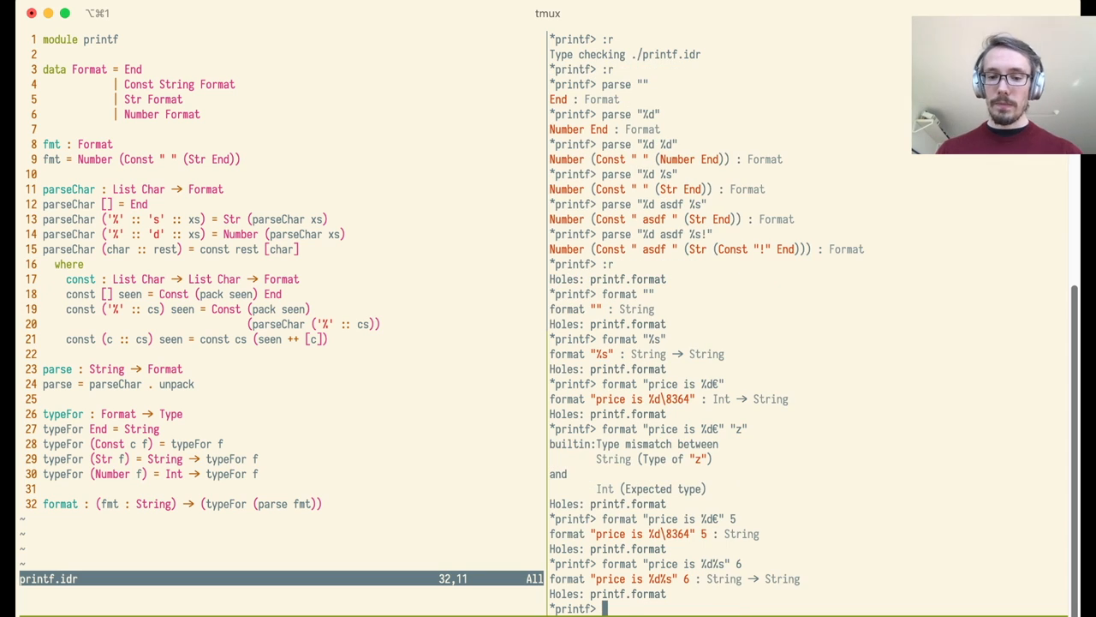
text(format "price is %d%s" 6)
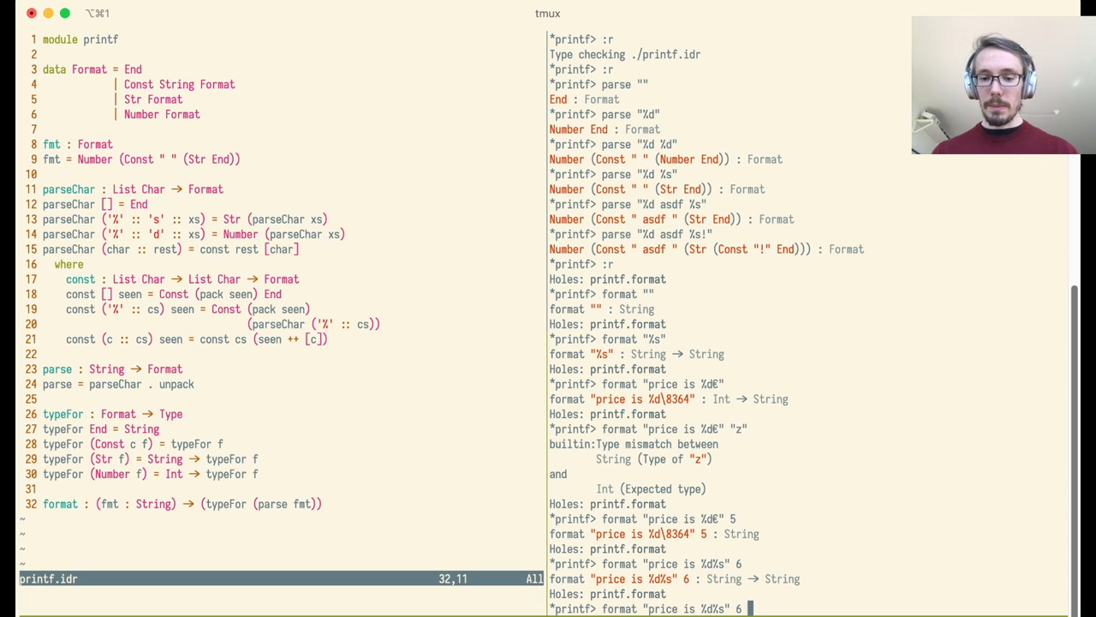
text("6)
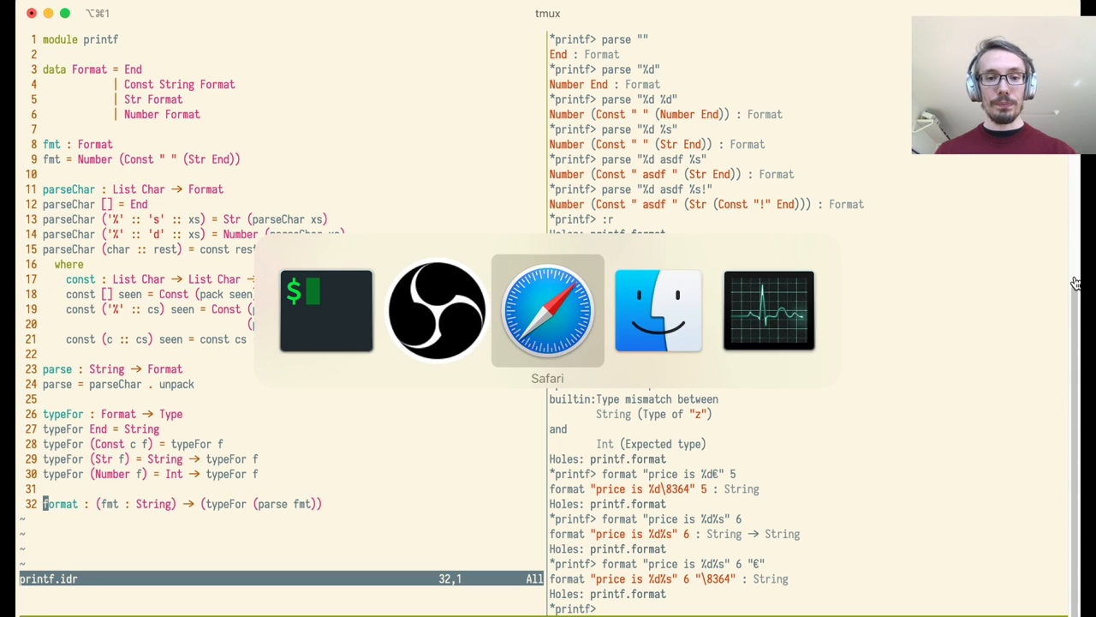
Step: In the livebook contents, collapse Chapter 1's subsections and open Ch 1. Overview
click(547, 310)
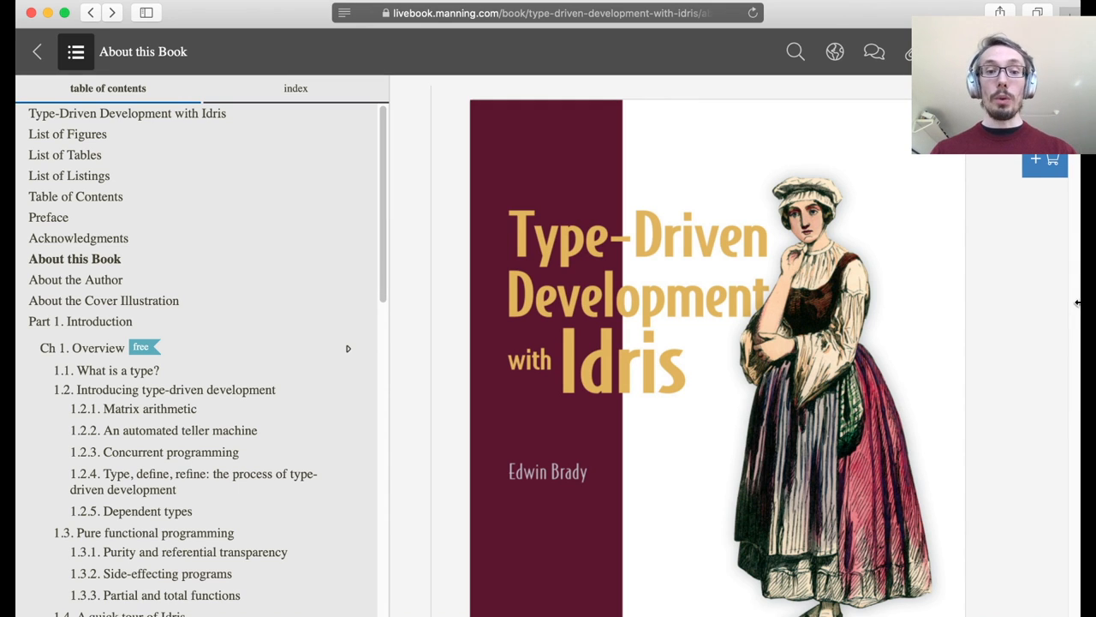
mouse_move(263, 423)
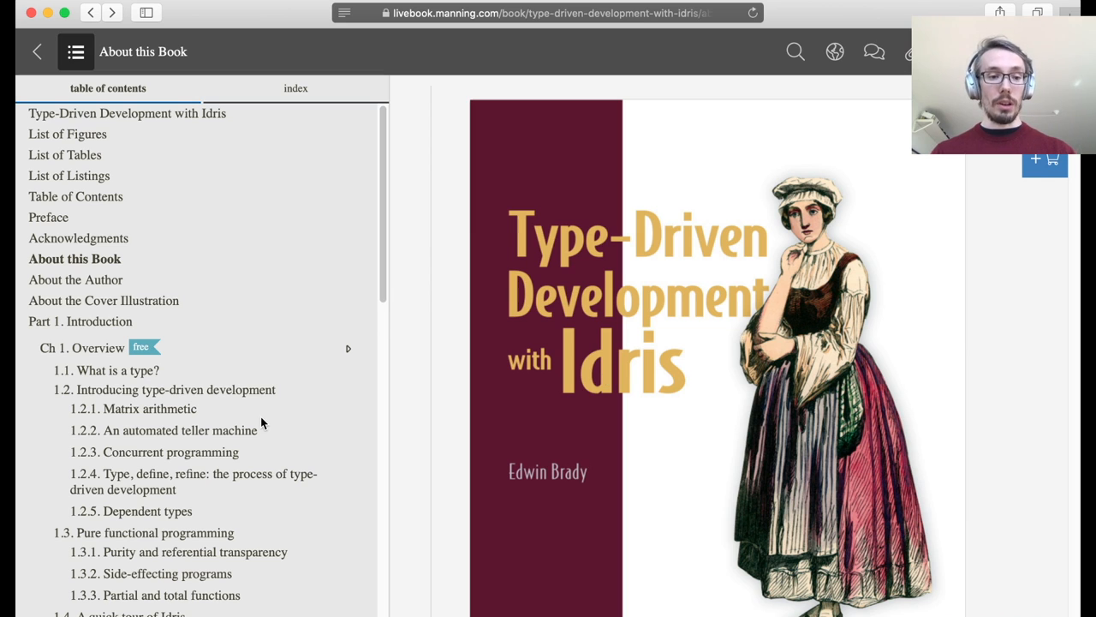
scroll(down, 3)
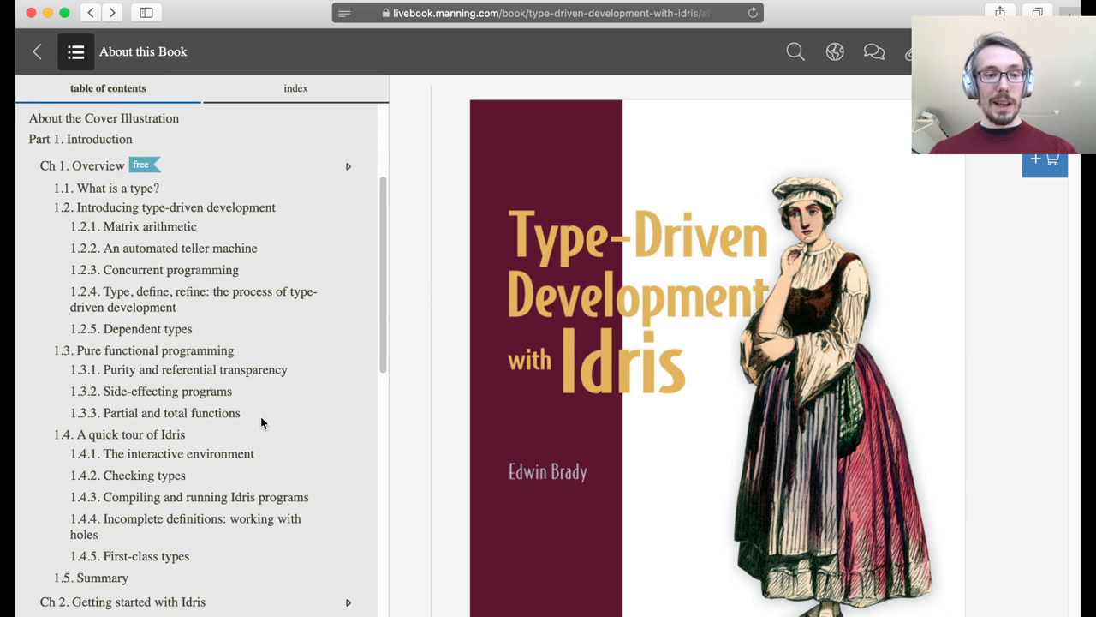
scroll(up, 3)
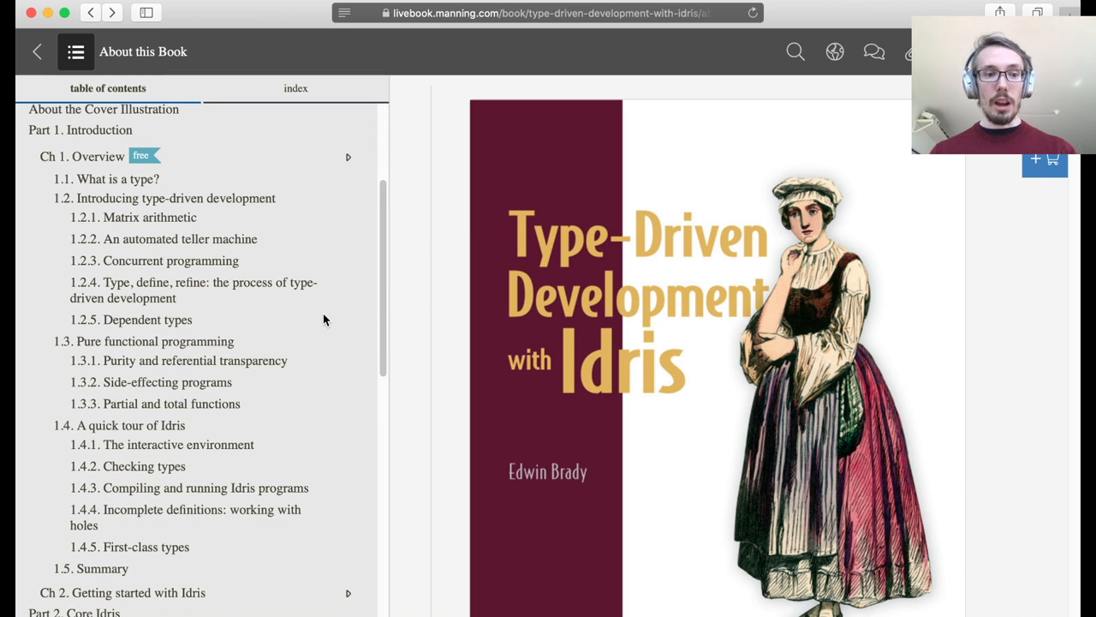
click(348, 157)
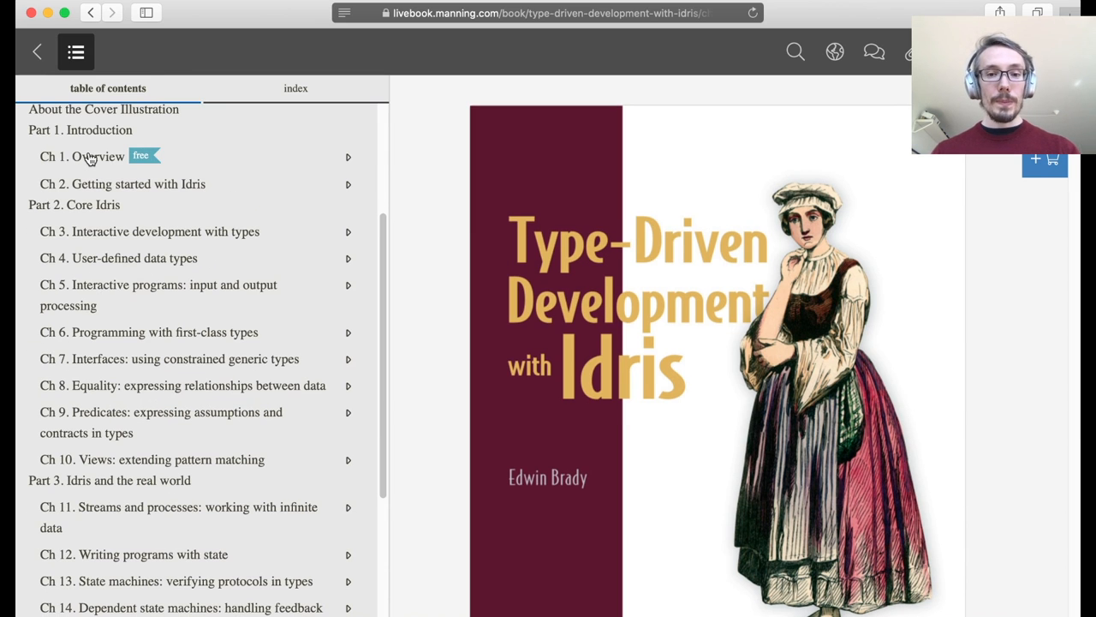
click(83, 156)
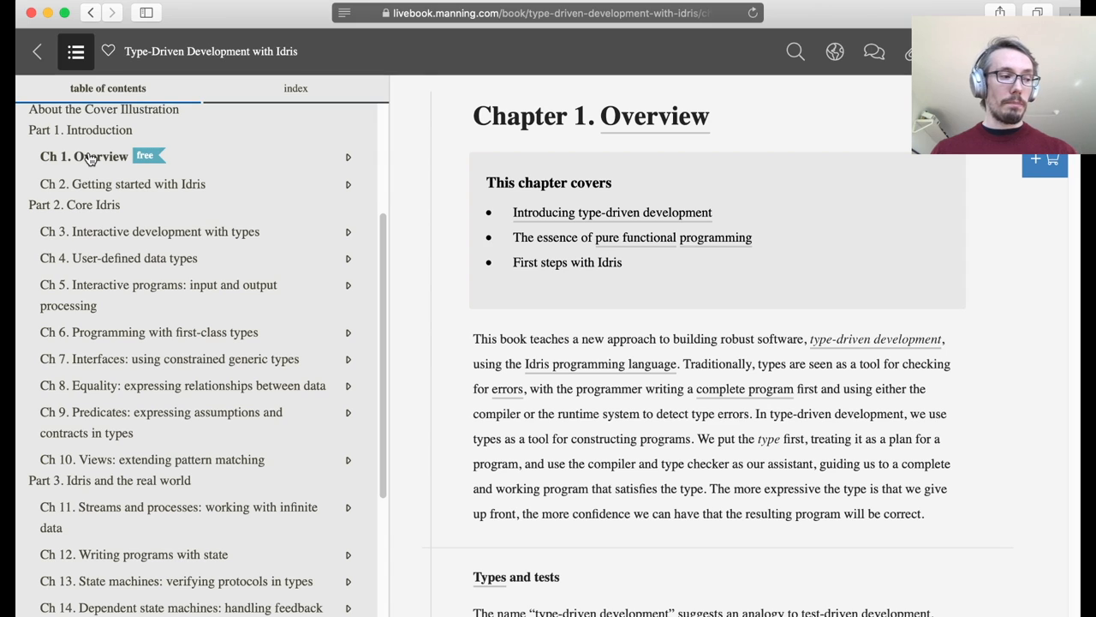